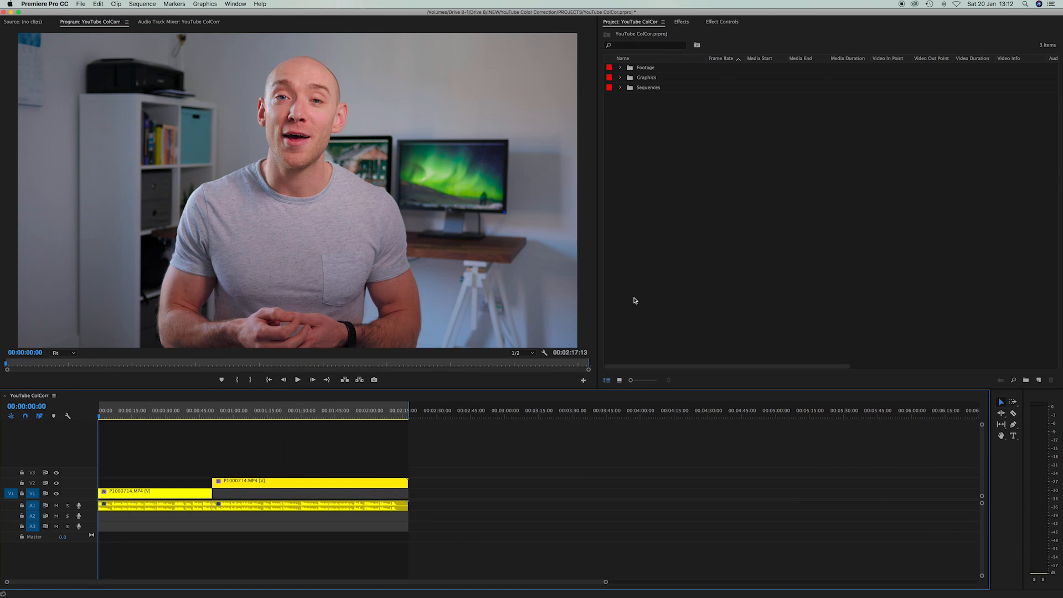
{"action": "mouse_move", "coordinate": [275, 216]}
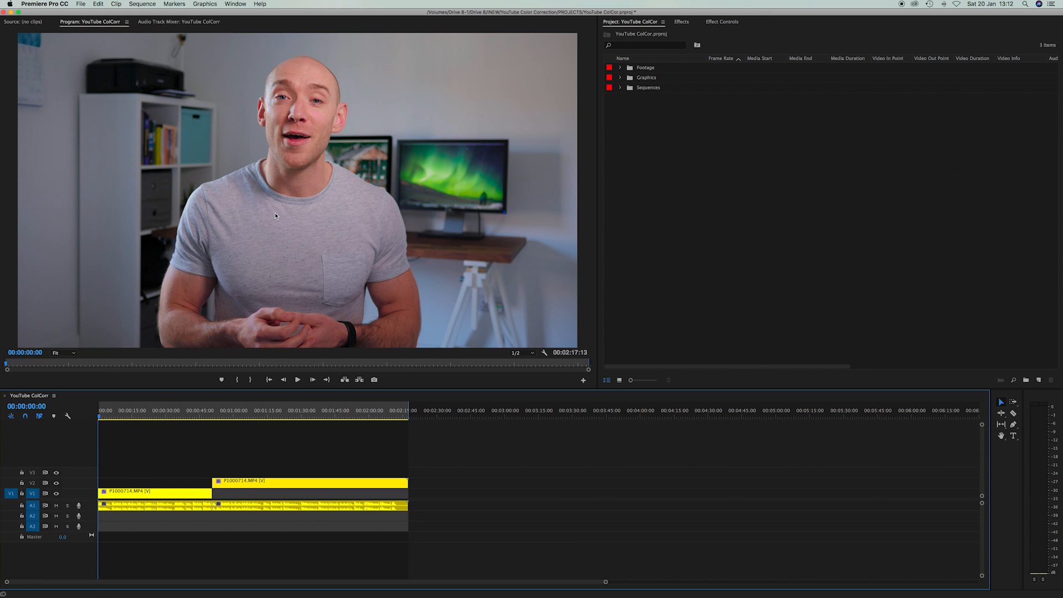
{"action": "mouse_move", "coordinate": [336, 239]}
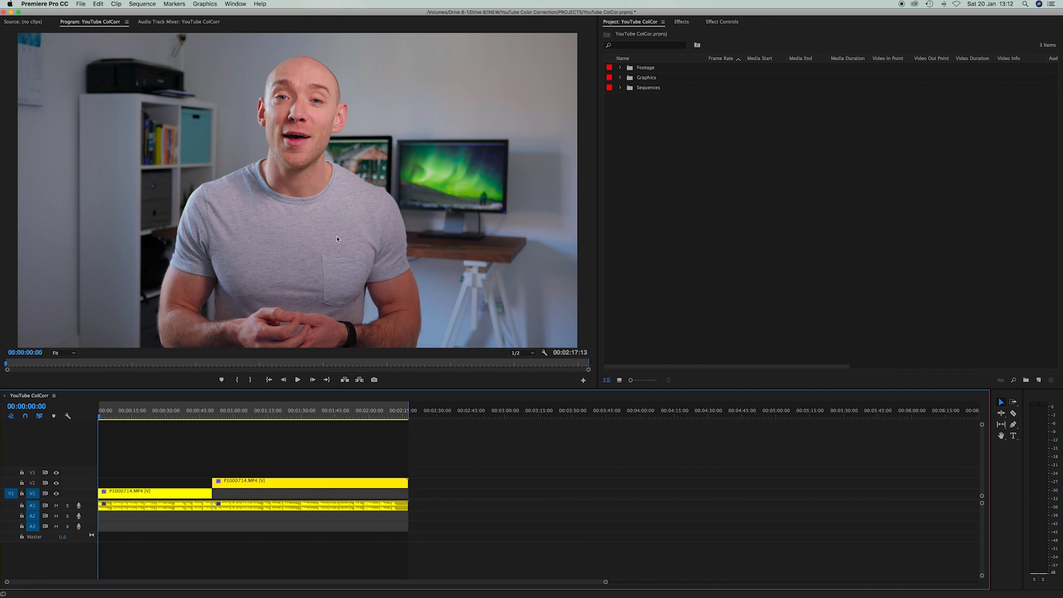
{"action": "mouse_move", "coordinate": [324, 61]}
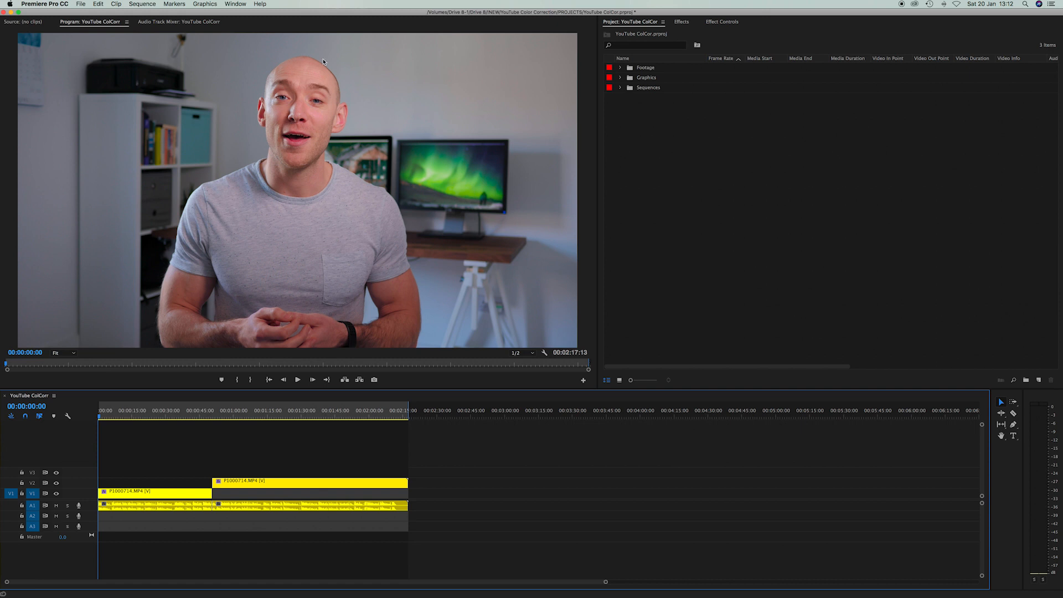
{"action": "mouse_move", "coordinate": [272, 209]}
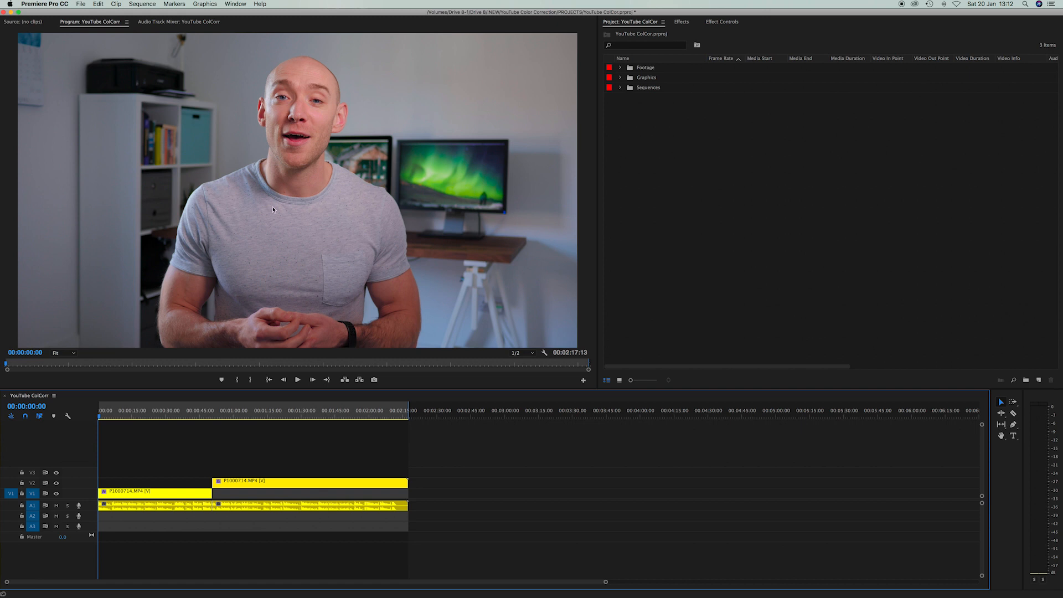
{"action": "mouse_move", "coordinate": [303, 243]}
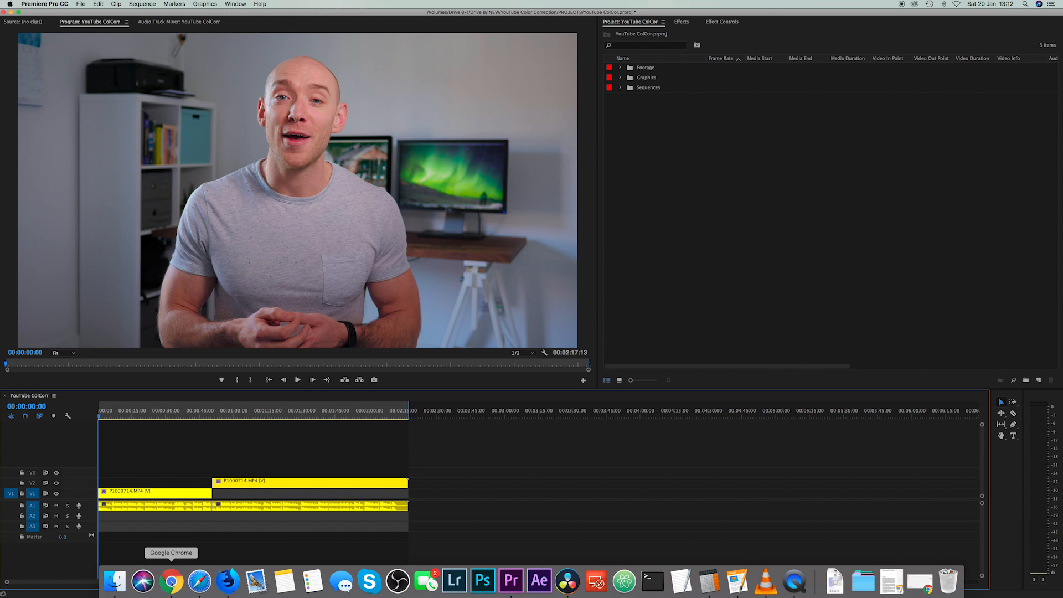
- Bring Chrome forward with the Uncorrected YouTube upload beside the Premiere sequence
{"action": "left_click", "coordinate": [172, 581]}
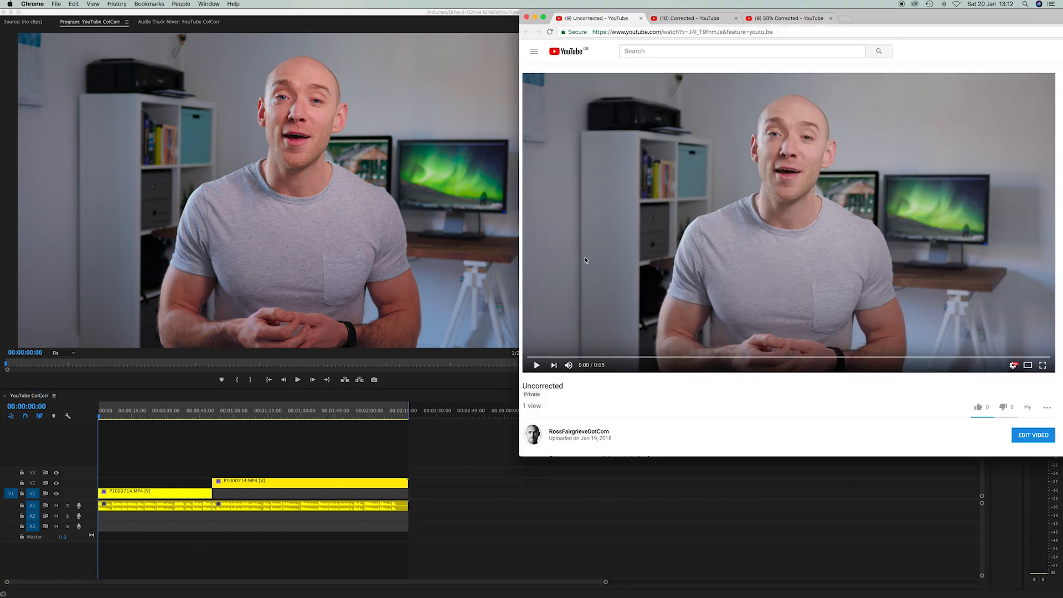
{"action": "mouse_move", "coordinate": [772, 220]}
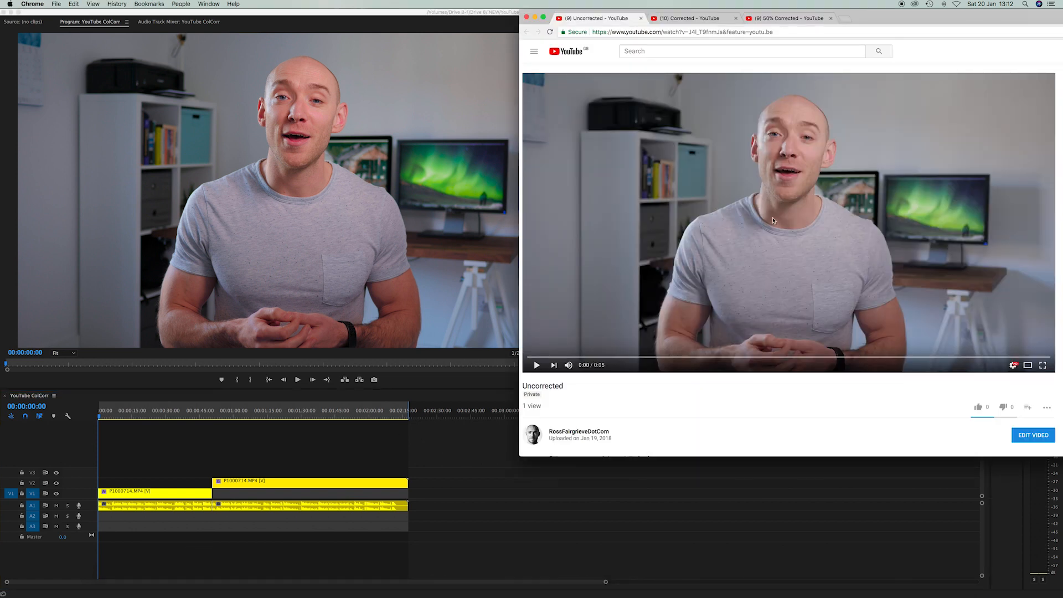
{"action": "mouse_move", "coordinate": [803, 225]}
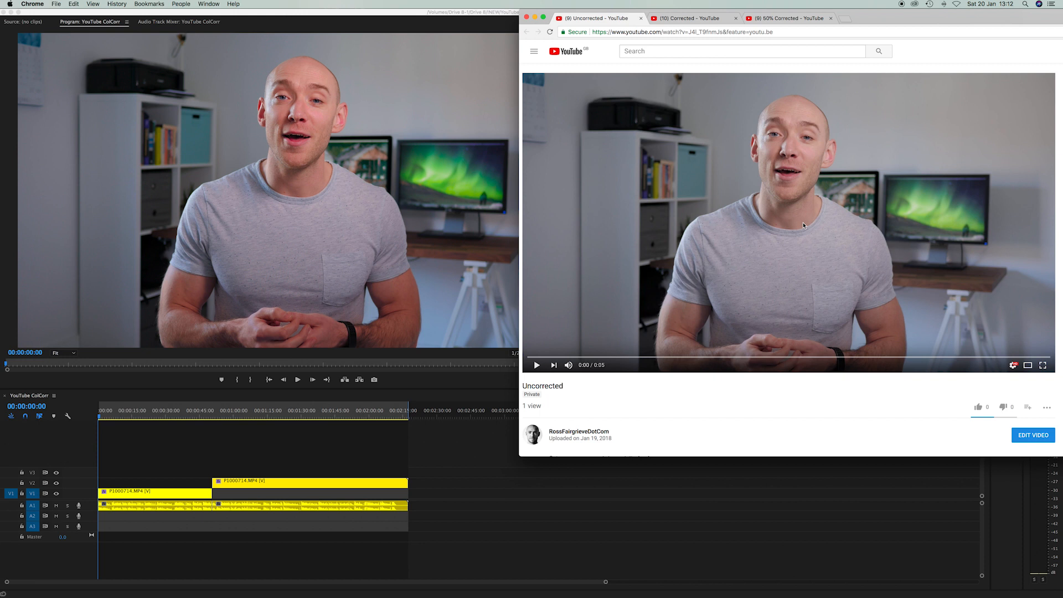
{"action": "mouse_move", "coordinate": [745, 239]}
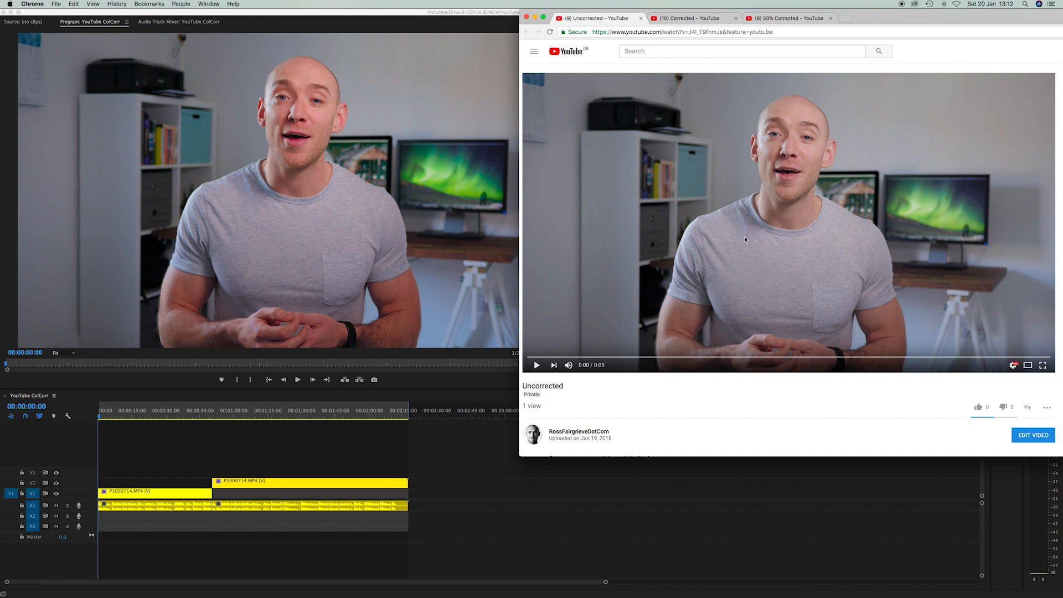
{"action": "mouse_move", "coordinate": [836, 185]}
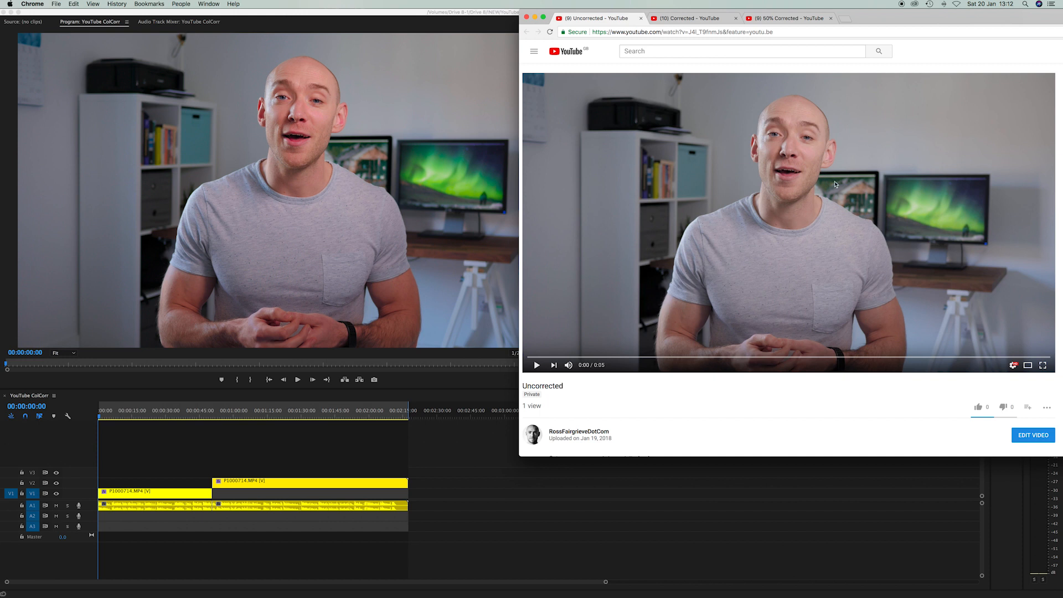
{"action": "mouse_move", "coordinate": [807, 187]}
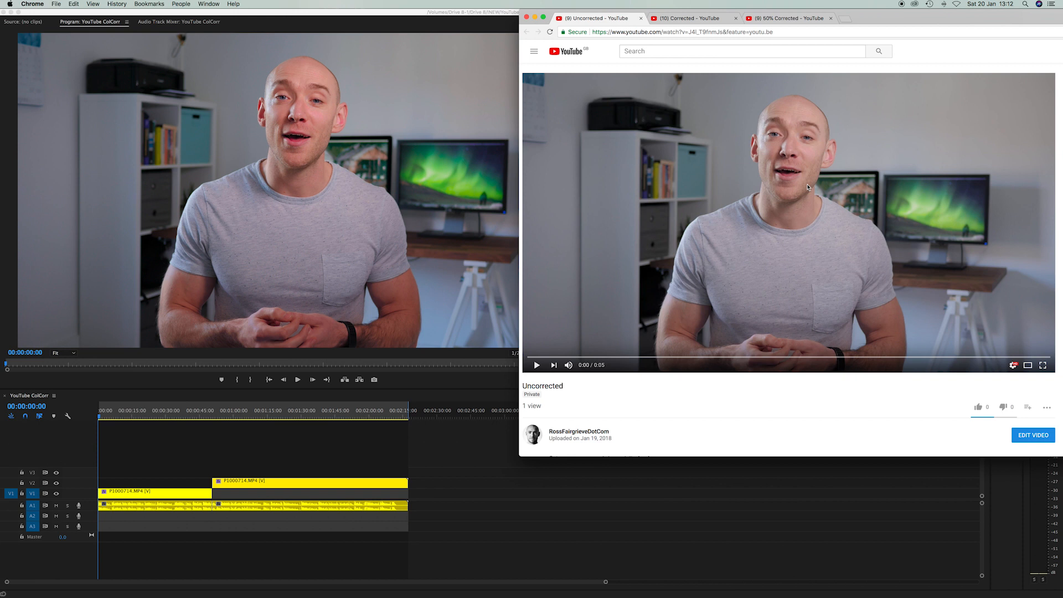
{"action": "mouse_move", "coordinate": [263, 191]}
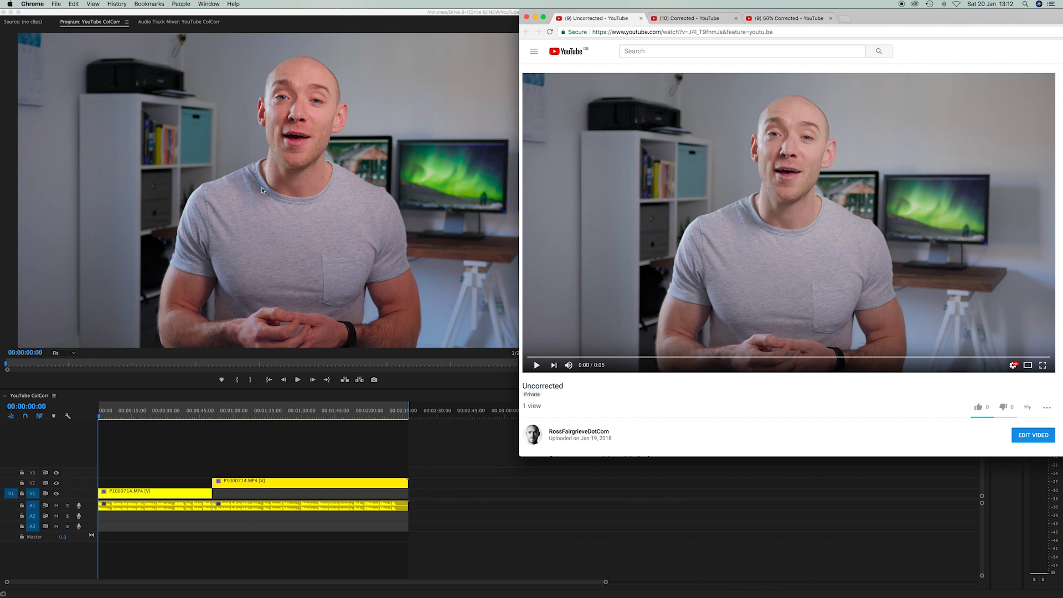
{"action": "mouse_move", "coordinate": [319, 285]}
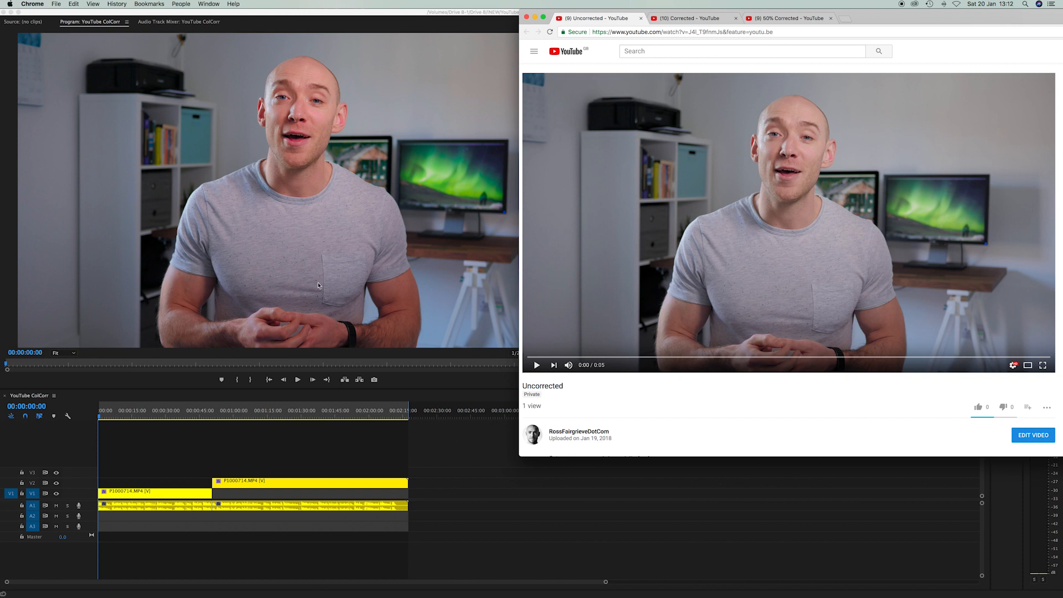
{"action": "mouse_move", "coordinate": [311, 107]}
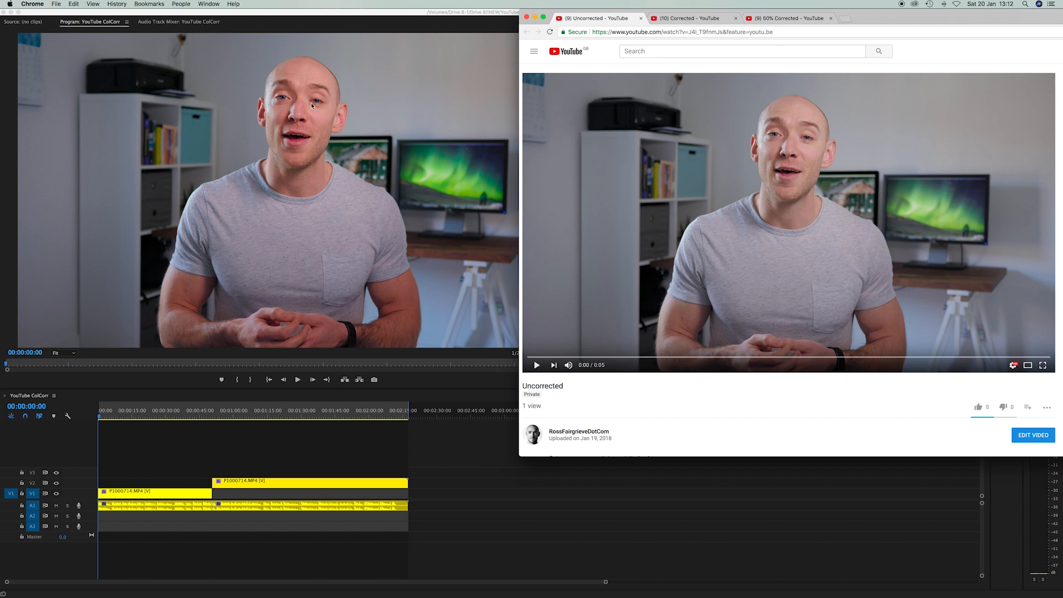
{"action": "mouse_move", "coordinate": [336, 216]}
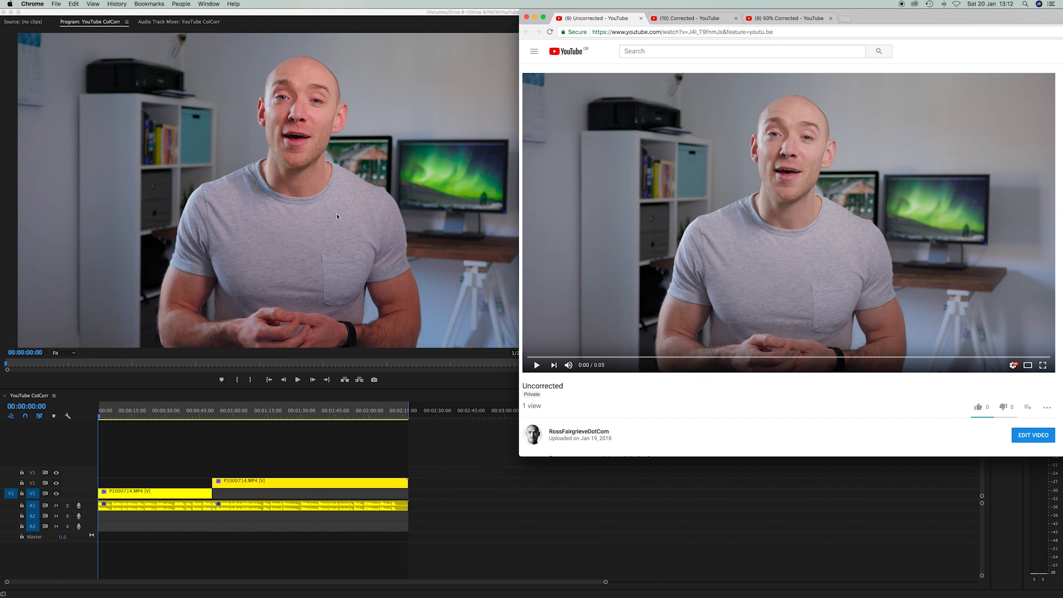
{"action": "mouse_move", "coordinate": [761, 225]}
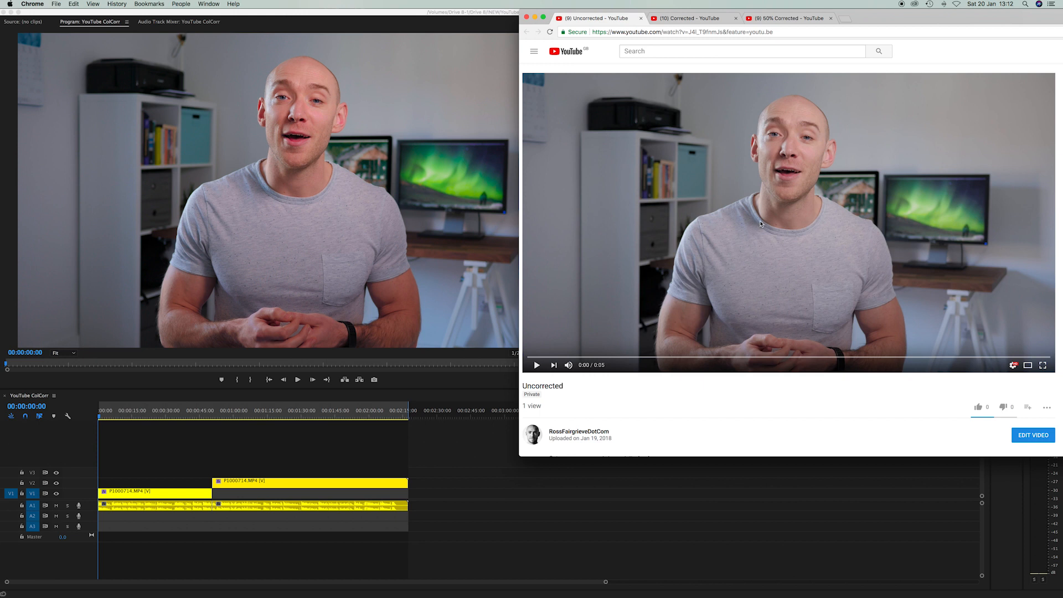
{"action": "mouse_move", "coordinate": [529, 141]}
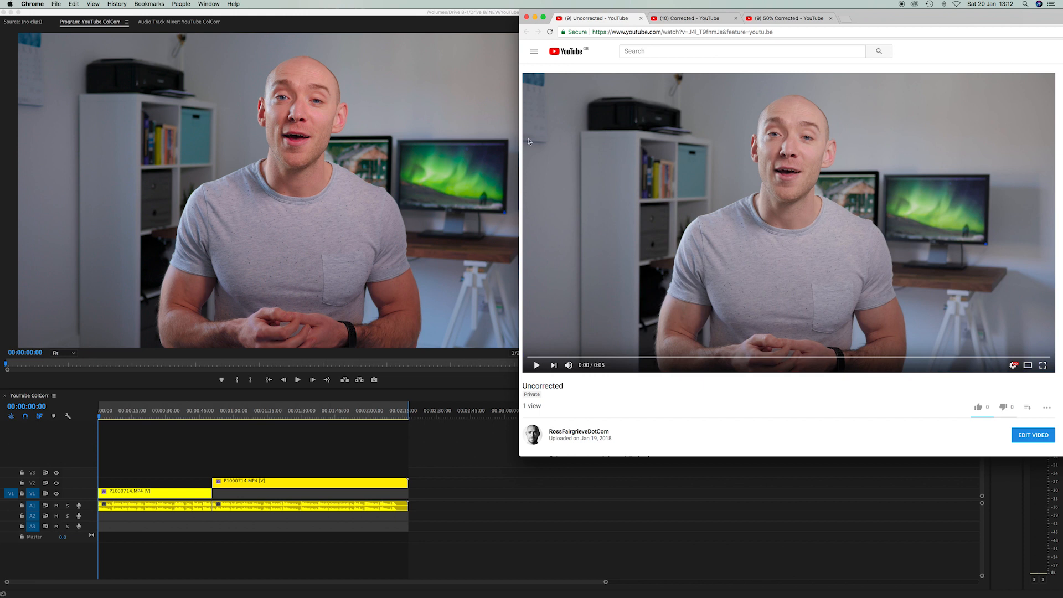
- Switch Chrome to the Corrected YouTube upload for comparison with Premiere
{"action": "left_click", "coordinate": [688, 17]}
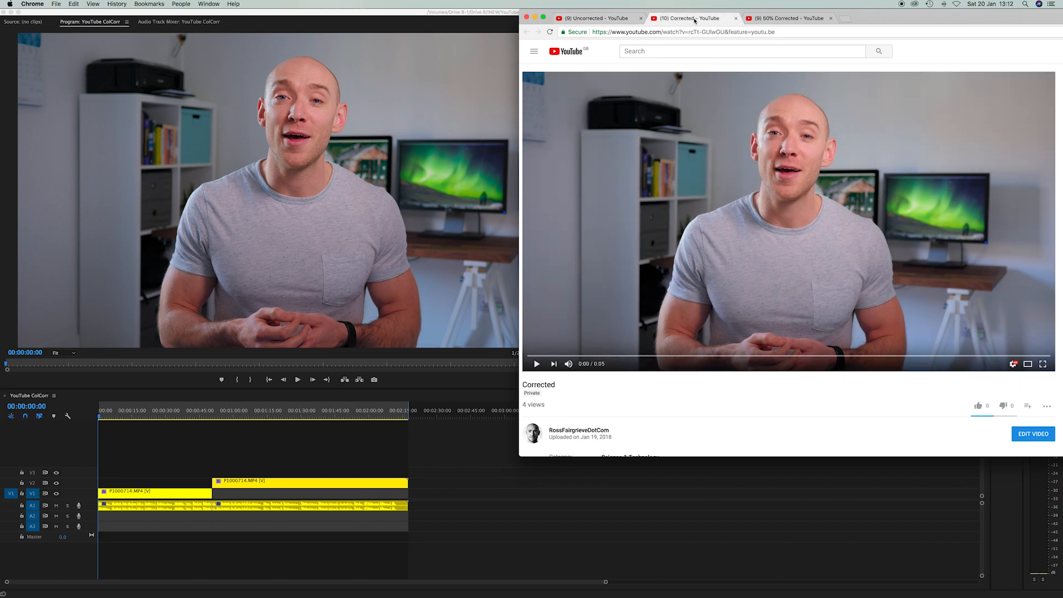
{"action": "mouse_move", "coordinate": [742, 179]}
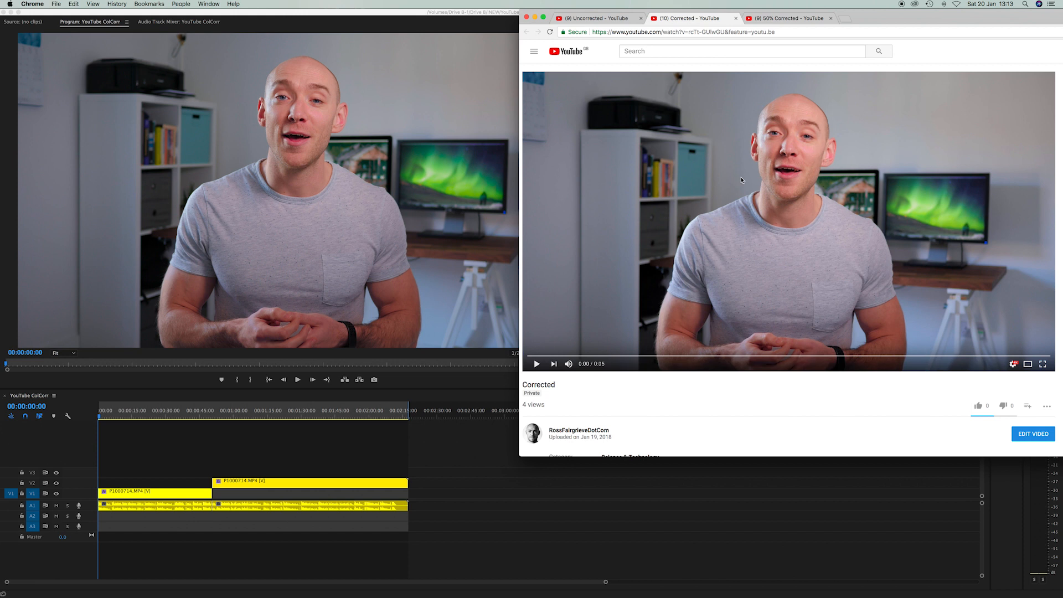
{"action": "mouse_move", "coordinate": [829, 247]}
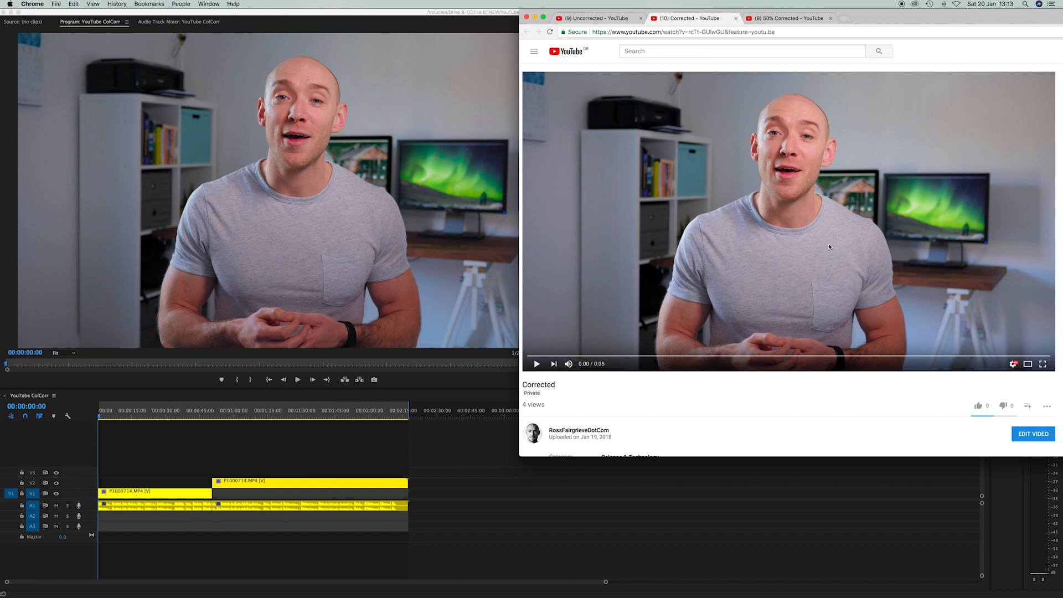
{"action": "mouse_move", "coordinate": [840, 142]}
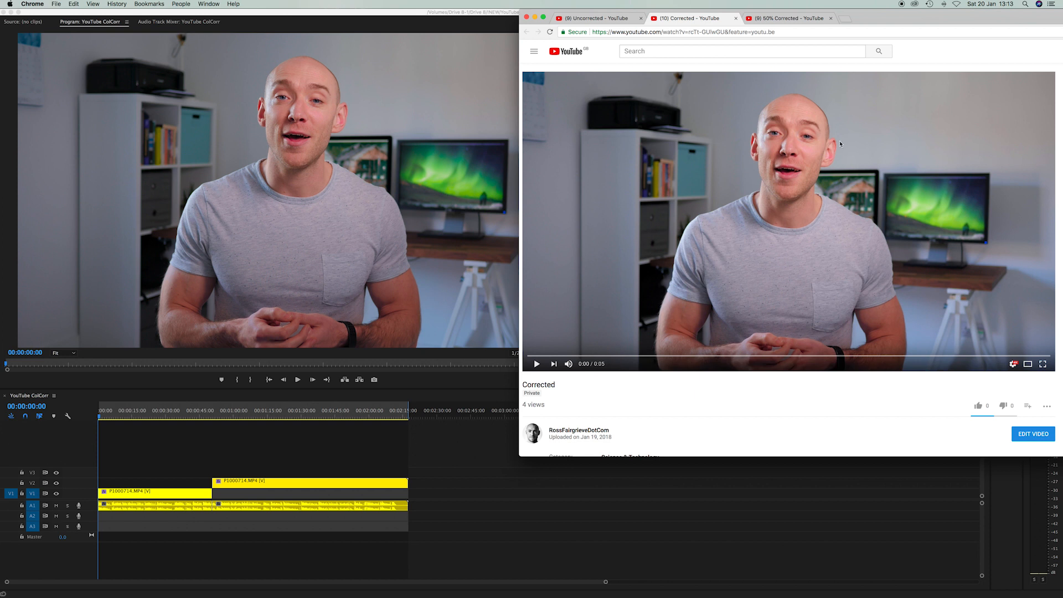
{"action": "mouse_move", "coordinate": [732, 210]}
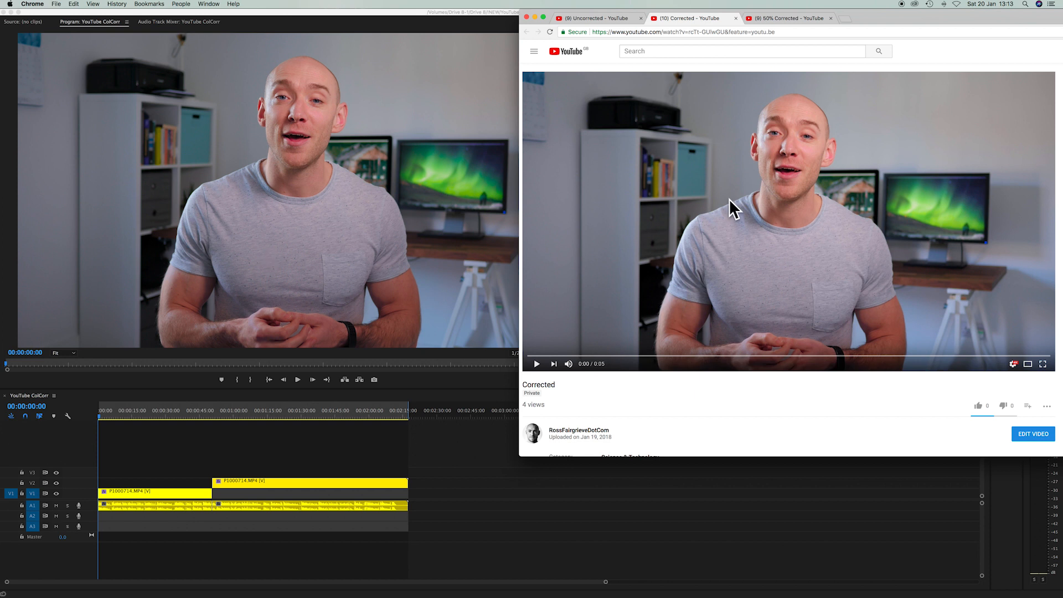
{"action": "mouse_move", "coordinate": [378, 237]}
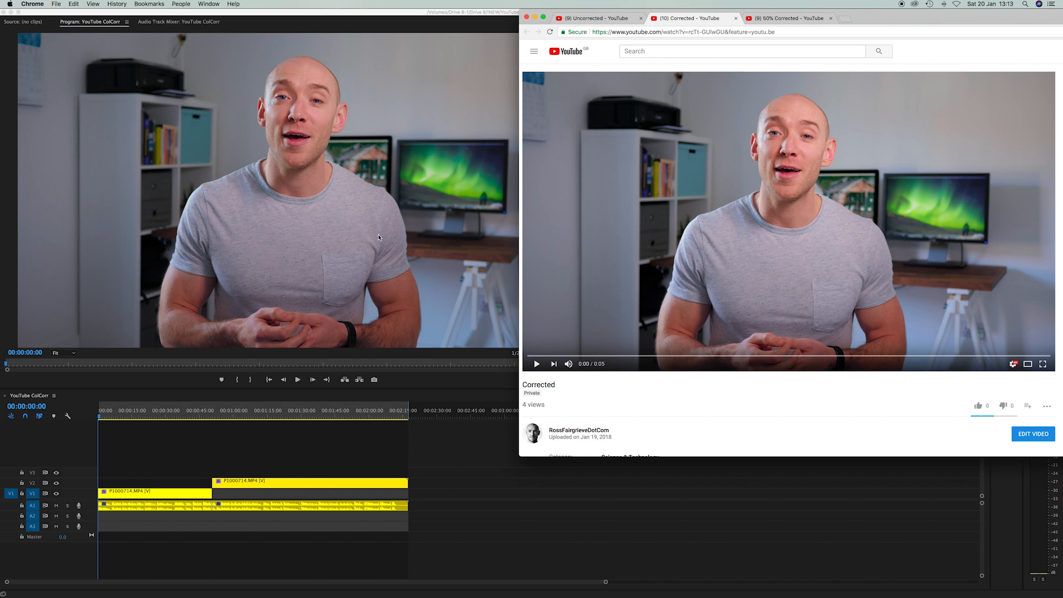
{"action": "mouse_move", "coordinate": [485, 436]}
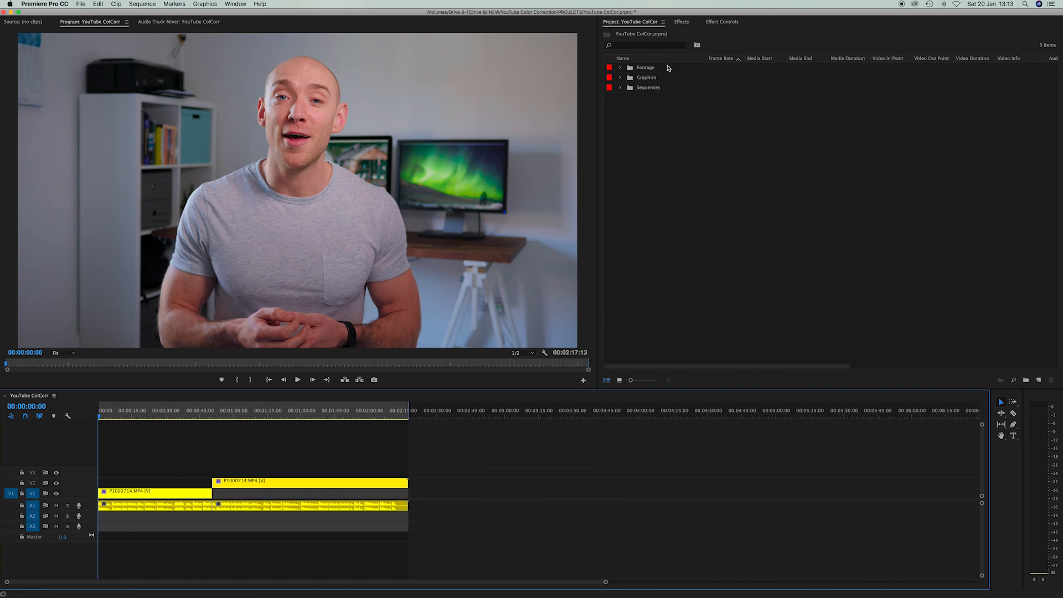
{"action": "mouse_move", "coordinate": [669, 127]}
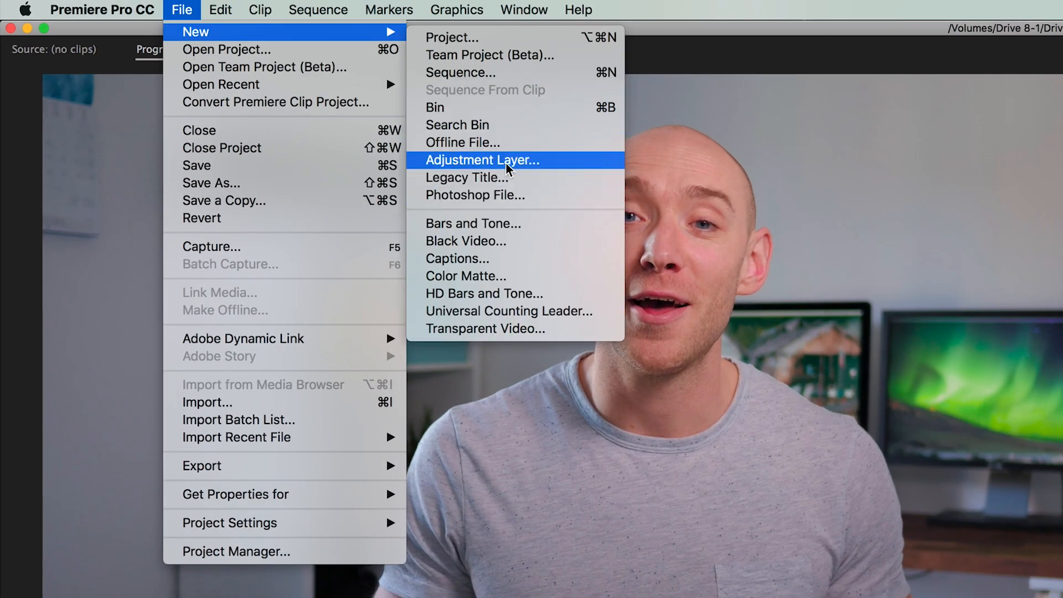
- Create a new Adjustment Layer in the Premiere project via File > New
{"action": "left_click", "coordinate": [482, 159]}
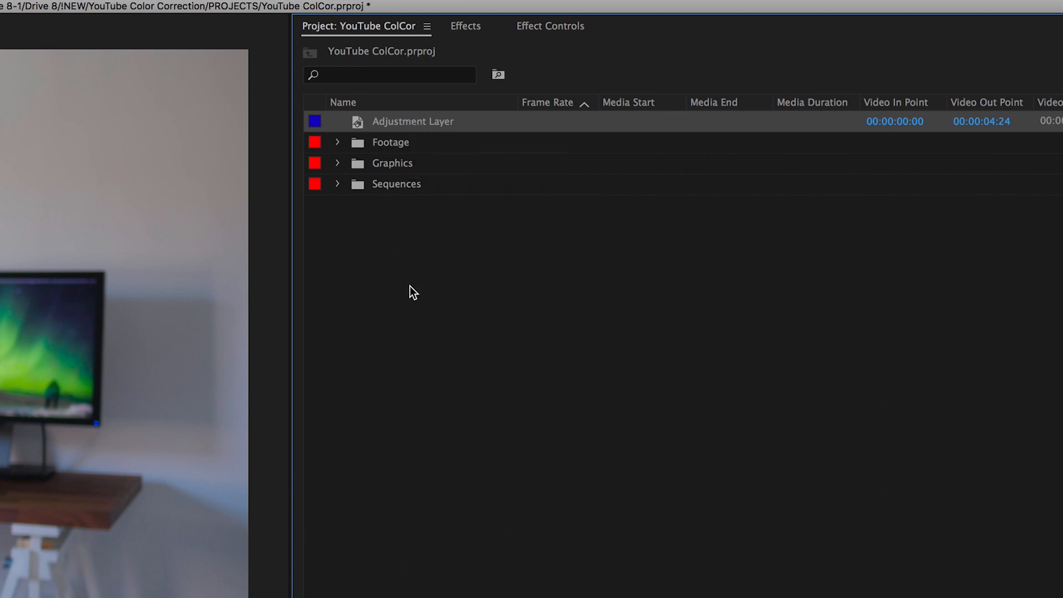
{"action": "mouse_move", "coordinate": [479, 321]}
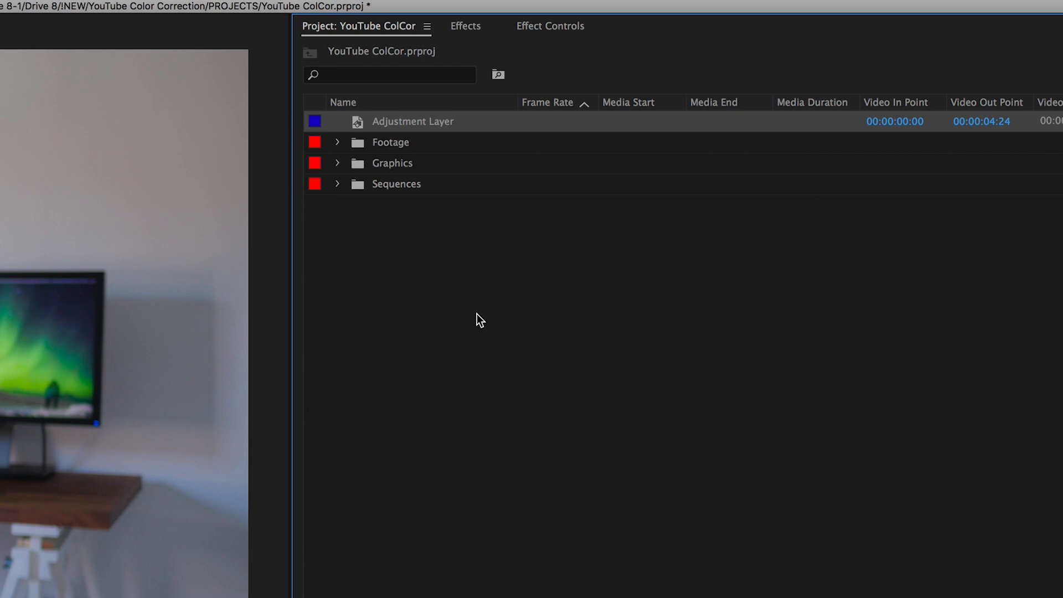
{"action": "mouse_move", "coordinate": [407, 272]}
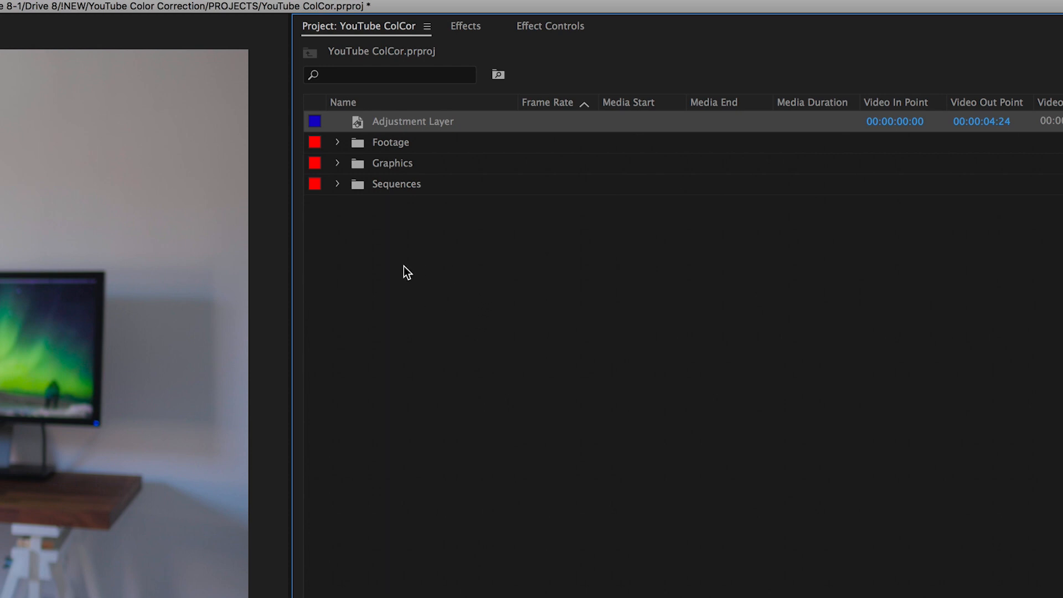
{"action": "mouse_move", "coordinate": [488, 278]}
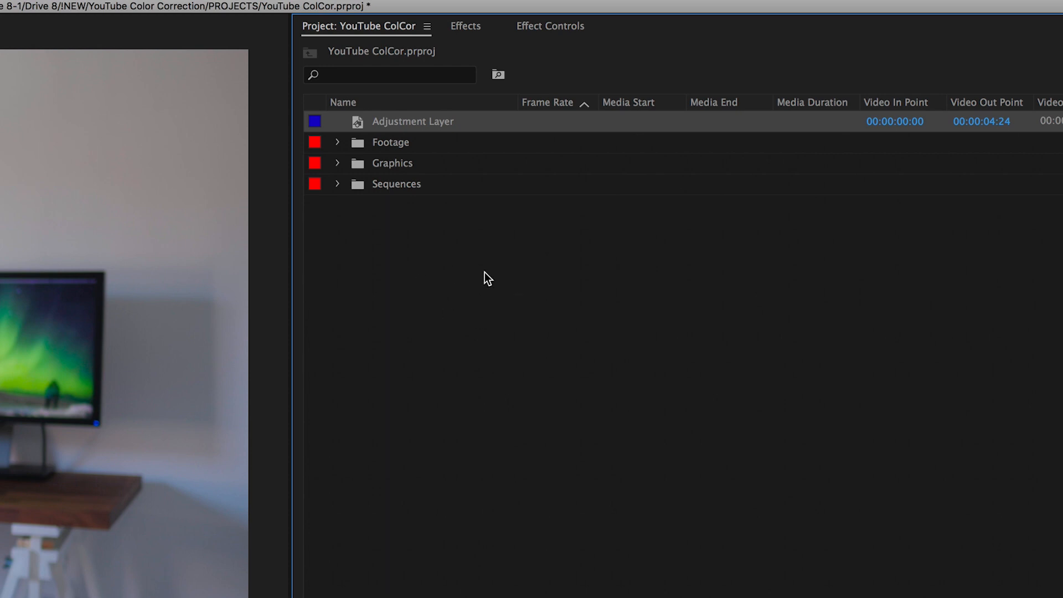
{"action": "mouse_move", "coordinate": [472, 289]}
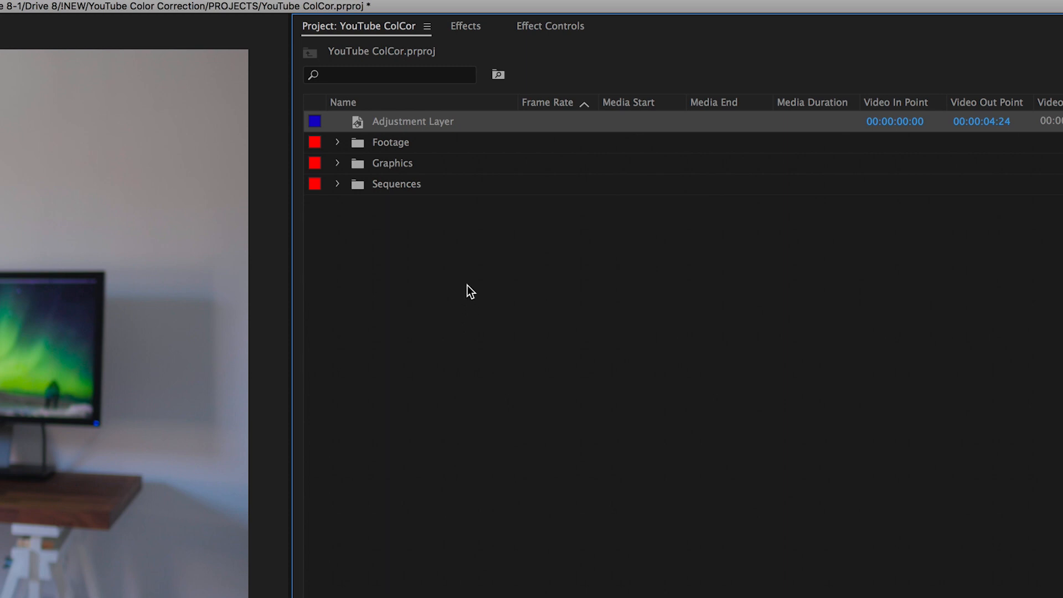
{"action": "mouse_move", "coordinate": [445, 305]}
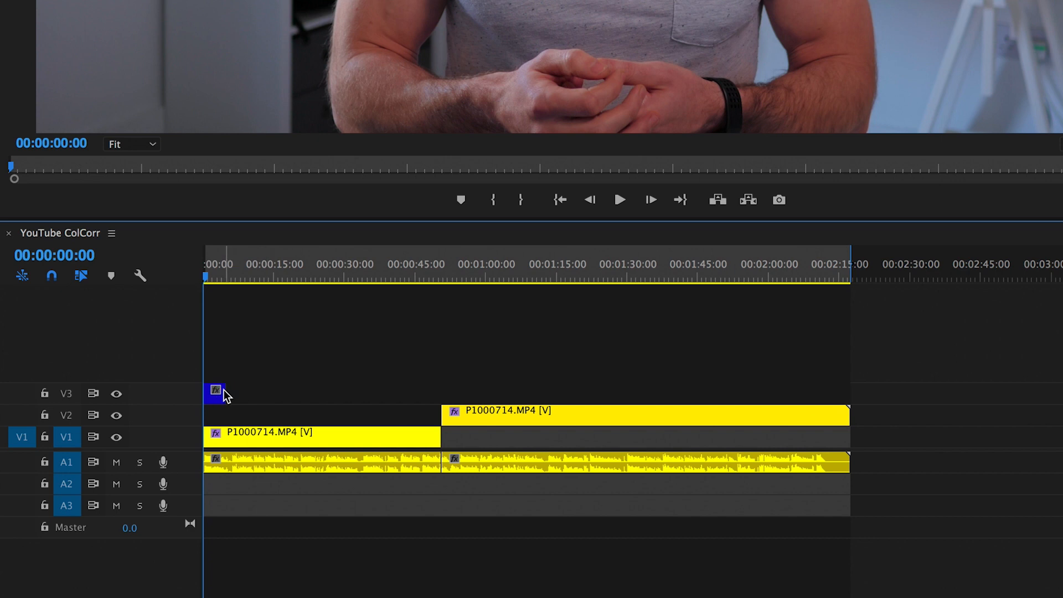
- Stretch the V3 adjustment layer across both clips to the sequence end and select it
{"action": "left_click_drag", "start_coordinate": [223, 393], "coordinate": [847, 393]}
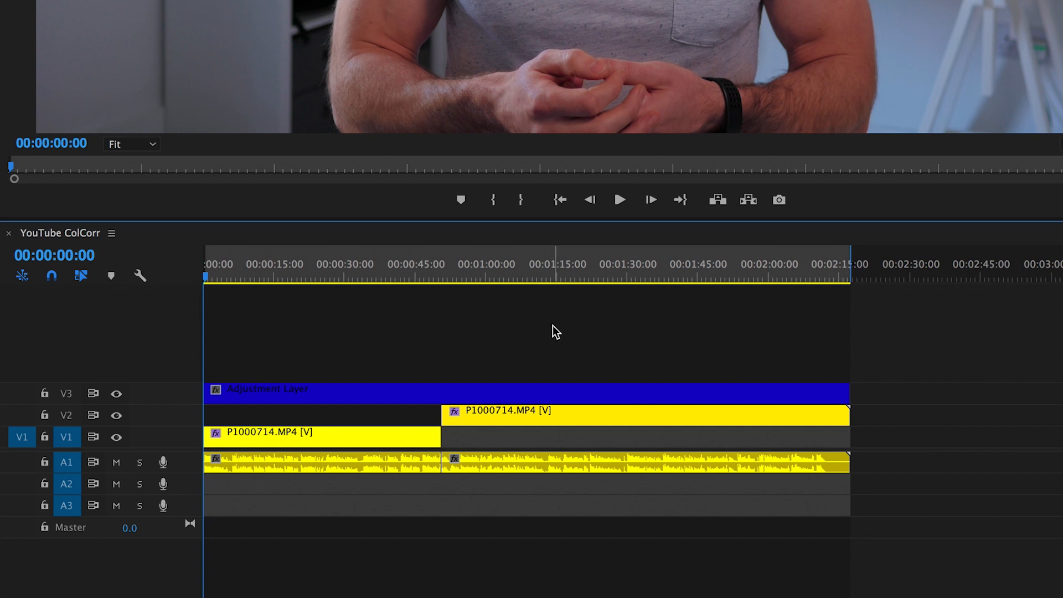
{"action": "left_click", "coordinate": [384, 394]}
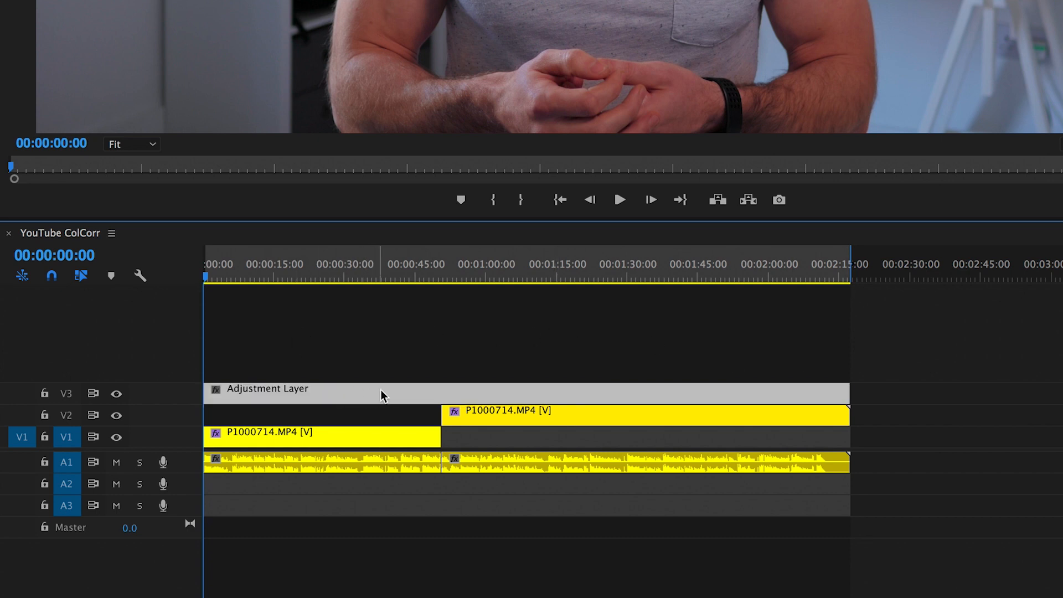
{"action": "mouse_move", "coordinate": [497, 427]}
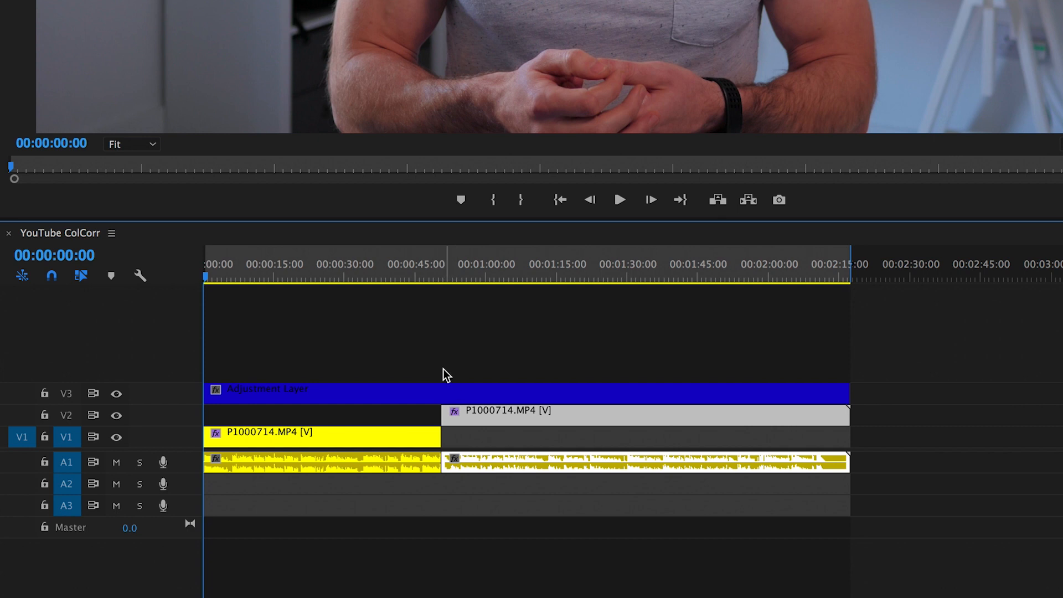
{"action": "mouse_move", "coordinate": [419, 364]}
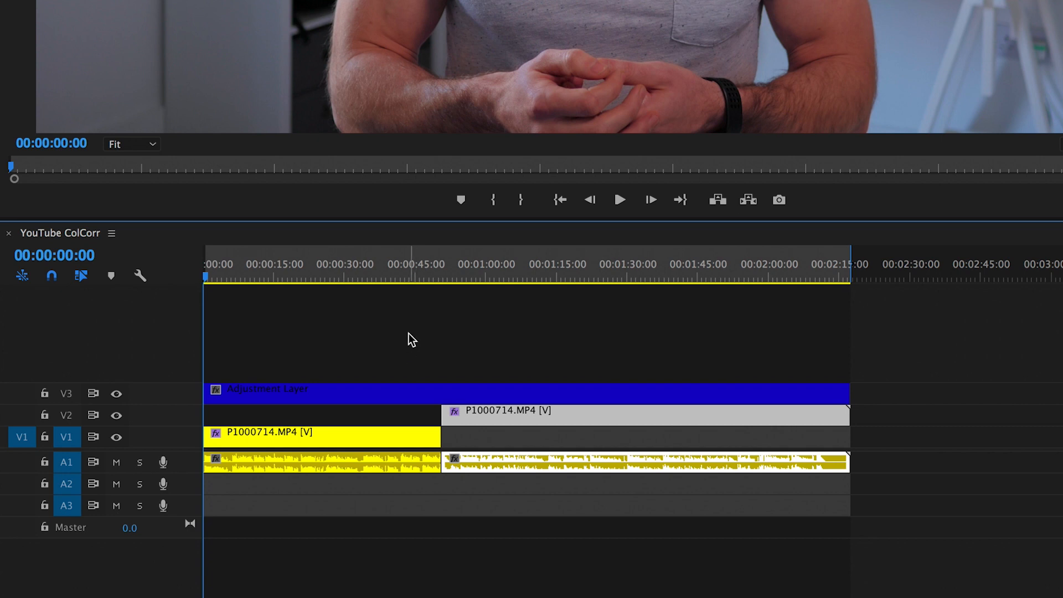
{"action": "left_click", "coordinate": [644, 409]}
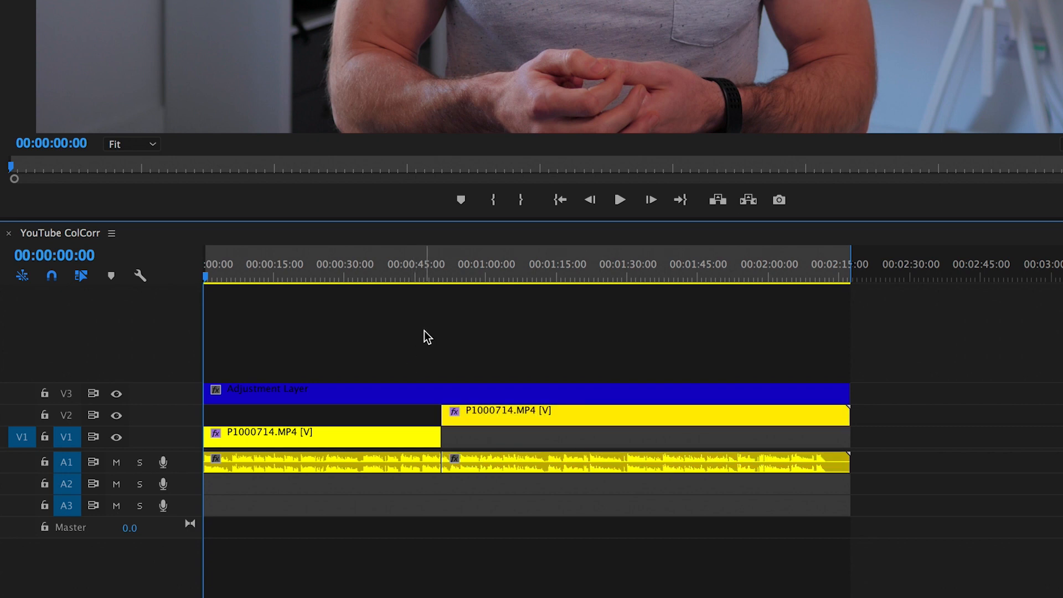
{"action": "mouse_move", "coordinate": [415, 347]}
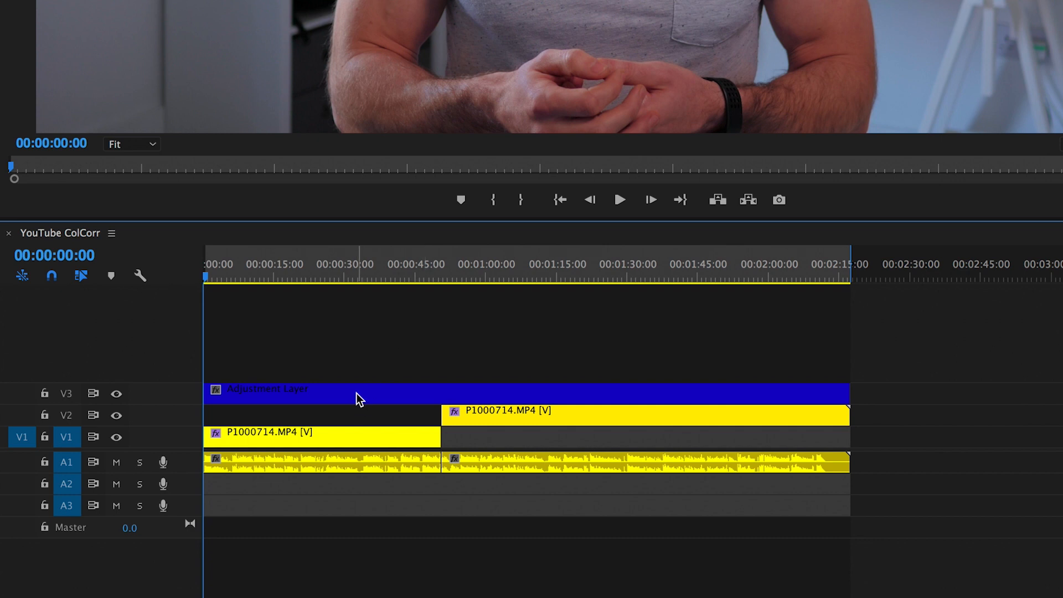
{"action": "left_click", "coordinate": [358, 397]}
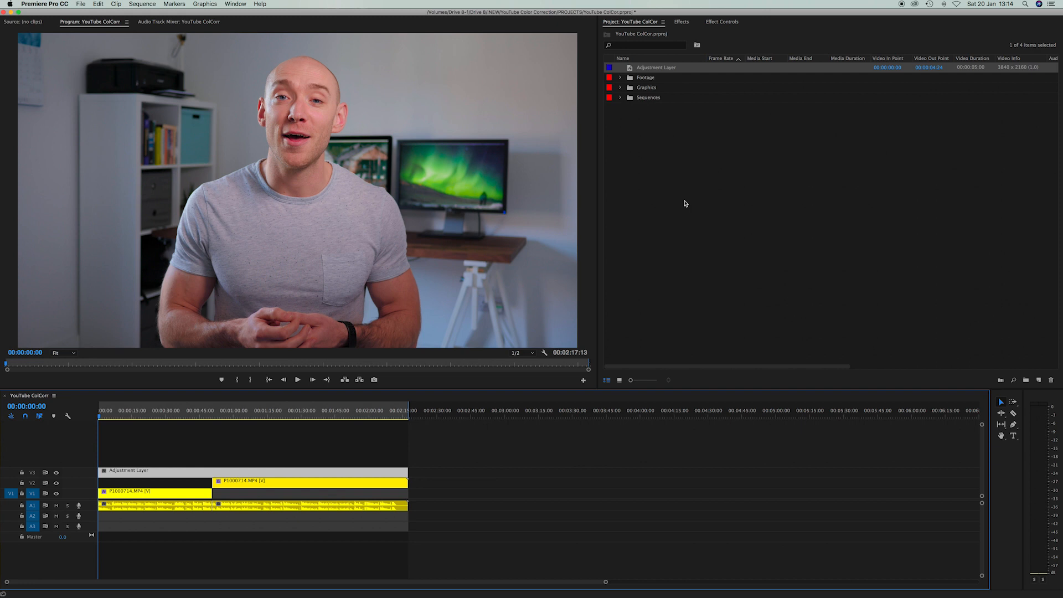
{"action": "mouse_move", "coordinate": [685, 195]}
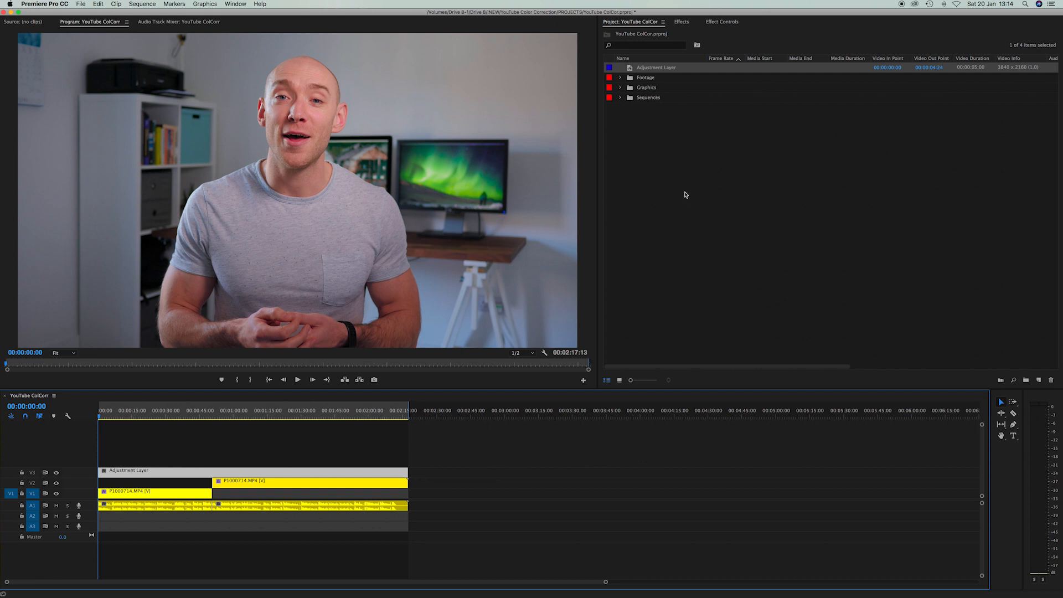
{"action": "mouse_move", "coordinate": [686, 194]}
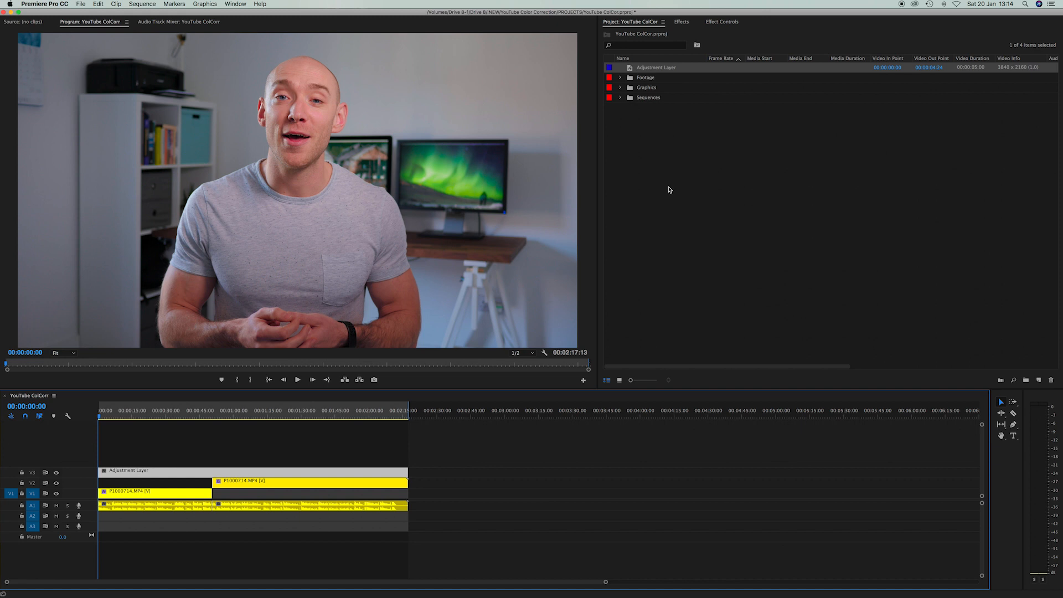
{"action": "mouse_move", "coordinate": [681, 32]}
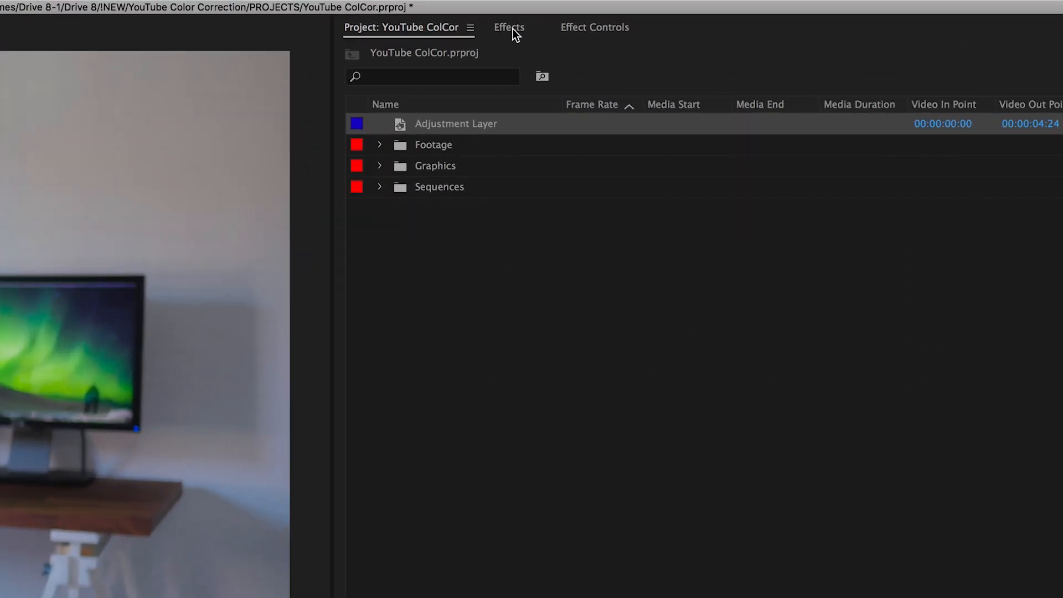
- Show the Effects panel to find Lumetri Color under Video Effects > Color Correction
{"action": "left_click", "coordinate": [508, 26]}
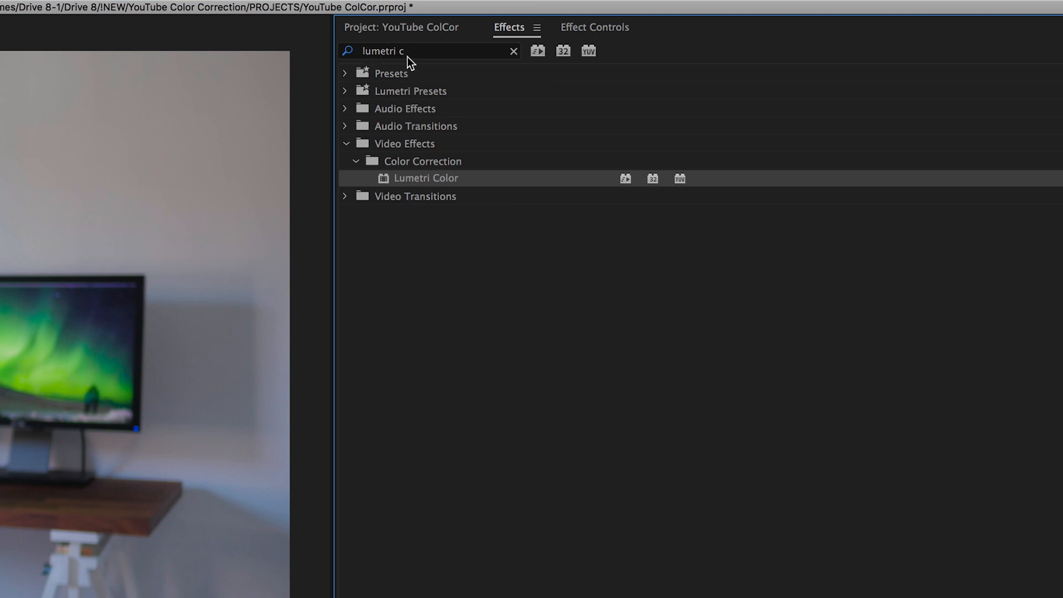
{"action": "mouse_move", "coordinate": [384, 188]}
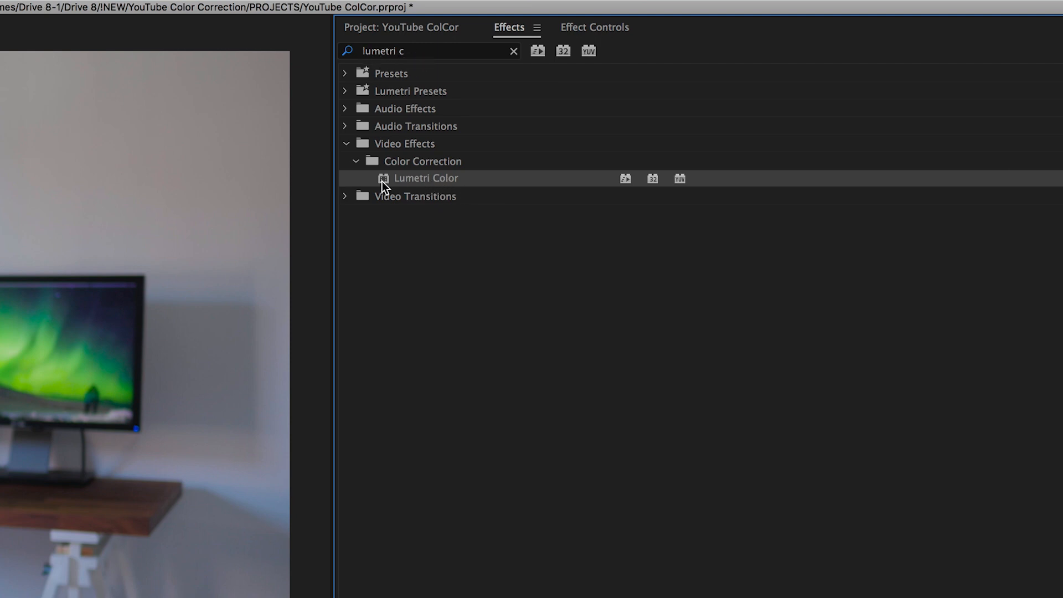
{"action": "mouse_move", "coordinate": [413, 150]}
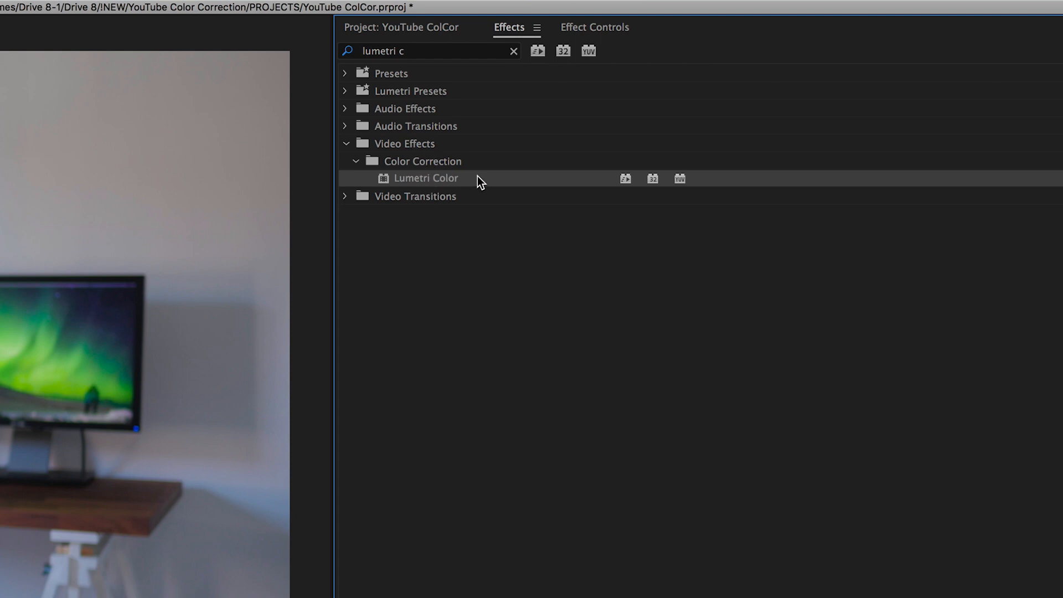
{"action": "mouse_move", "coordinate": [422, 186]}
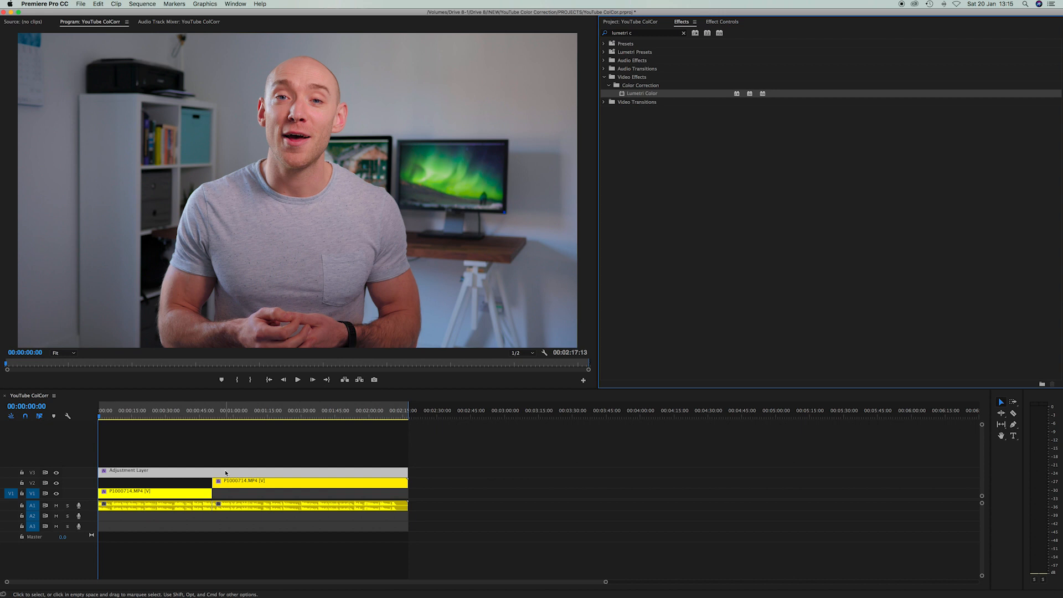
{"action": "mouse_move", "coordinate": [211, 440]}
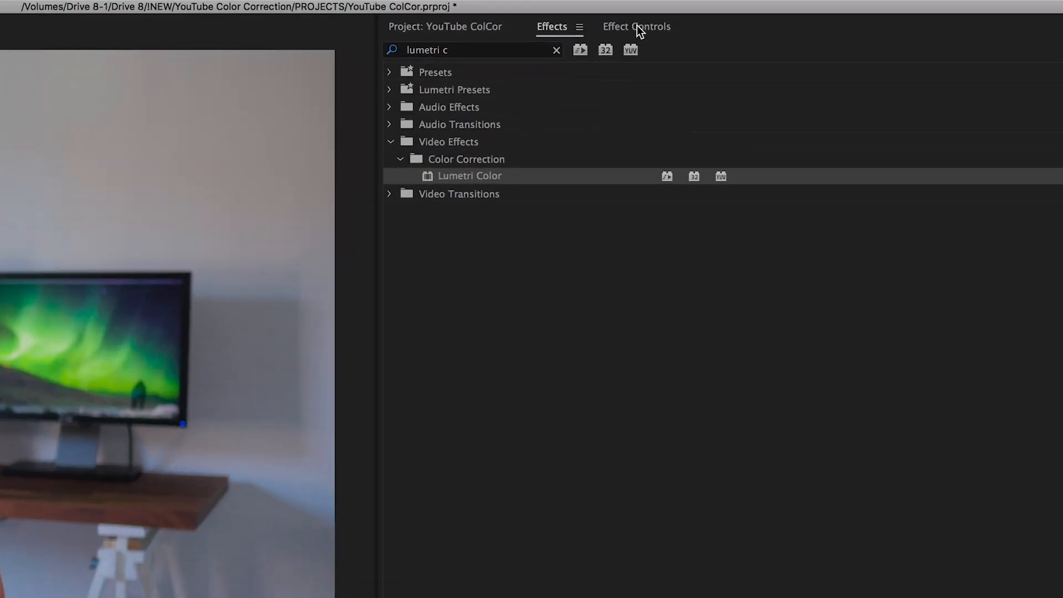
- Expand Lumetri Color's Basic Correction in Effect Controls and show the Input LUT choices
{"action": "left_click", "coordinate": [635, 27]}
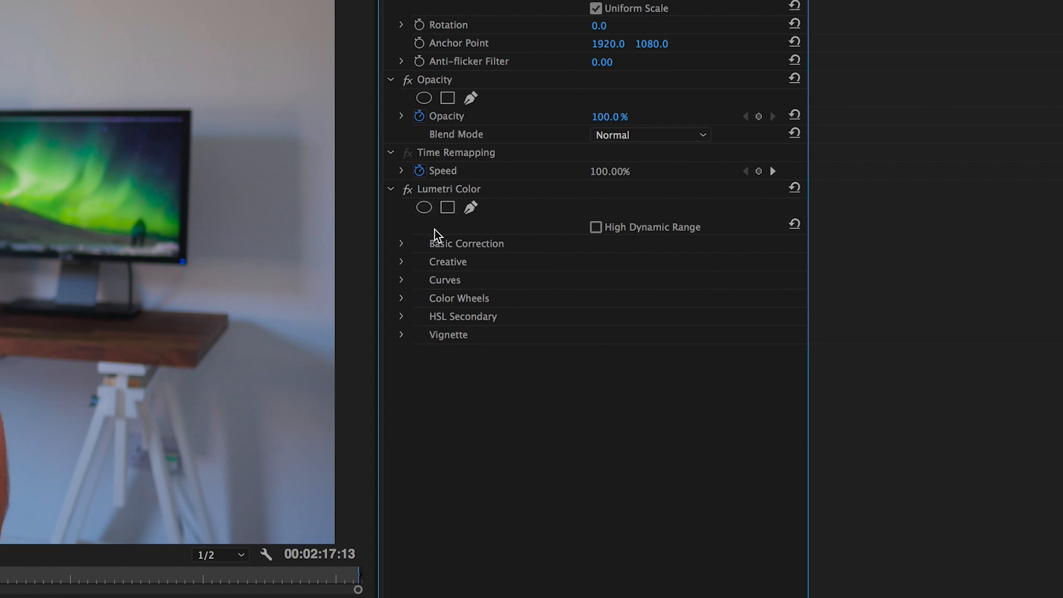
{"action": "mouse_move", "coordinate": [405, 248]}
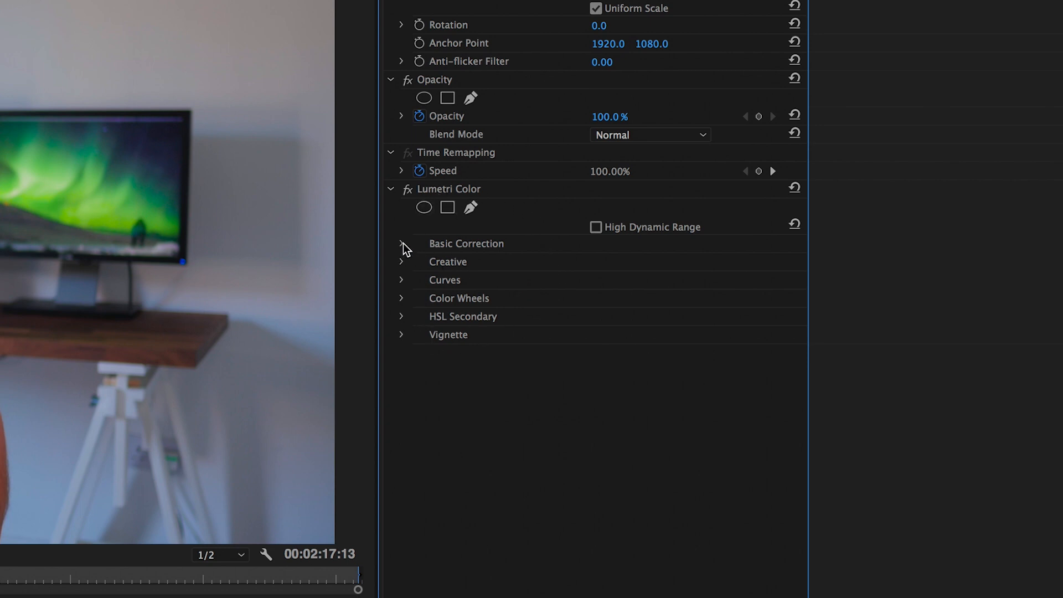
{"action": "left_click", "coordinate": [401, 244]}
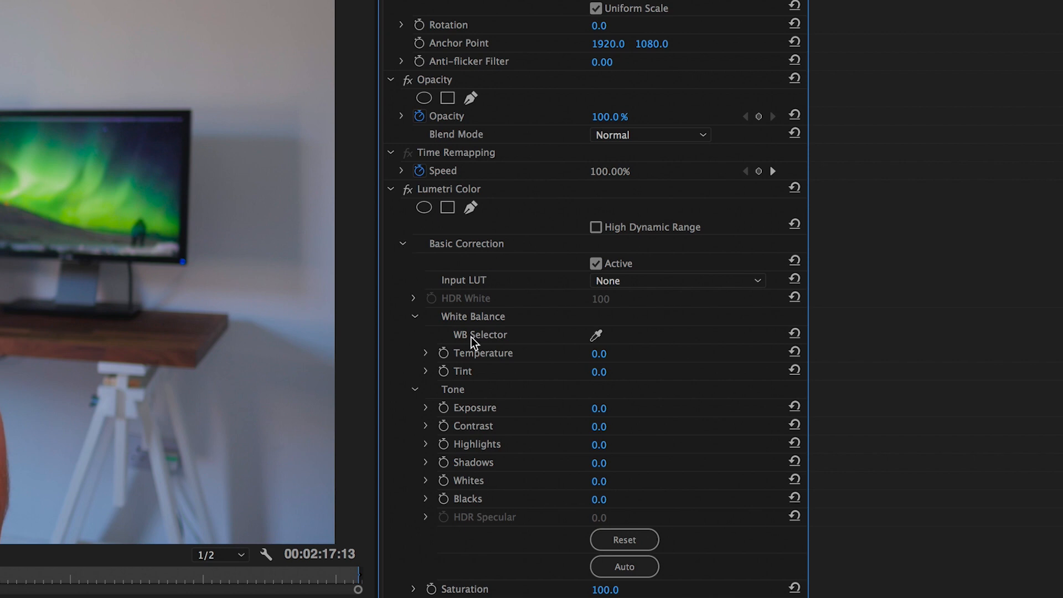
{"action": "mouse_move", "coordinate": [510, 440]}
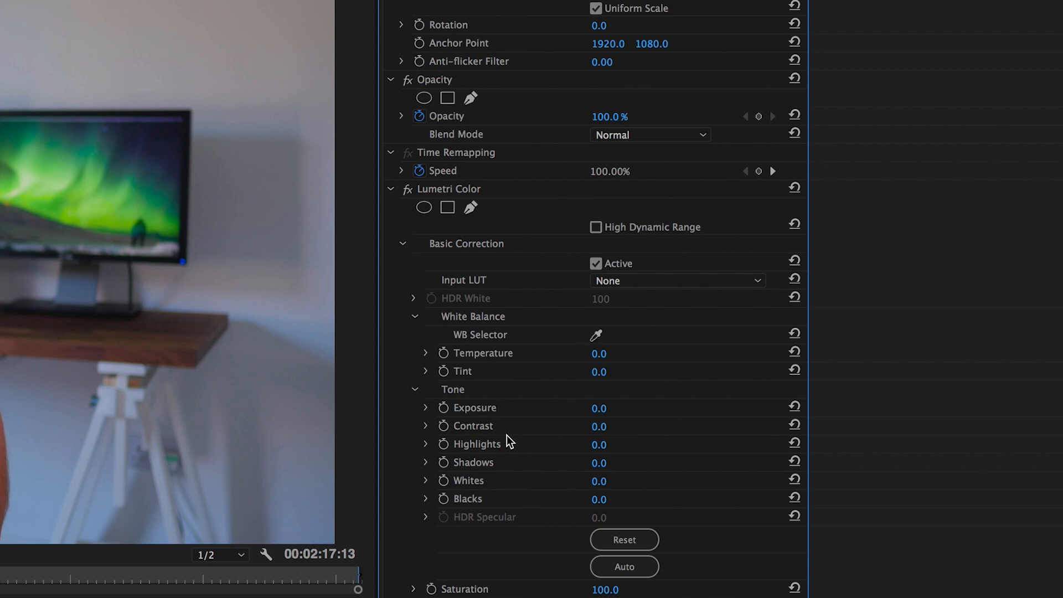
{"action": "mouse_move", "coordinate": [541, 467]}
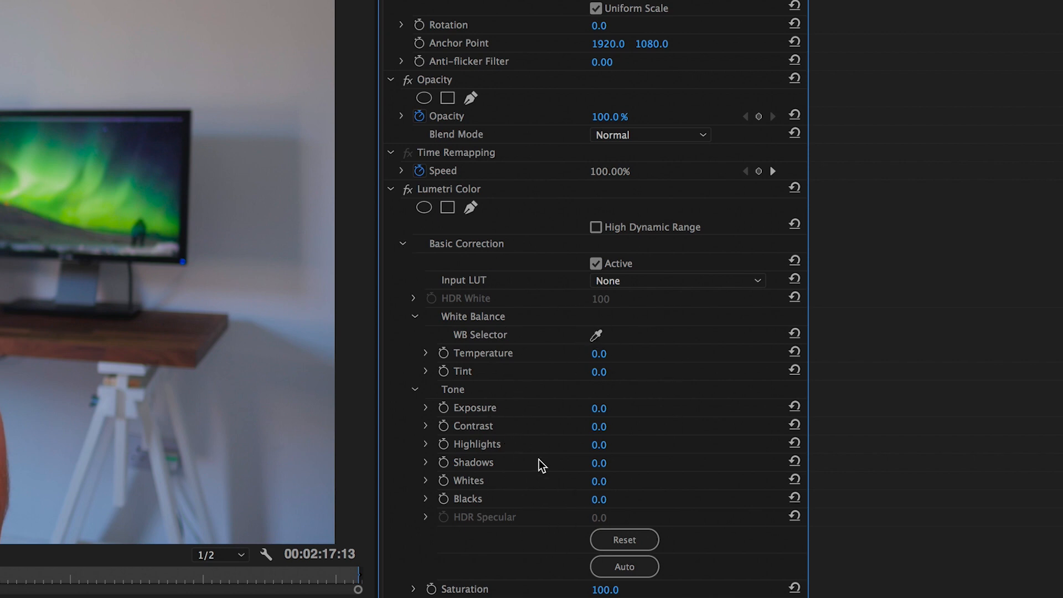
{"action": "mouse_move", "coordinate": [708, 381]}
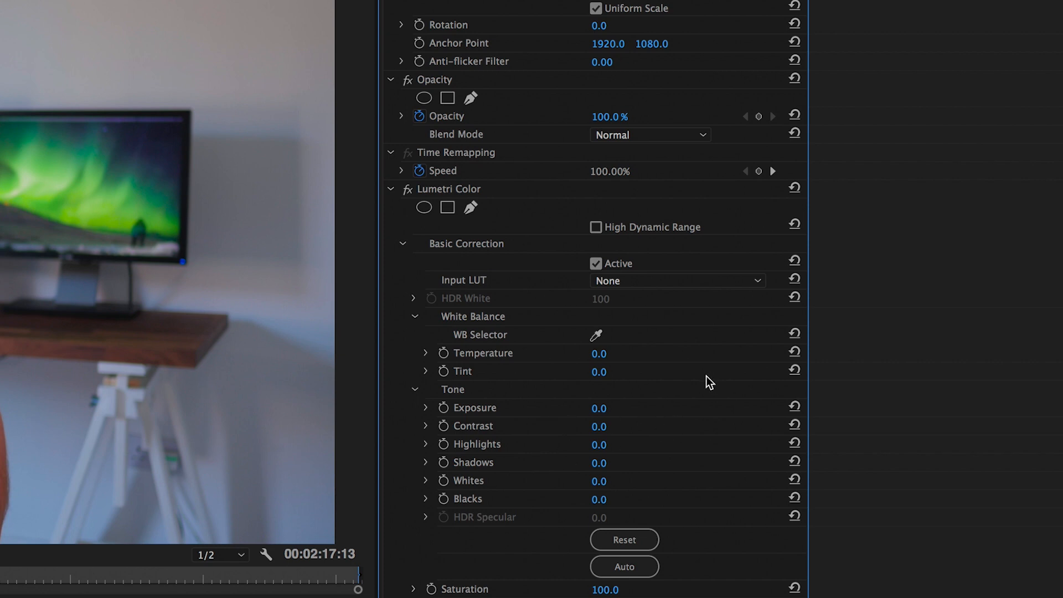
{"action": "mouse_move", "coordinate": [639, 338]}
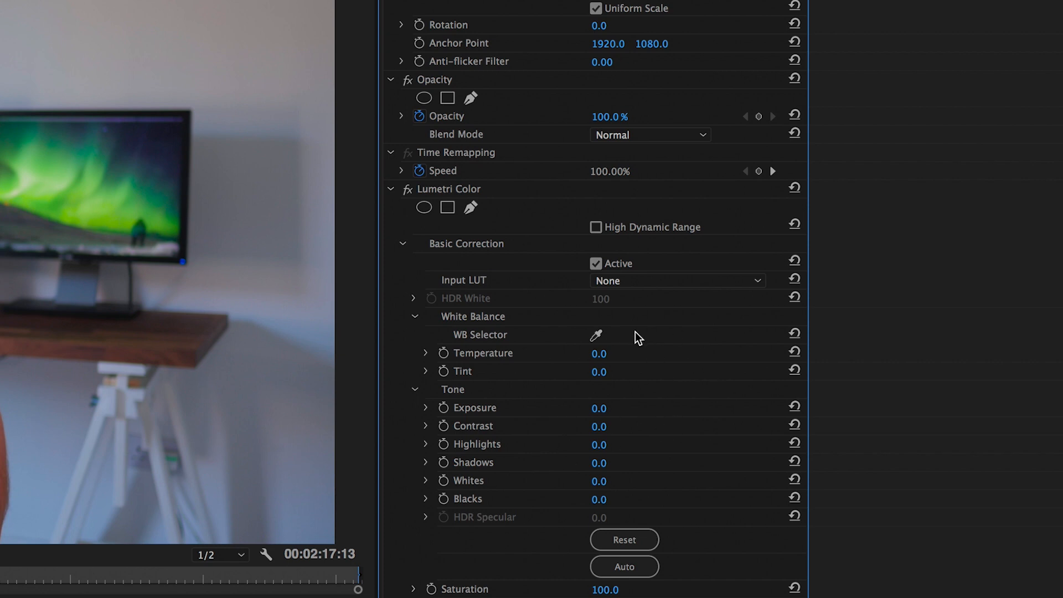
{"action": "mouse_move", "coordinate": [505, 284]}
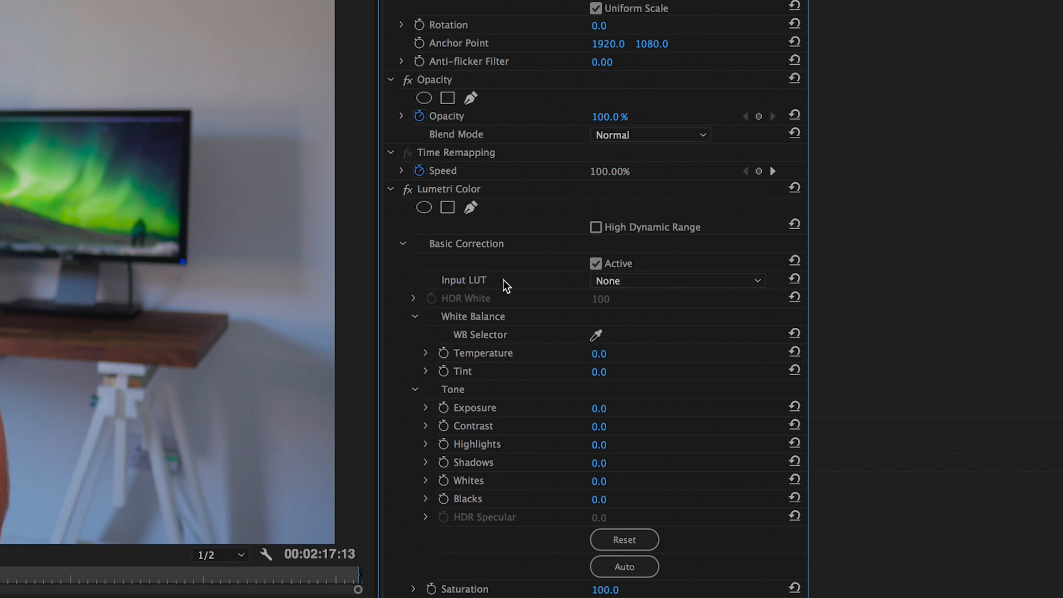
{"action": "mouse_move", "coordinate": [494, 284]}
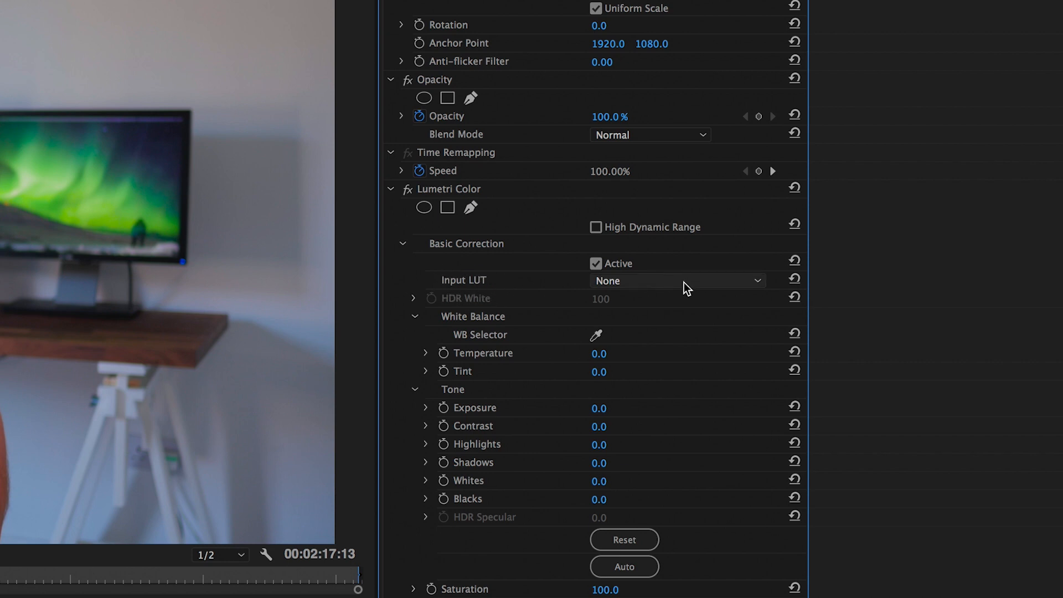
{"action": "left_click", "coordinate": [675, 280]}
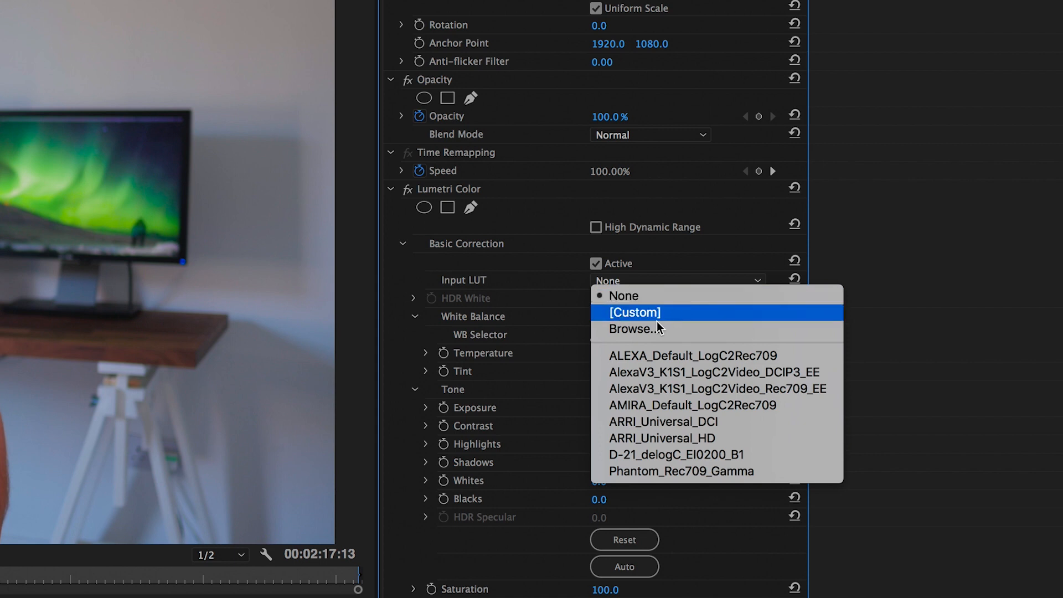
- Load RossFairgrieve-ExportFixer.cube from disk as the Lumetri Color Input LUT
{"action": "left_click", "coordinate": [634, 329]}
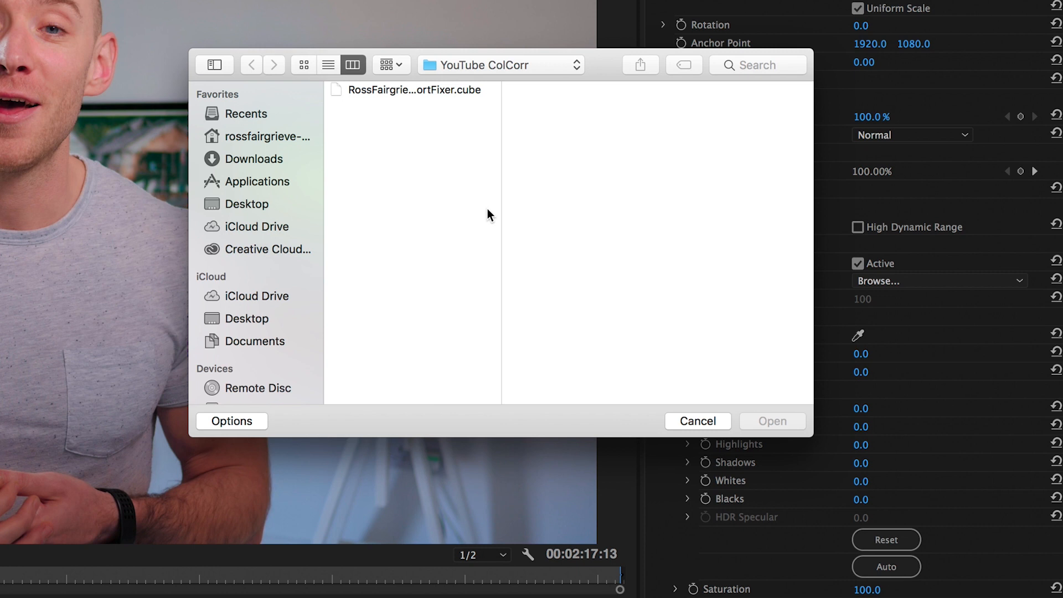
{"action": "mouse_move", "coordinate": [403, 92]}
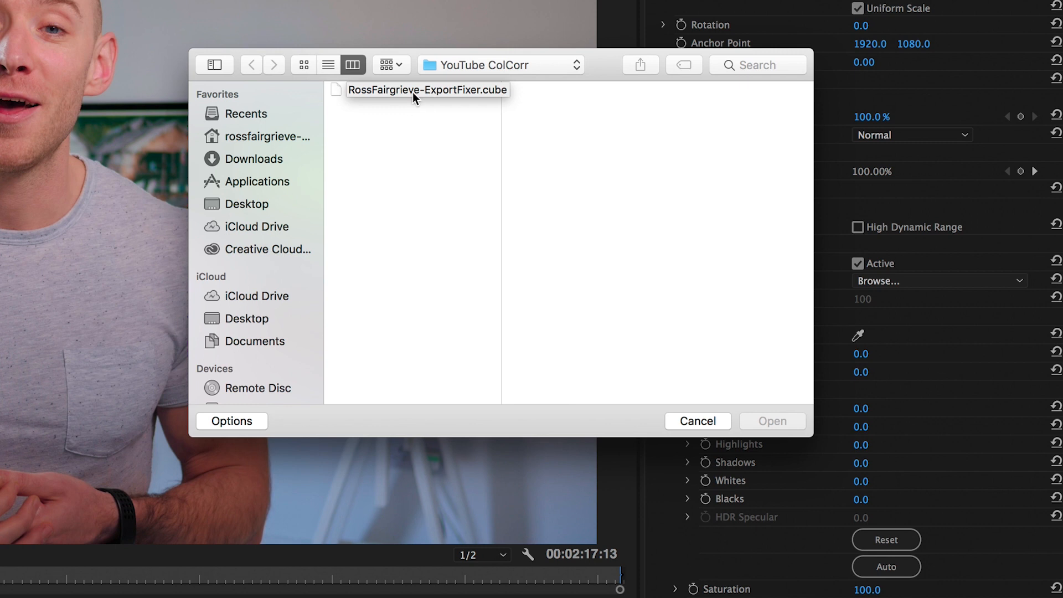
{"action": "left_click", "coordinate": [427, 90]}
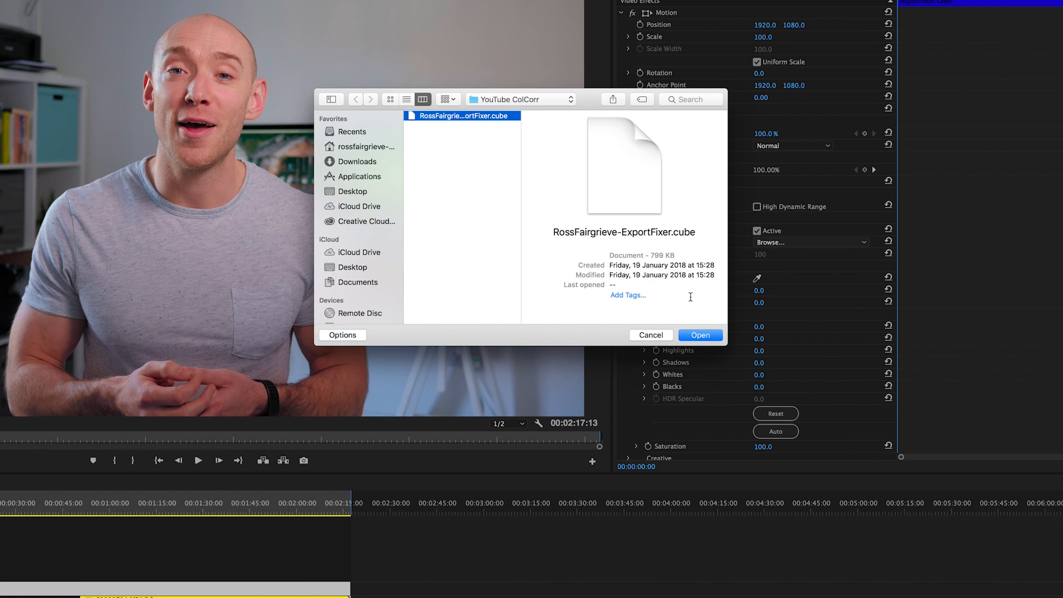
{"action": "left_click", "coordinate": [699, 335]}
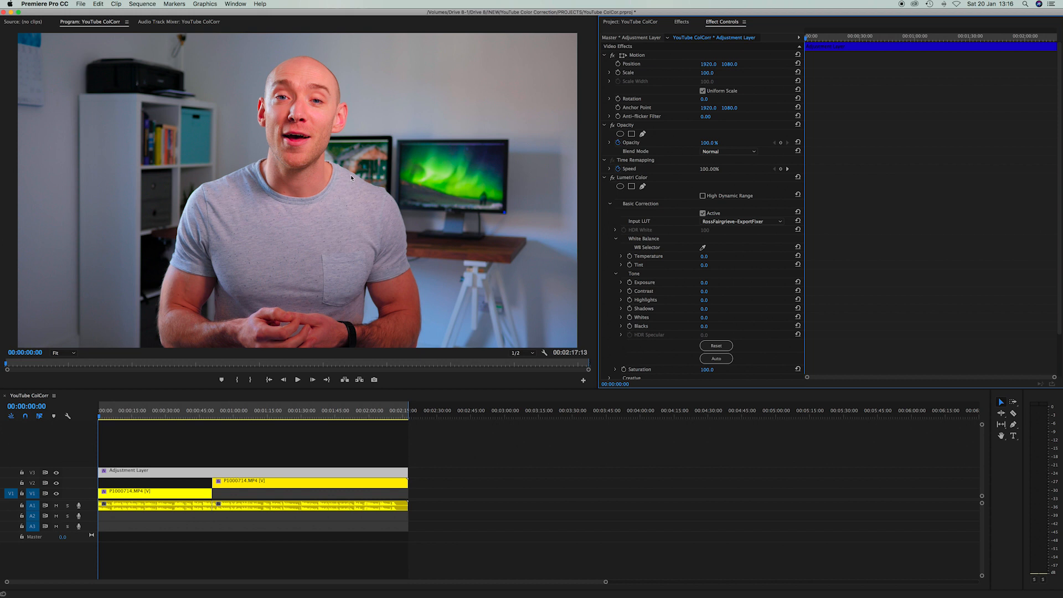
{"action": "mouse_move", "coordinate": [321, 200]}
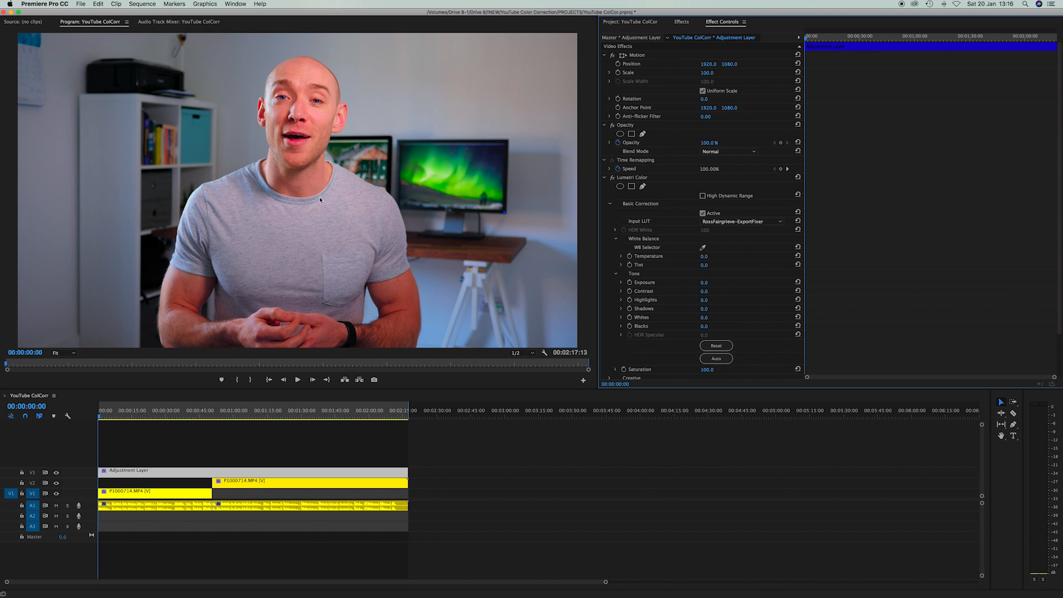
{"action": "mouse_move", "coordinate": [331, 163]}
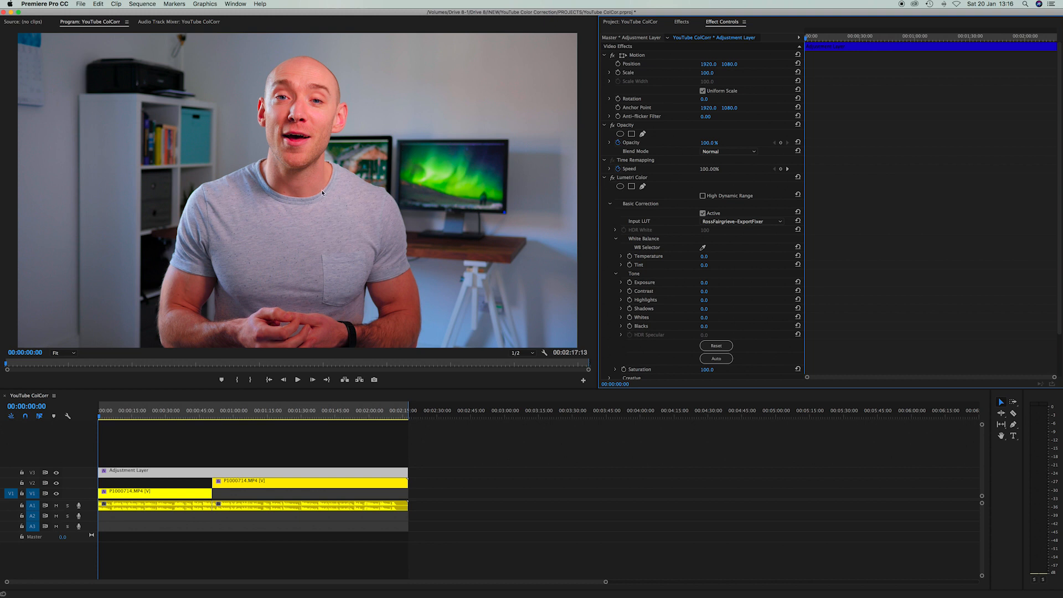
{"action": "mouse_move", "coordinate": [345, 194]}
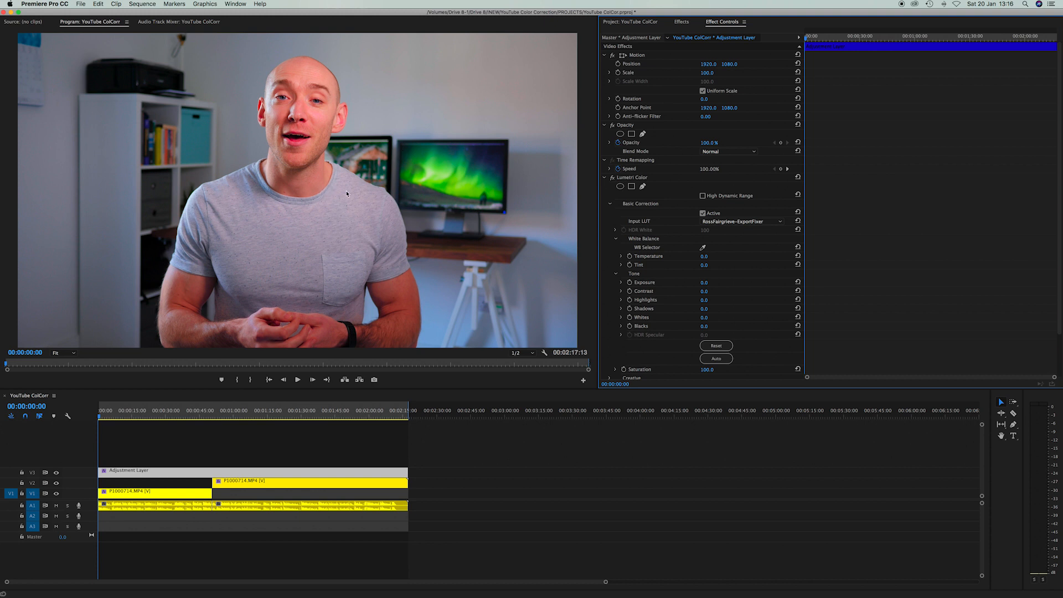
{"action": "mouse_move", "coordinate": [351, 143]}
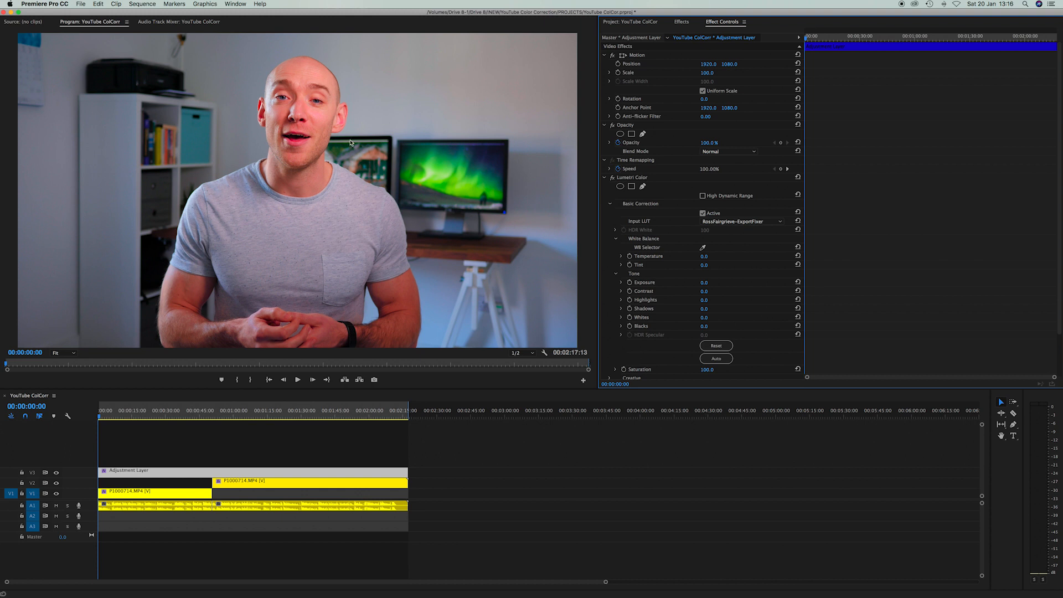
{"action": "mouse_move", "coordinate": [323, 134]}
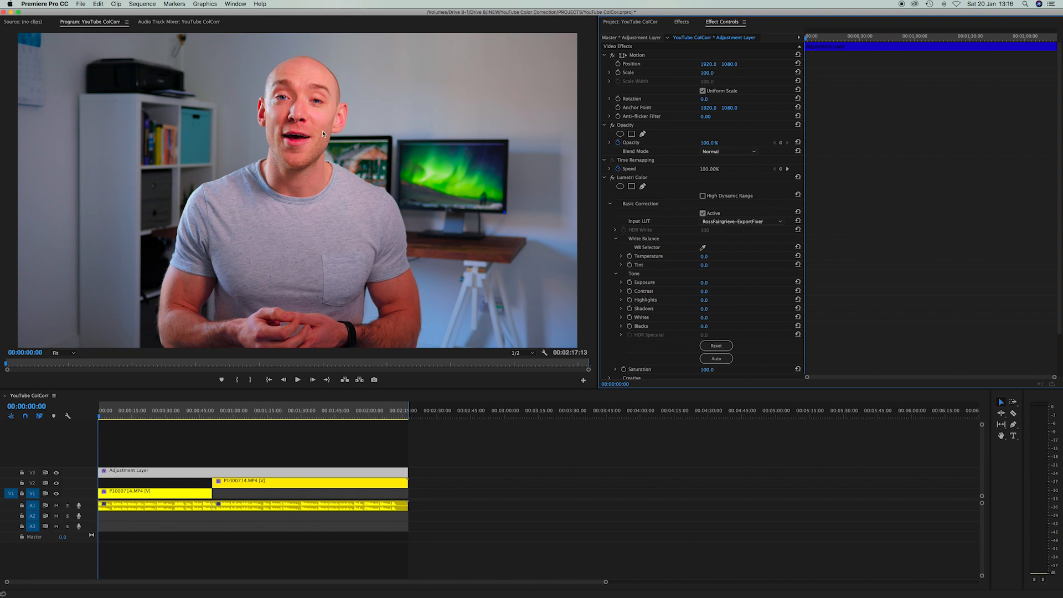
{"action": "mouse_move", "coordinate": [328, 147]}
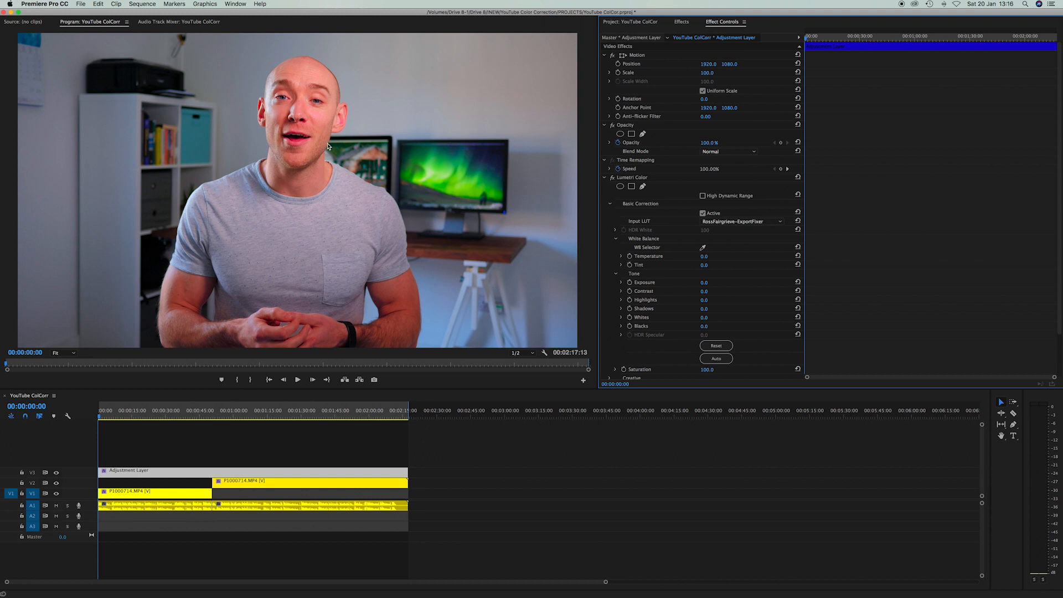
{"action": "mouse_move", "coordinate": [331, 165]}
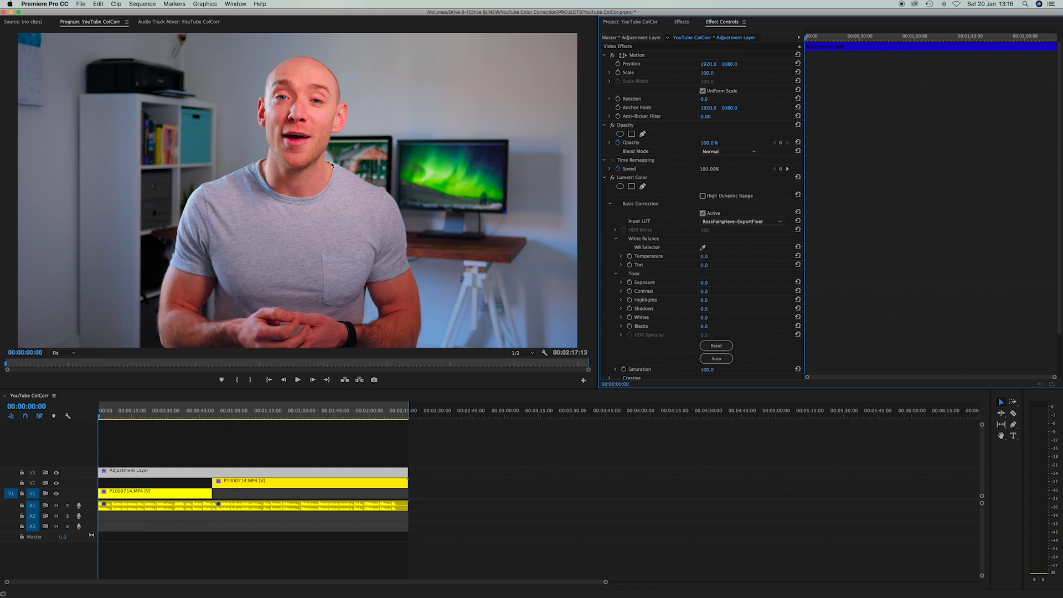
{"action": "mouse_move", "coordinate": [358, 235]}
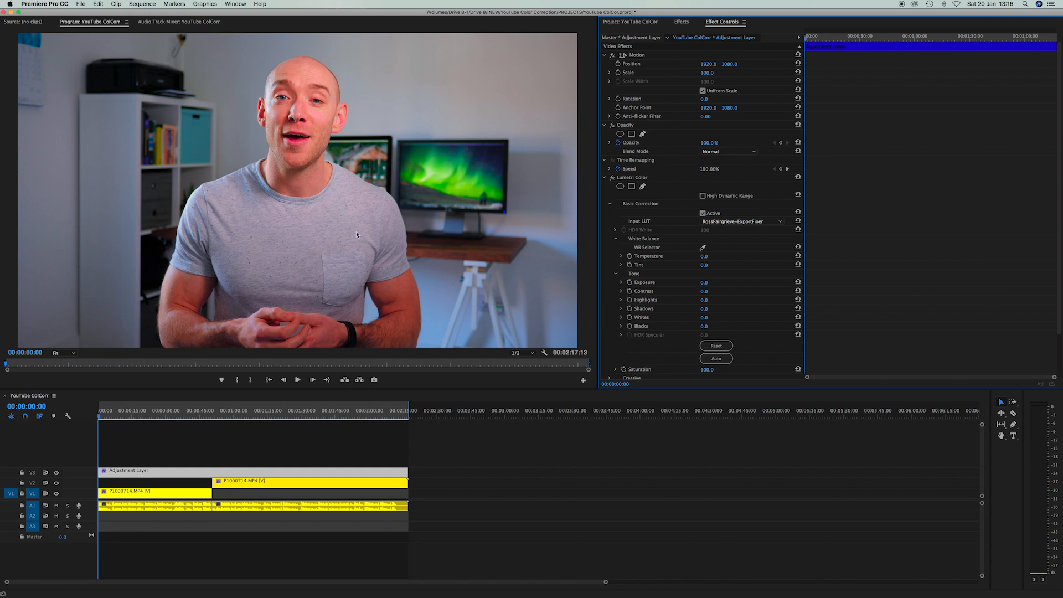
{"action": "mouse_move", "coordinate": [324, 267]}
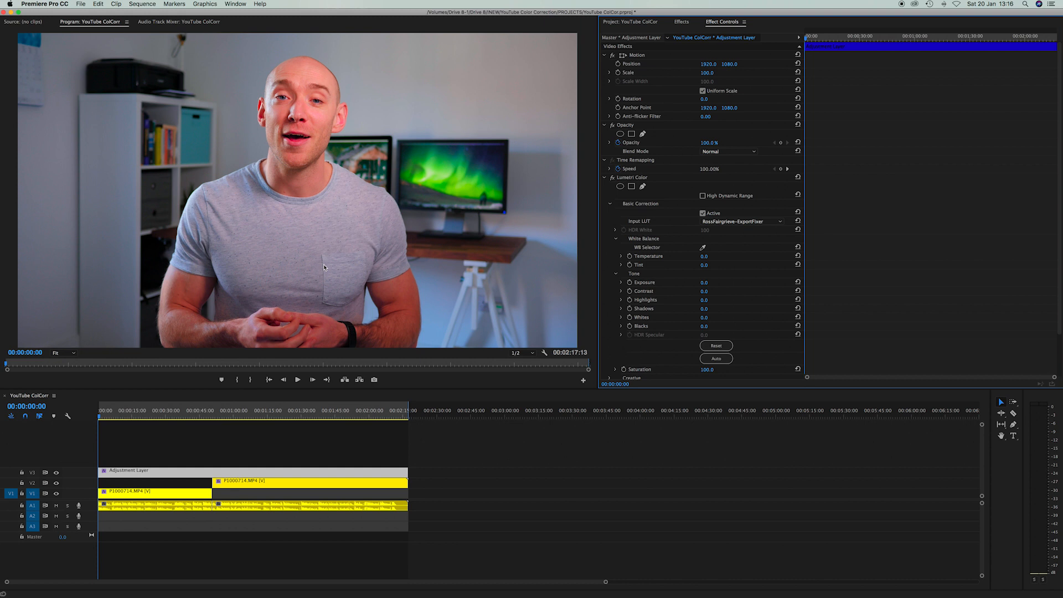
{"action": "mouse_move", "coordinate": [263, 271]}
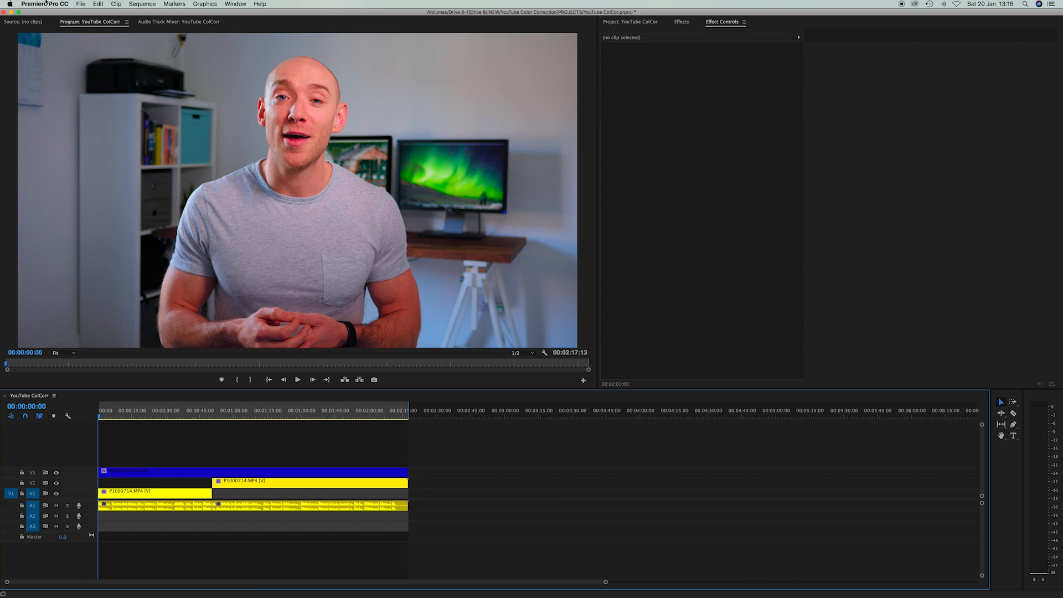
- Bring up File > Export for the sequence covered by the ExportFixer adjustment layer
{"action": "left_click", "coordinate": [80, 5]}
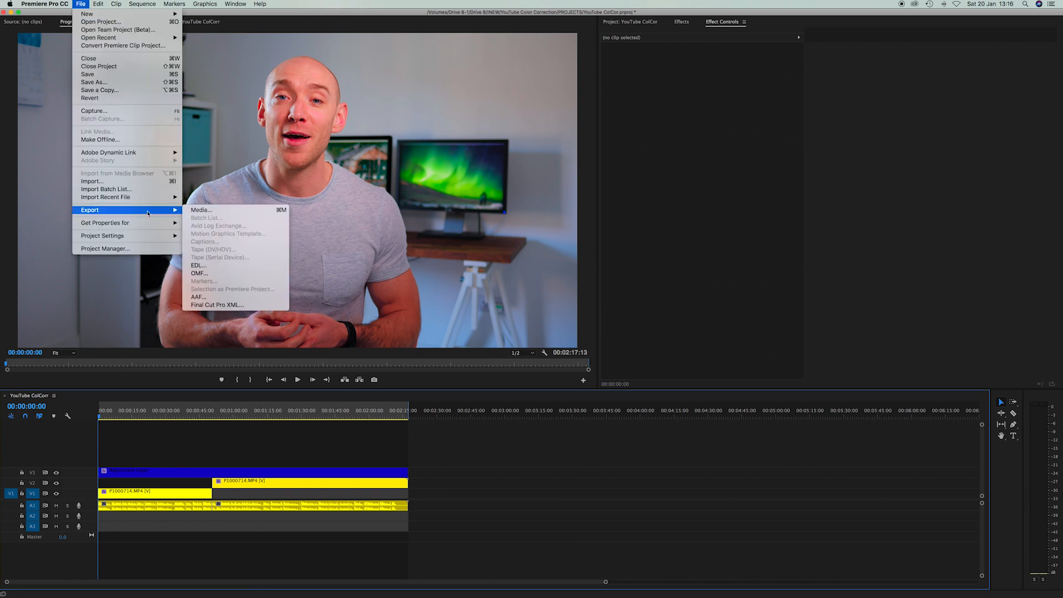
{"action": "mouse_move", "coordinate": [521, 451]}
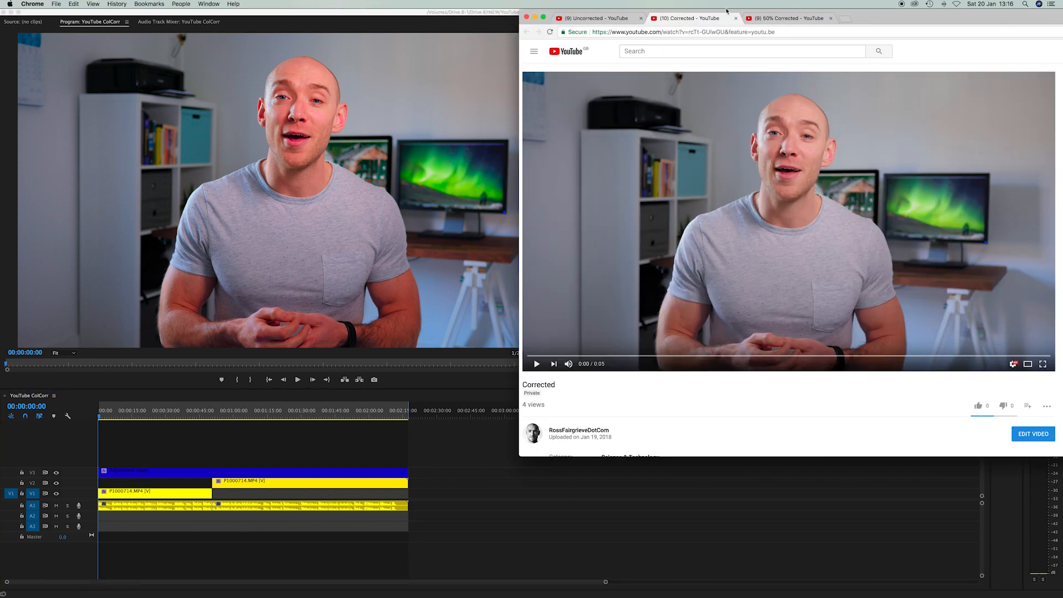
{"action": "mouse_move", "coordinate": [259, 442]}
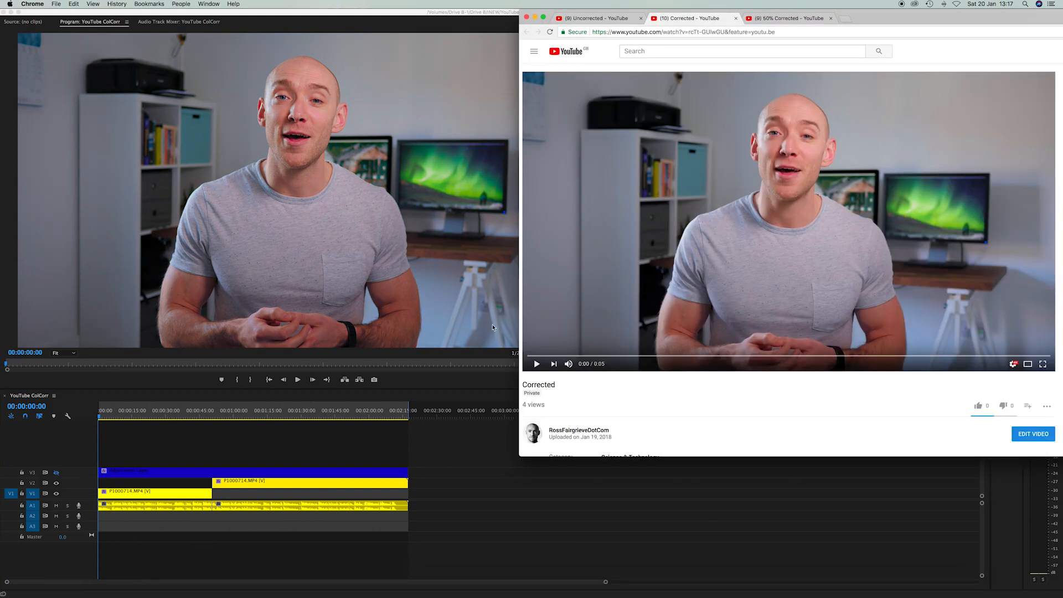
{"action": "mouse_move", "coordinate": [854, 157]}
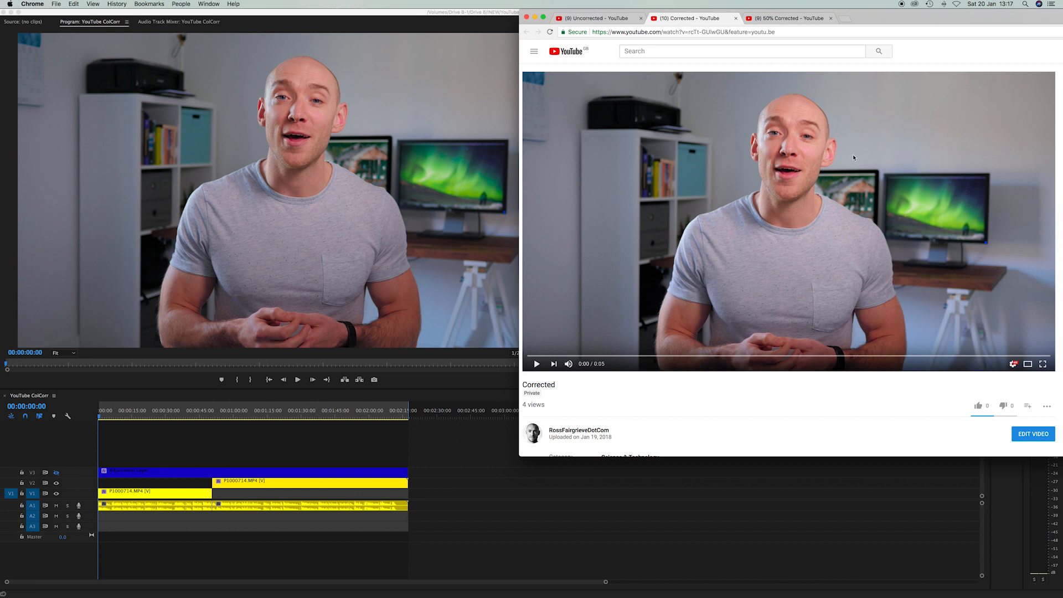
{"action": "mouse_move", "coordinate": [598, 206]}
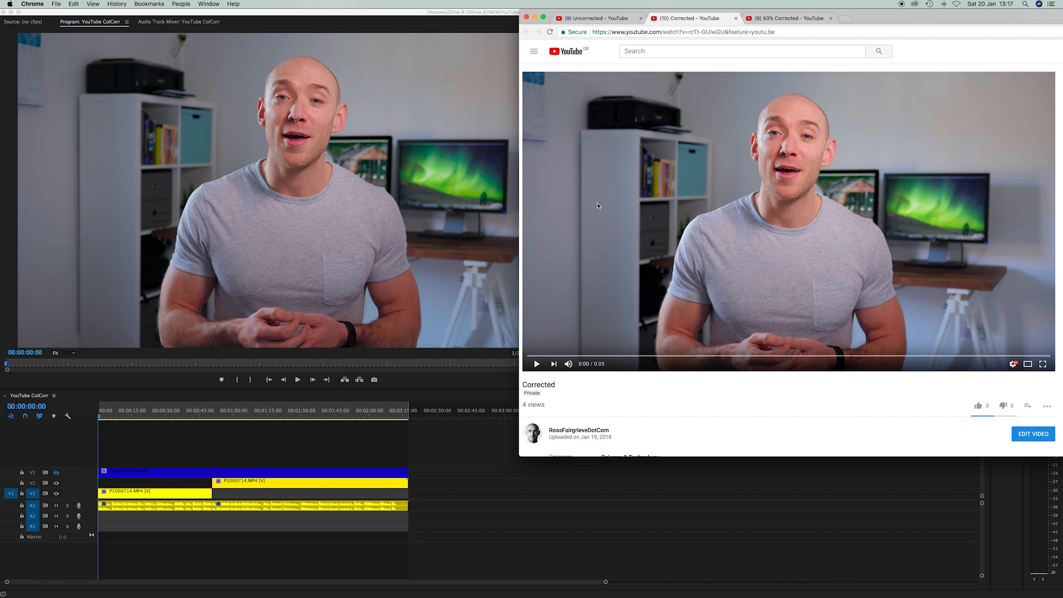
{"action": "mouse_move", "coordinate": [718, 201]}
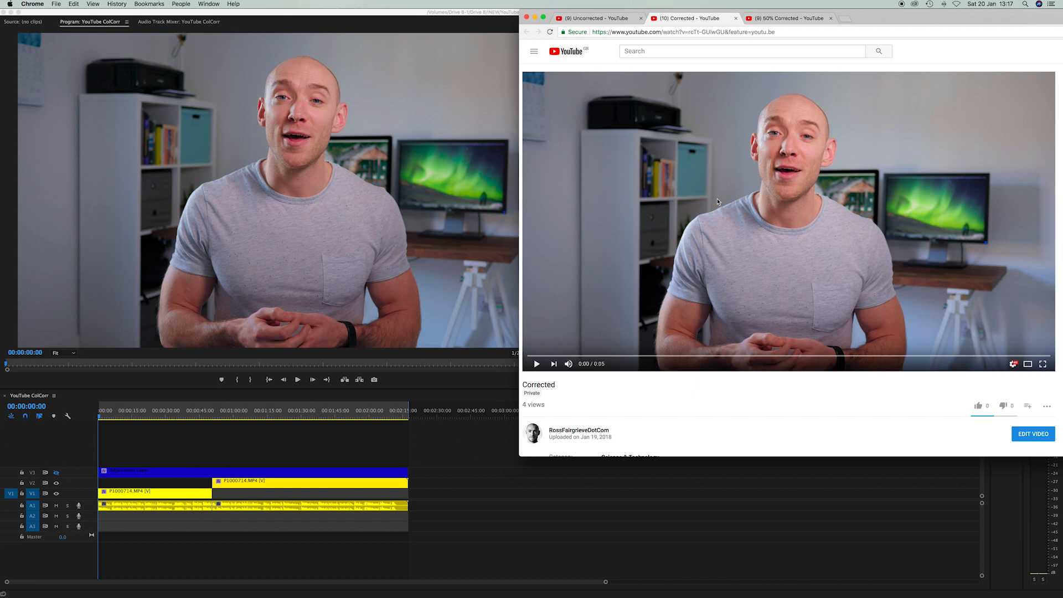
{"action": "mouse_move", "coordinate": [715, 204]}
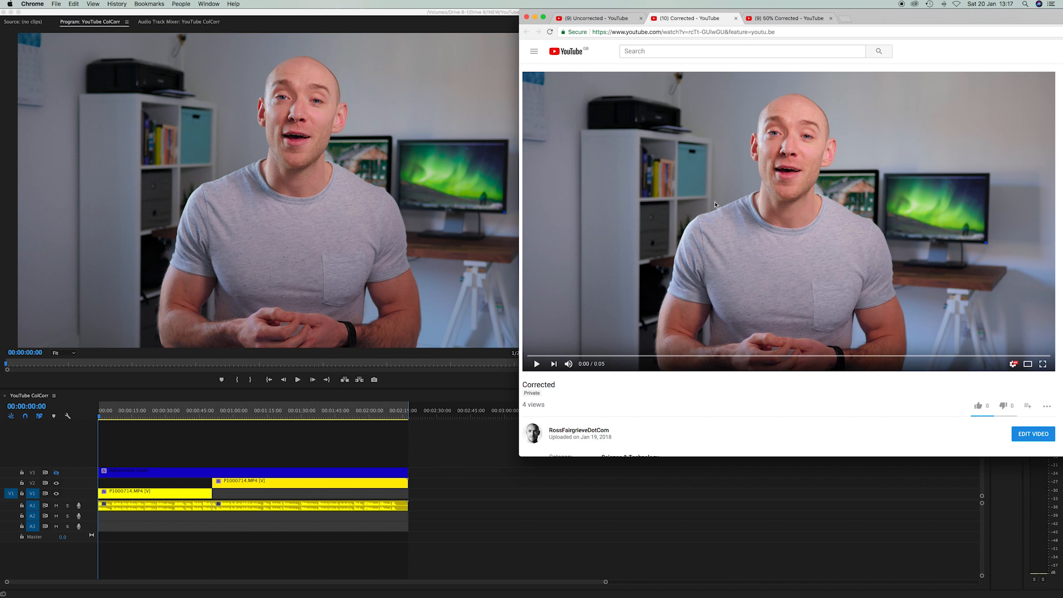
{"action": "mouse_move", "coordinate": [723, 326]}
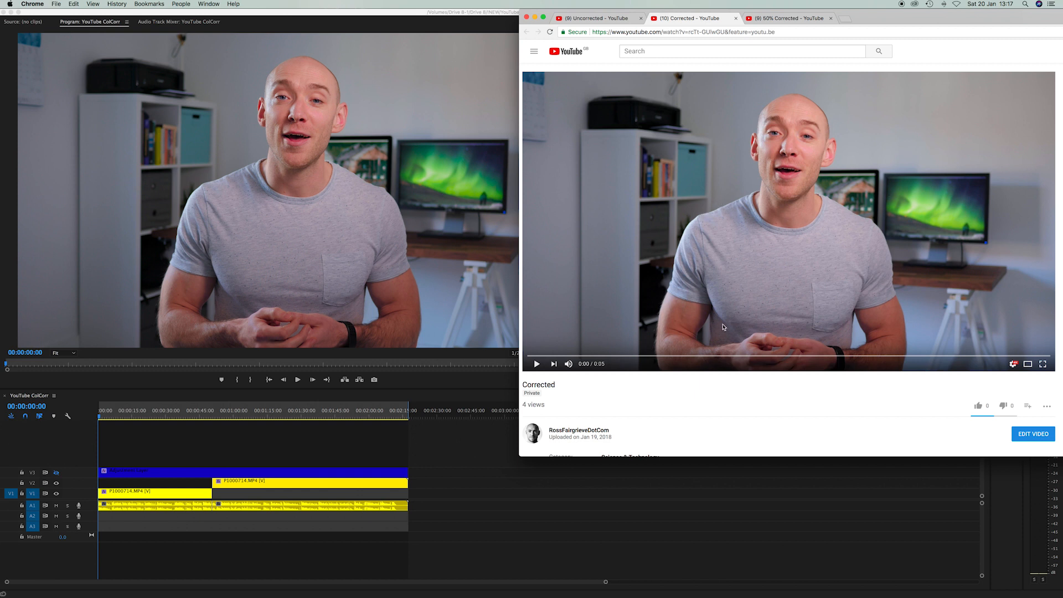
{"action": "mouse_move", "coordinate": [736, 237]}
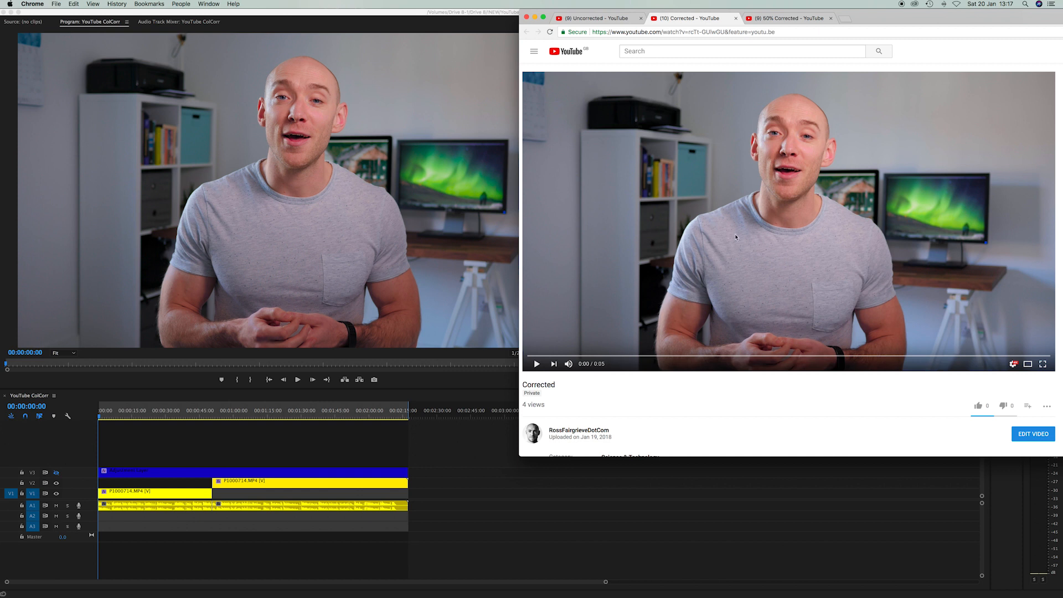
{"action": "mouse_move", "coordinate": [757, 284]}
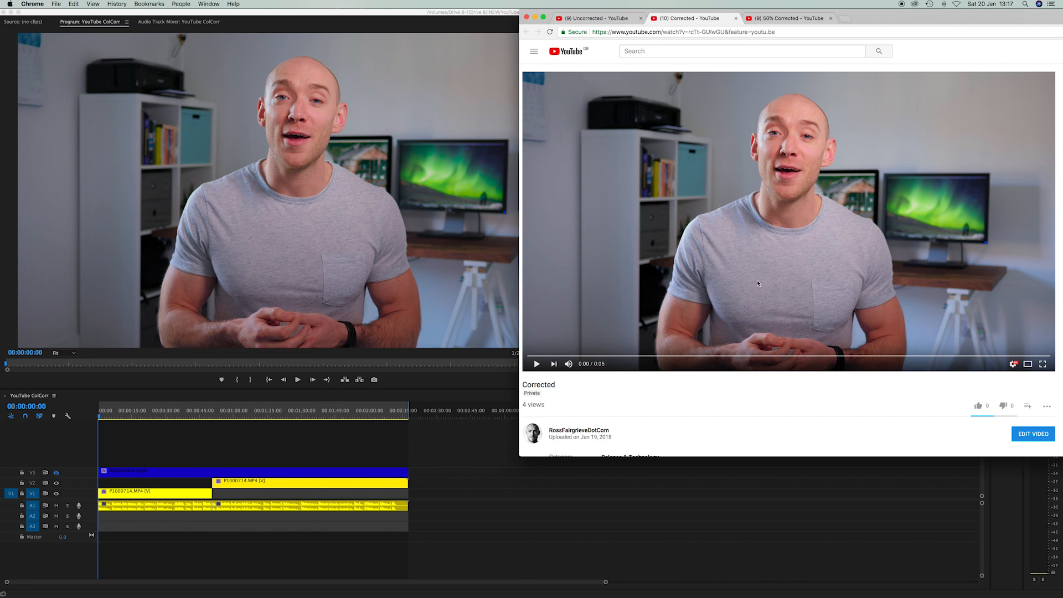
{"action": "mouse_move", "coordinate": [172, 581]}
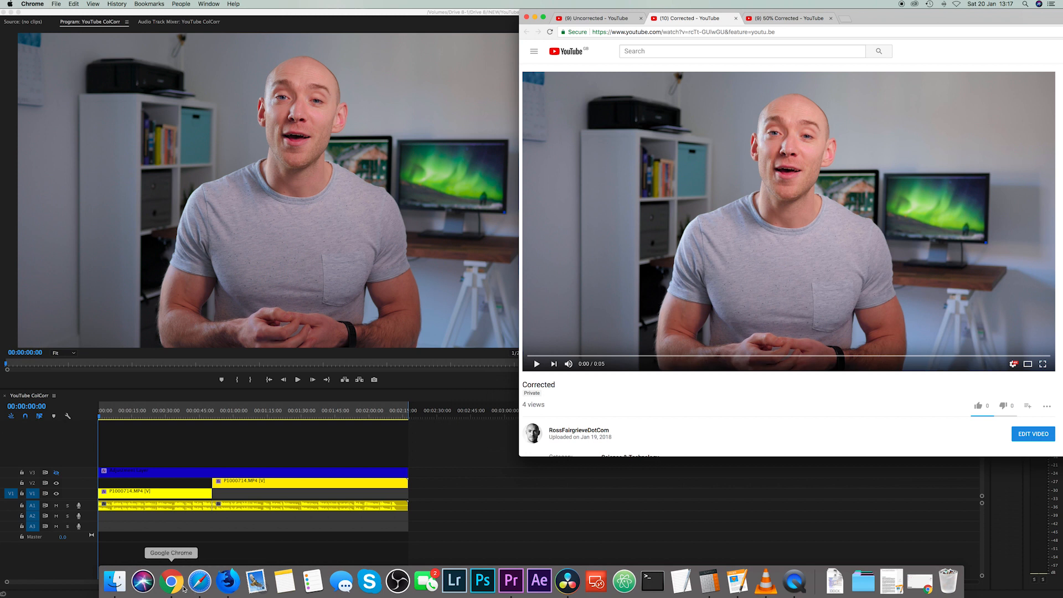
- Bring Safari forward and show the Corrected YouTube upload beside the Premiere sequence
{"action": "left_click", "coordinate": [595, 18]}
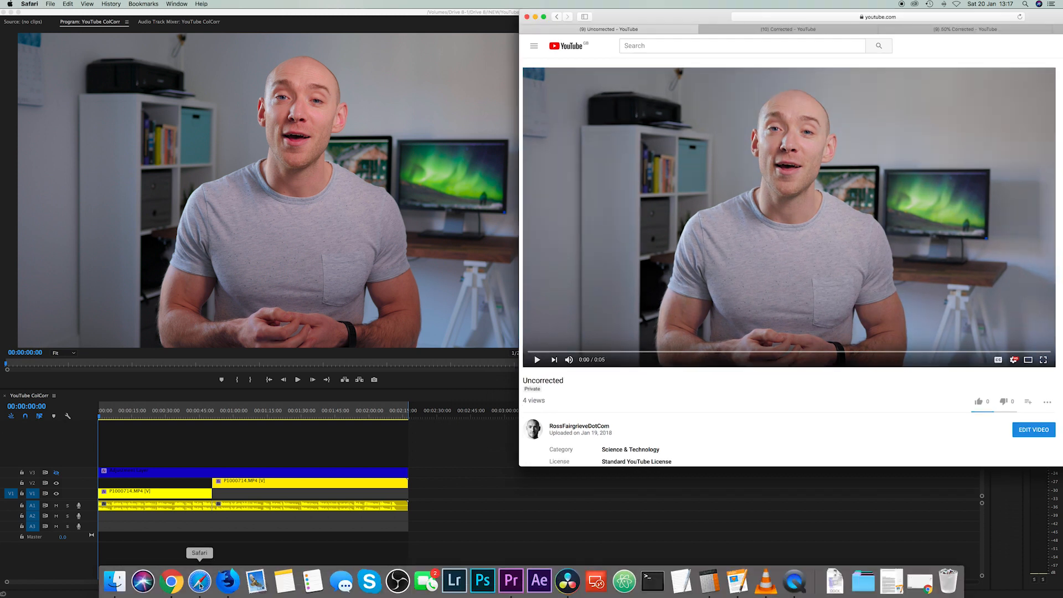
{"action": "mouse_move", "coordinate": [198, 582]}
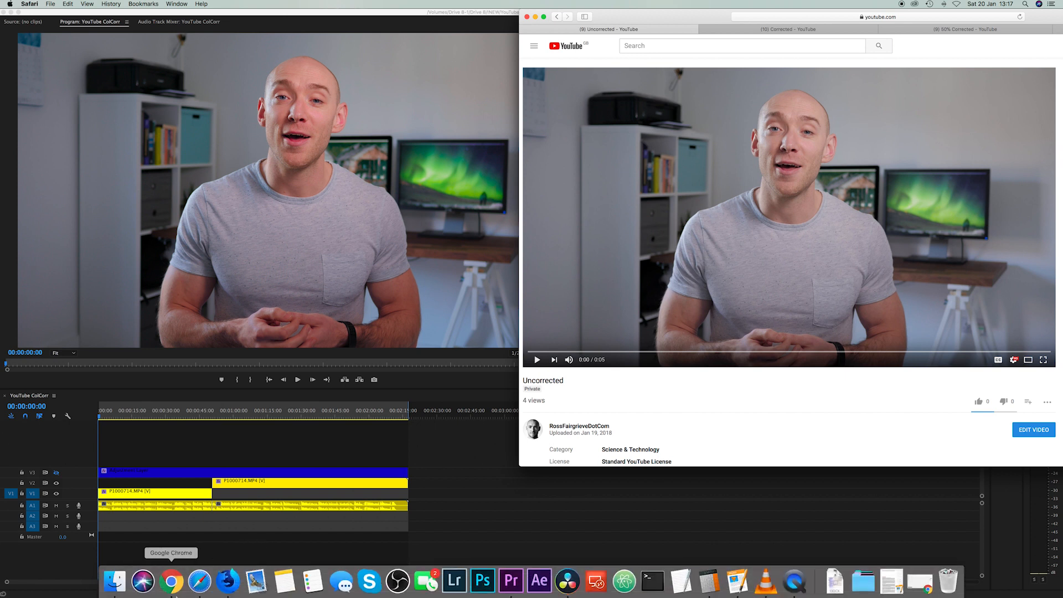
{"action": "left_click", "coordinate": [172, 581]}
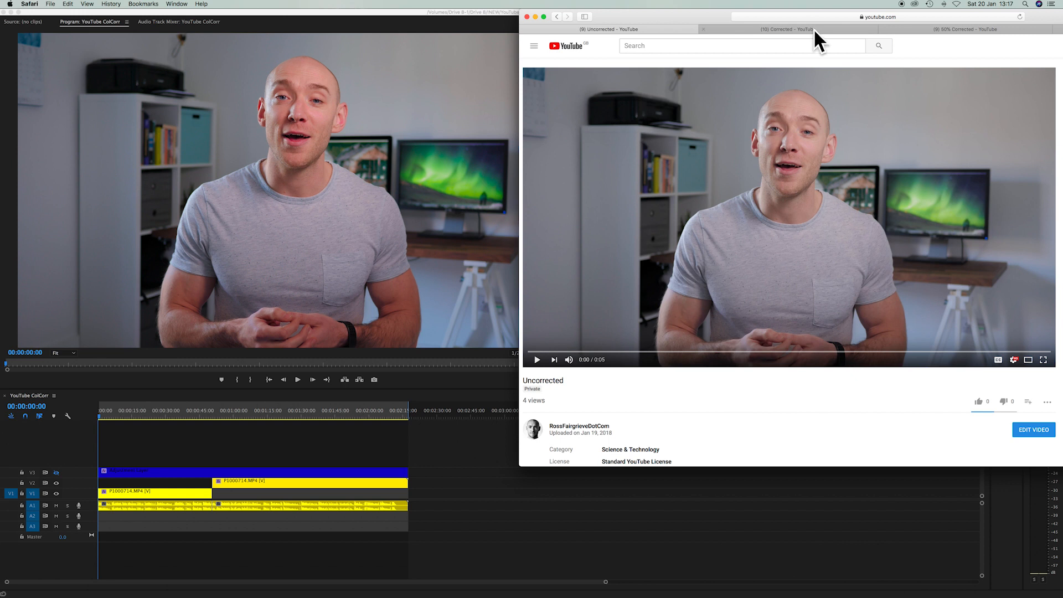
{"action": "left_click", "coordinate": [785, 29]}
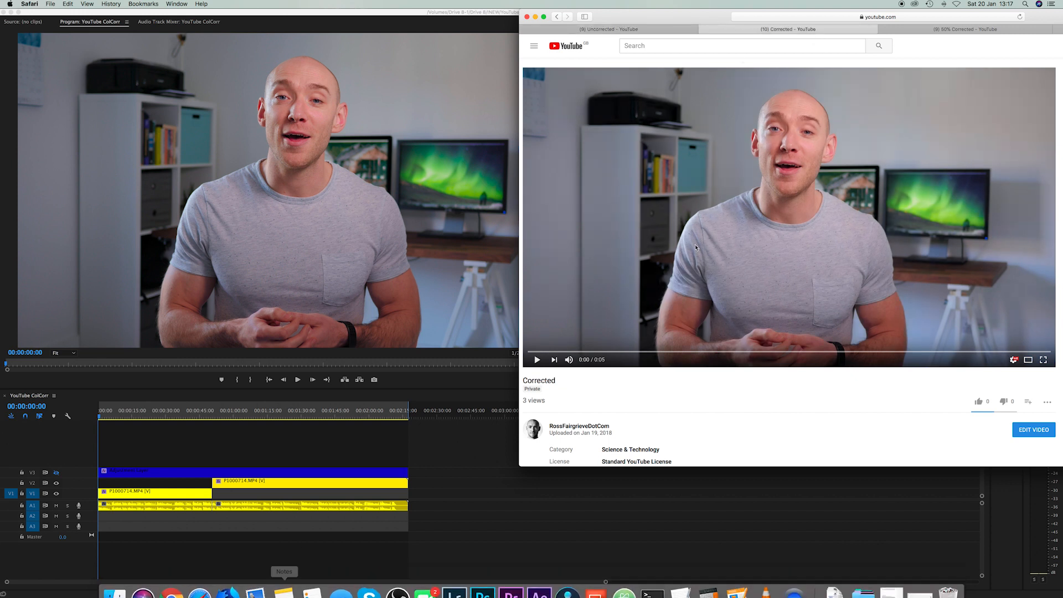
{"action": "mouse_move", "coordinate": [370, 218]}
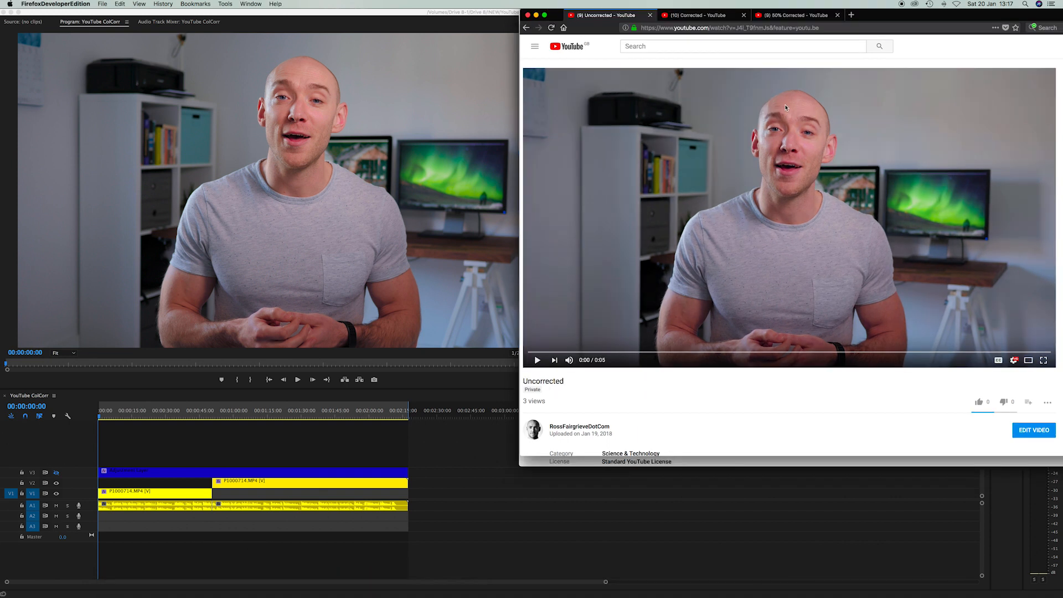
{"action": "mouse_move", "coordinate": [792, 122]}
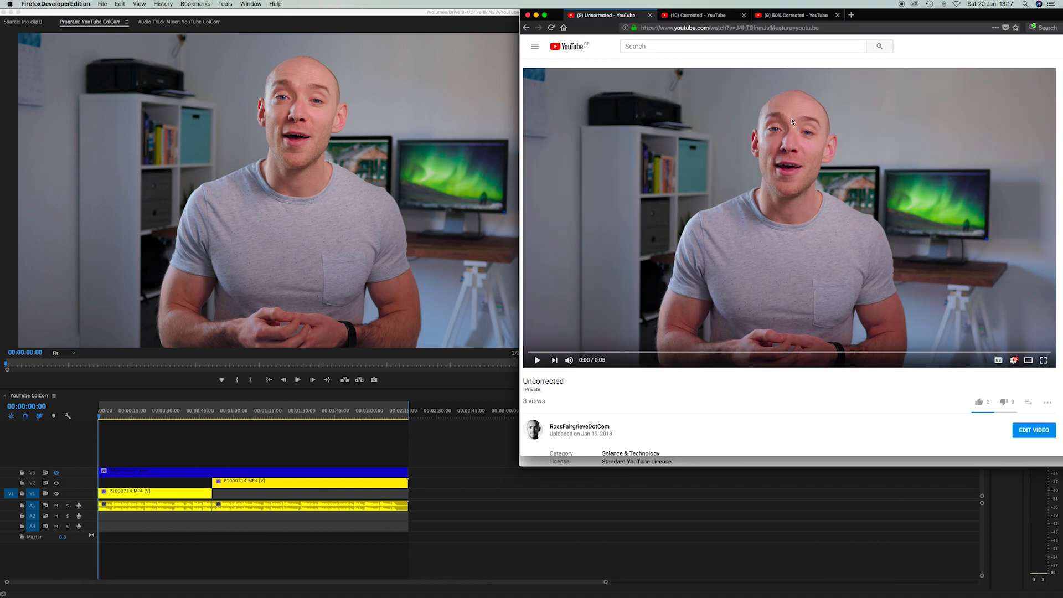
{"action": "mouse_move", "coordinate": [811, 150]}
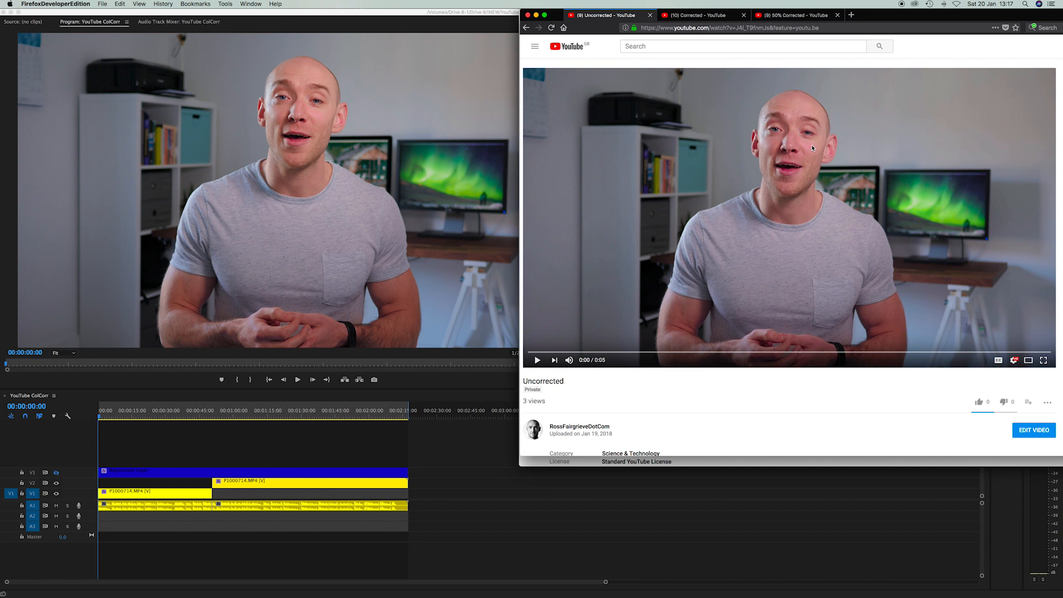
{"action": "mouse_move", "coordinate": [804, 151]}
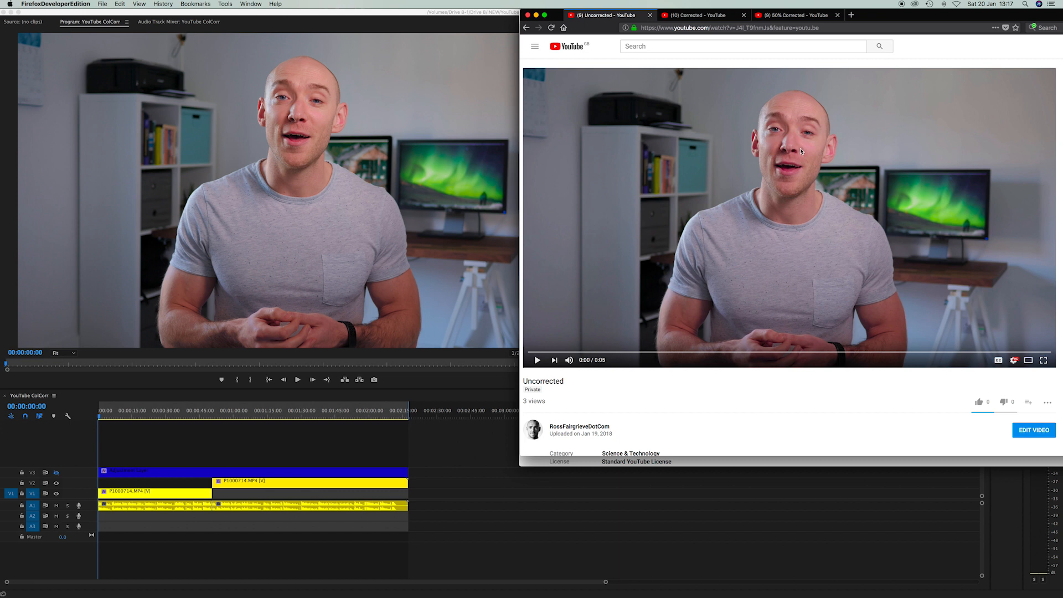
{"action": "mouse_move", "coordinate": [785, 126]}
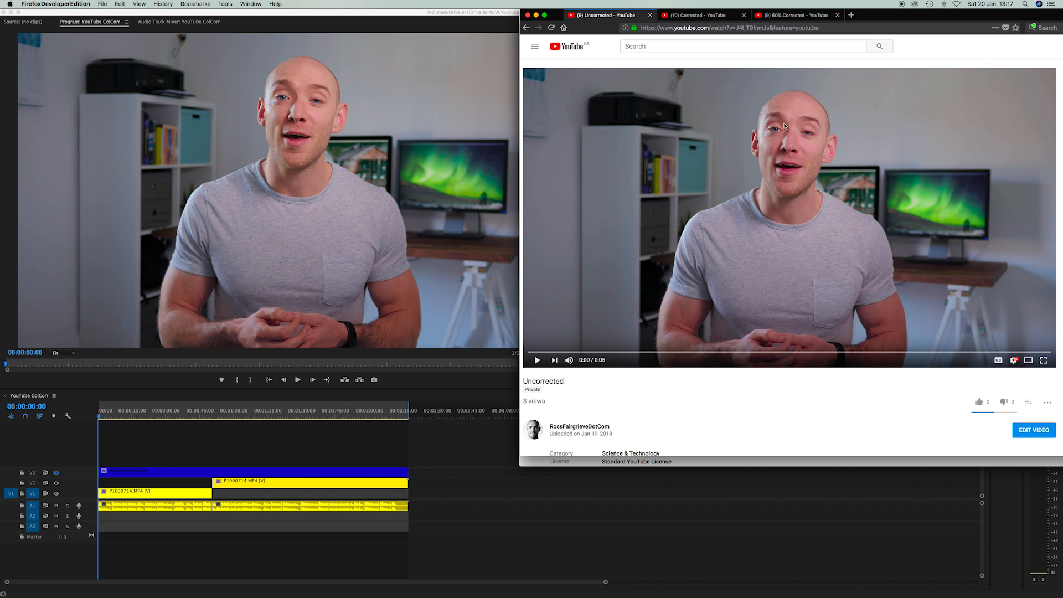
- Switch Firefox Developer Edition to the Corrected YouTube upload for comparison
{"action": "left_click", "coordinate": [699, 15]}
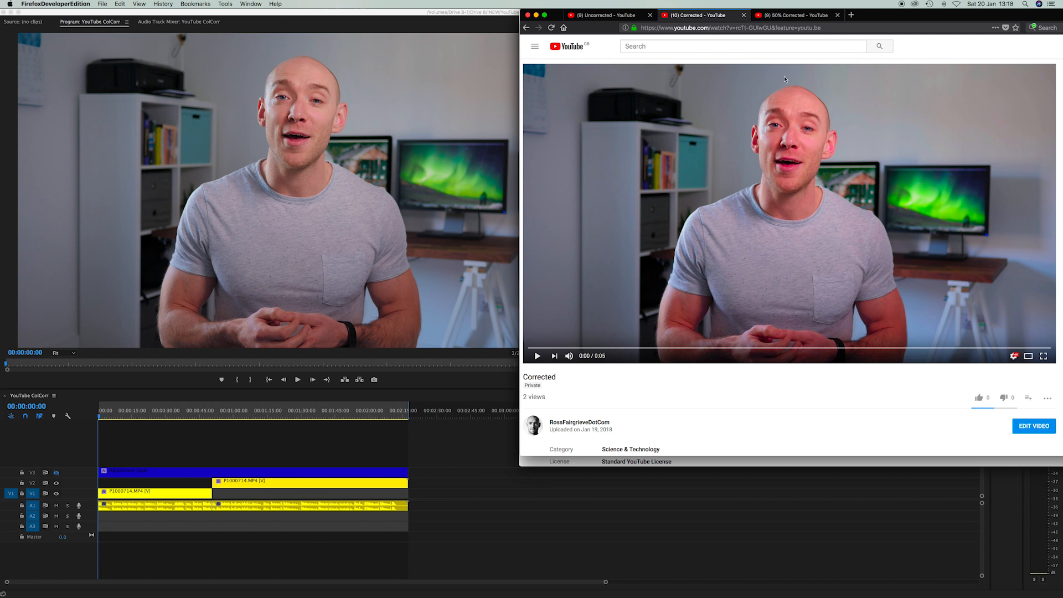
{"action": "mouse_move", "coordinate": [714, 239]}
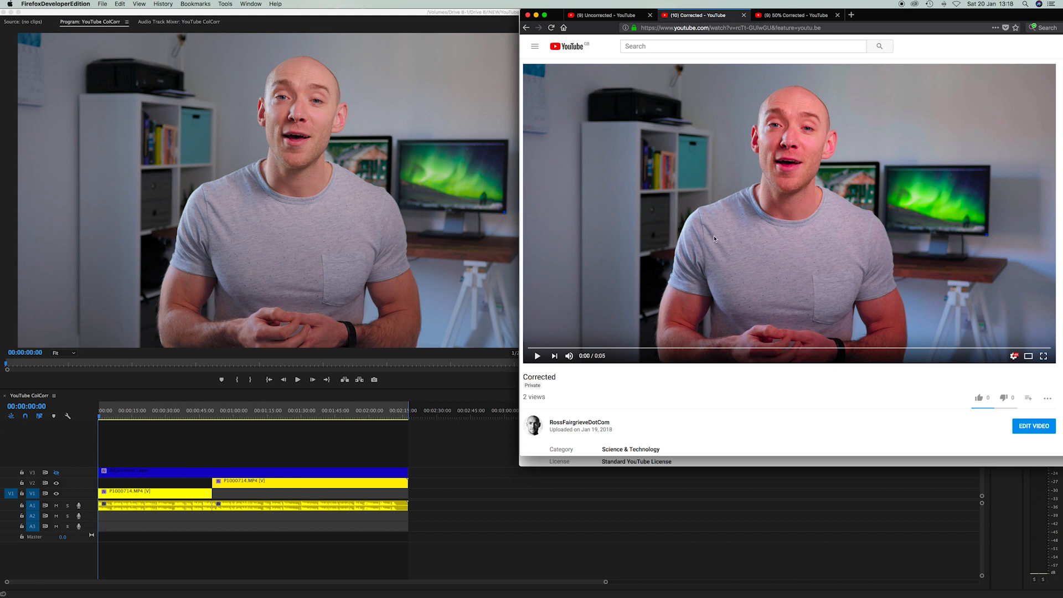
{"action": "mouse_move", "coordinate": [811, 198]}
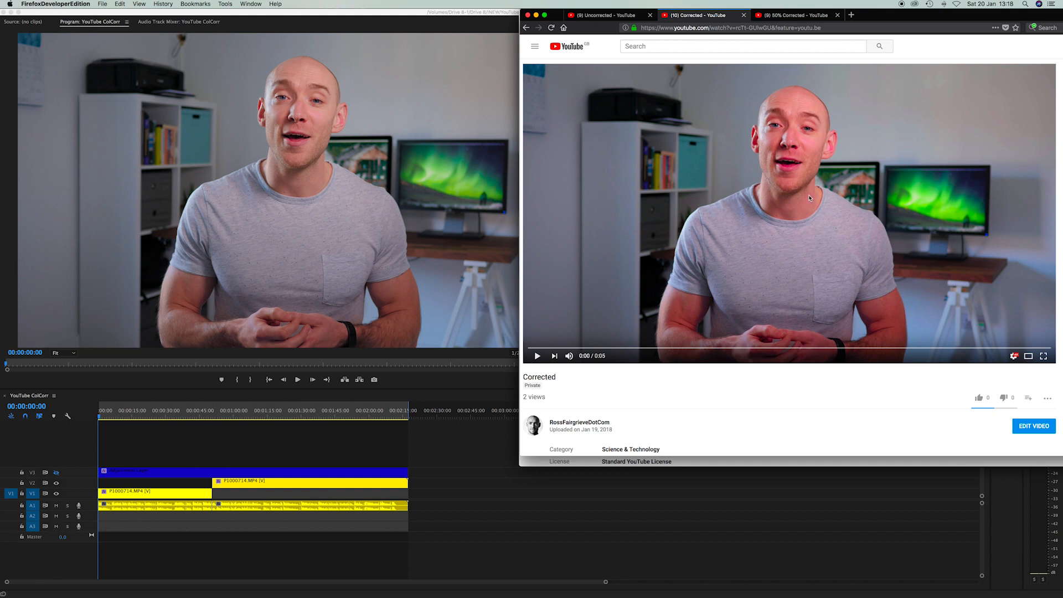
{"action": "mouse_move", "coordinate": [836, 198]}
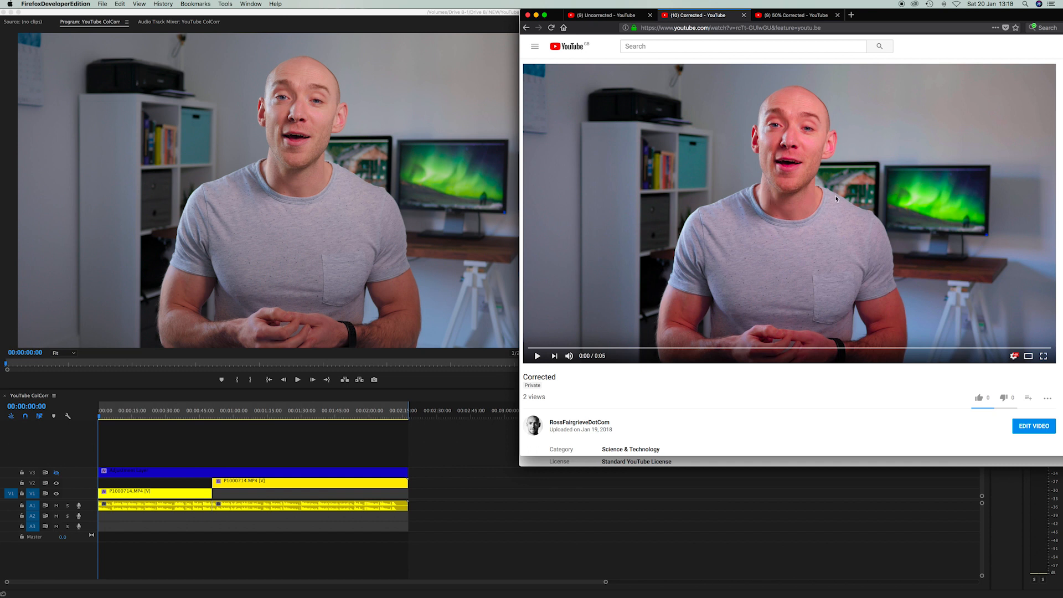
{"action": "mouse_move", "coordinate": [807, 227]}
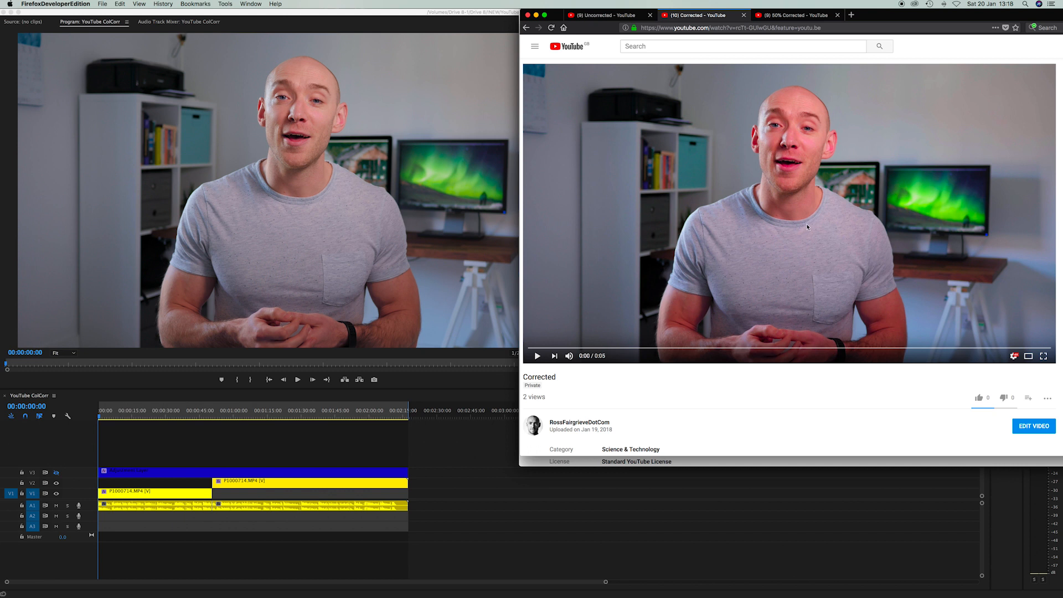
{"action": "mouse_move", "coordinate": [814, 230]}
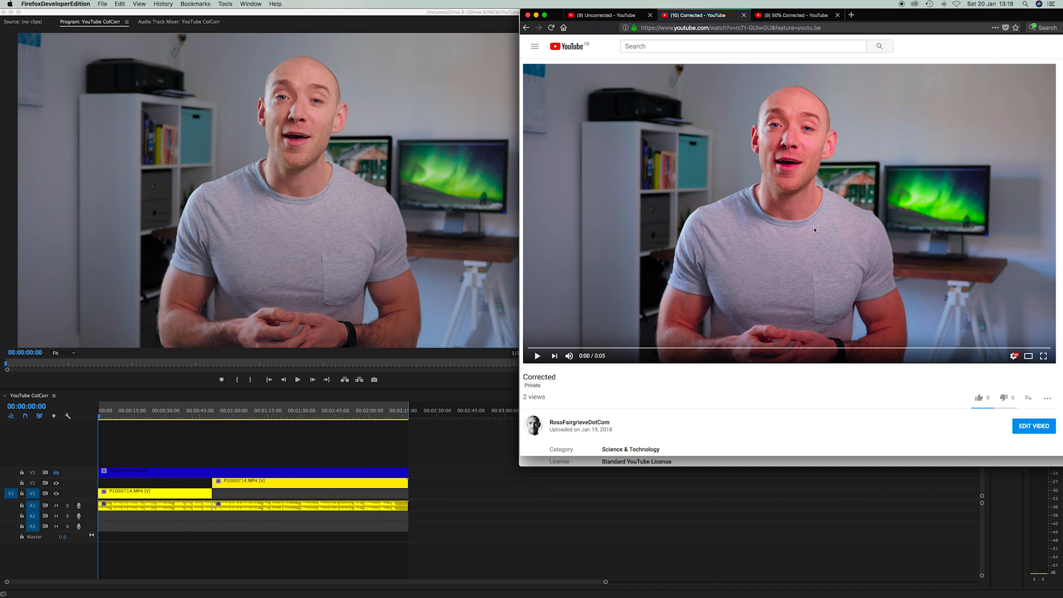
{"action": "mouse_move", "coordinate": [752, 222]}
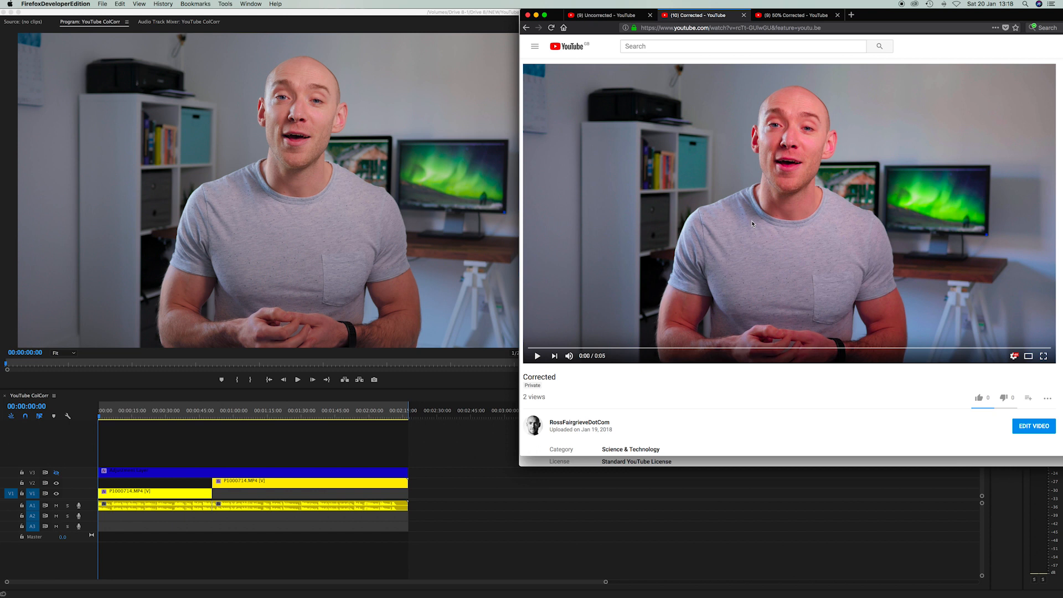
{"action": "mouse_move", "coordinate": [760, 222]}
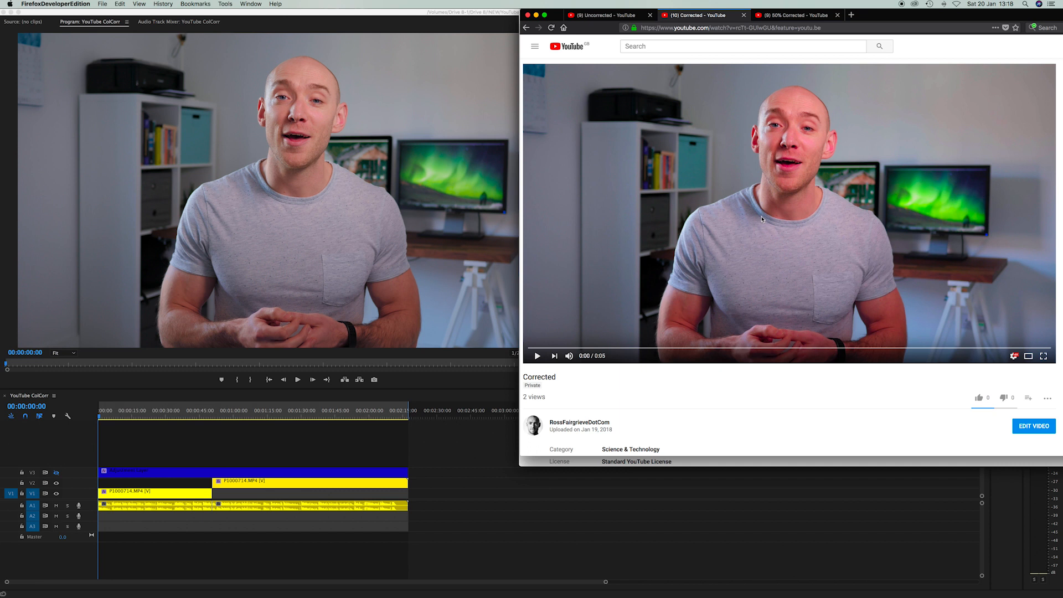
{"action": "mouse_move", "coordinate": [704, 224]}
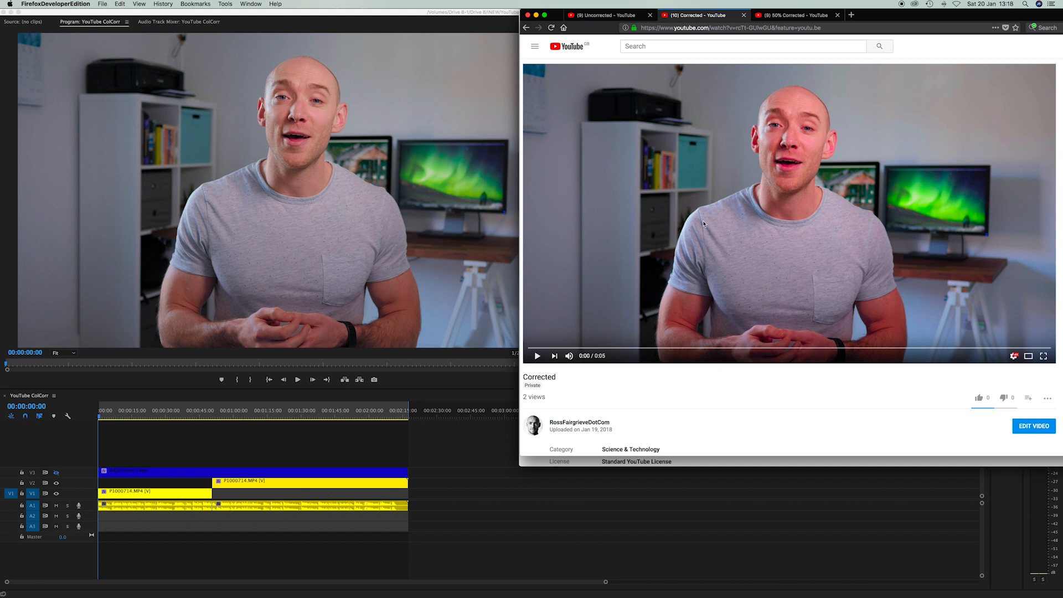
{"action": "mouse_move", "coordinate": [754, 242]}
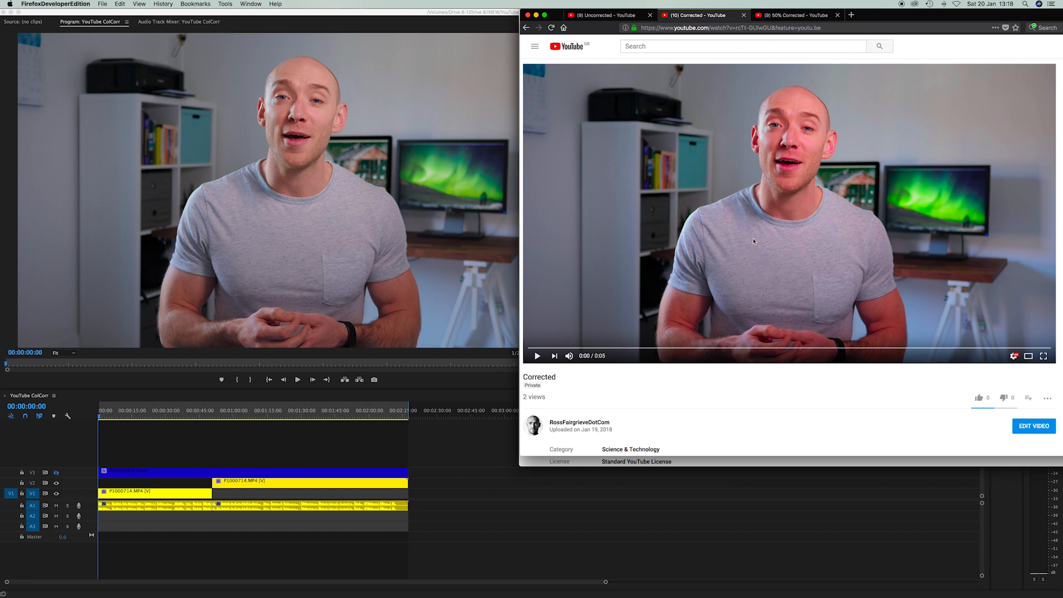
{"action": "mouse_move", "coordinate": [768, 259]}
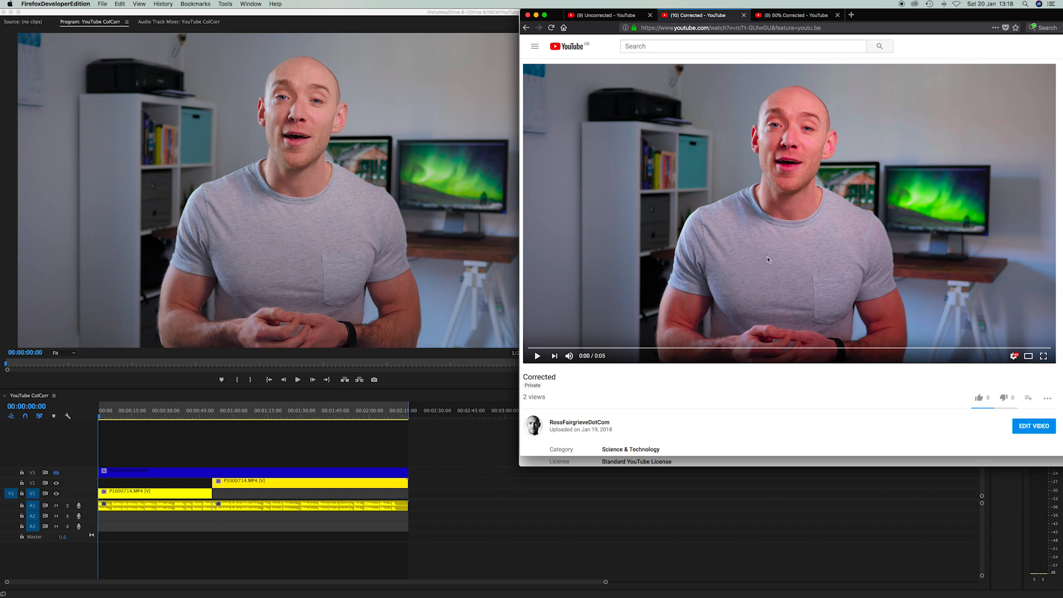
{"action": "mouse_move", "coordinate": [772, 263]}
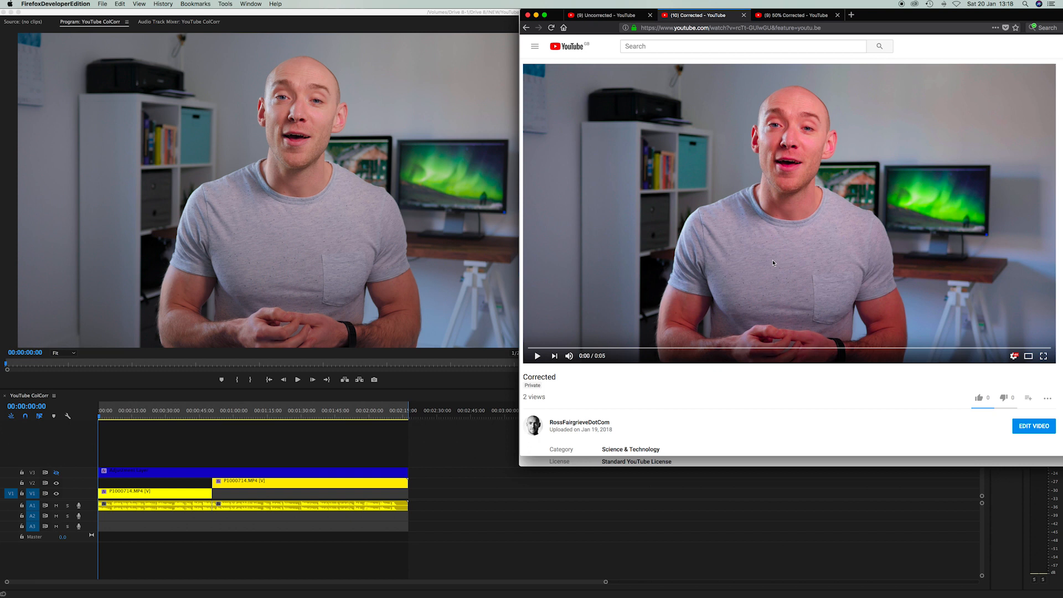
{"action": "mouse_move", "coordinate": [713, 312]}
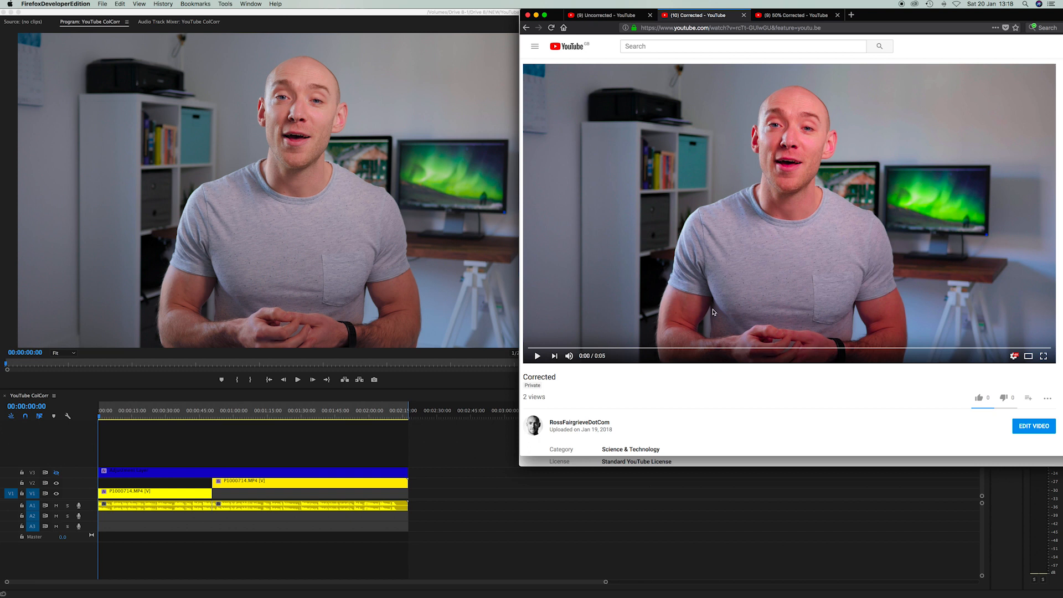
{"action": "mouse_move", "coordinate": [717, 303]}
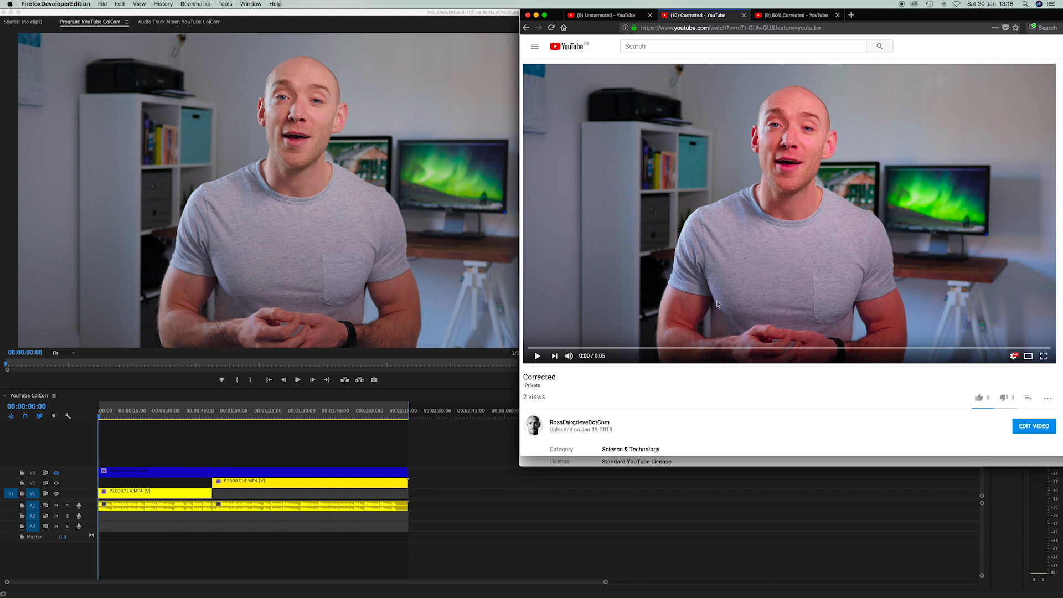
{"action": "mouse_move", "coordinate": [495, 446]}
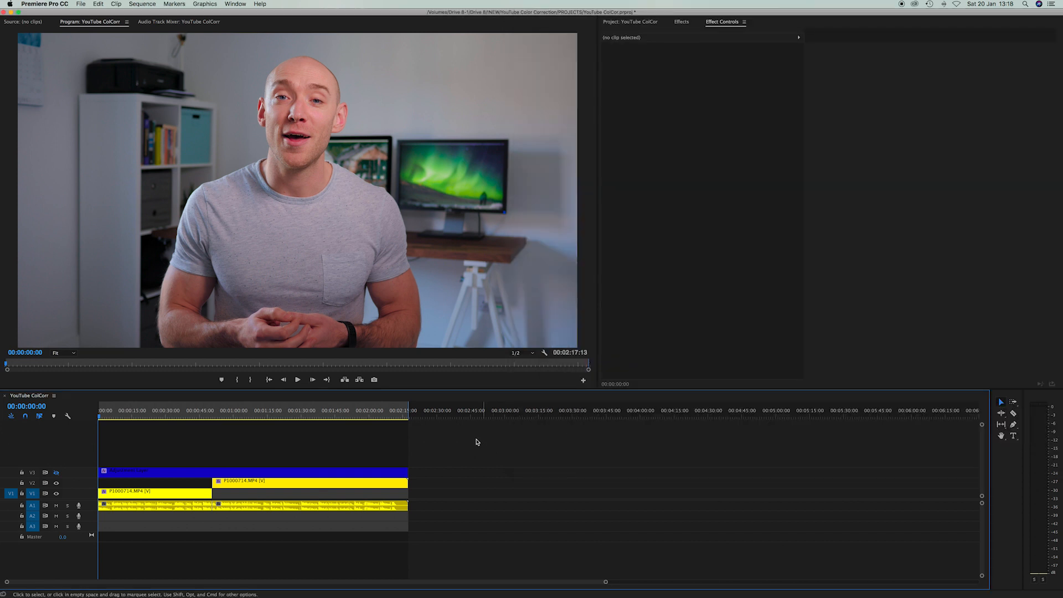
{"action": "mouse_move", "coordinate": [57, 472]}
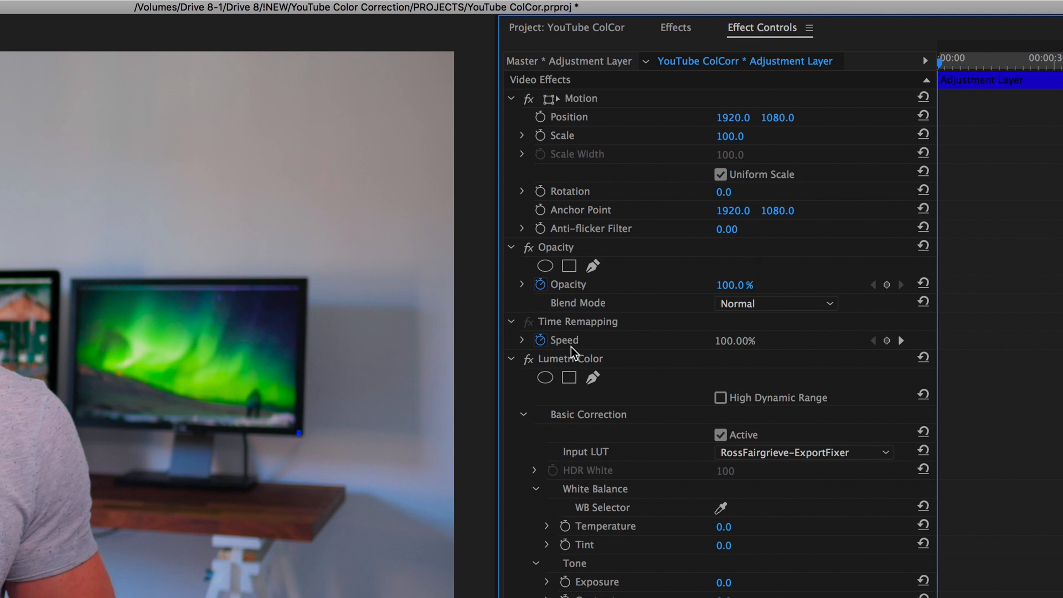
{"action": "mouse_move", "coordinate": [587, 260]}
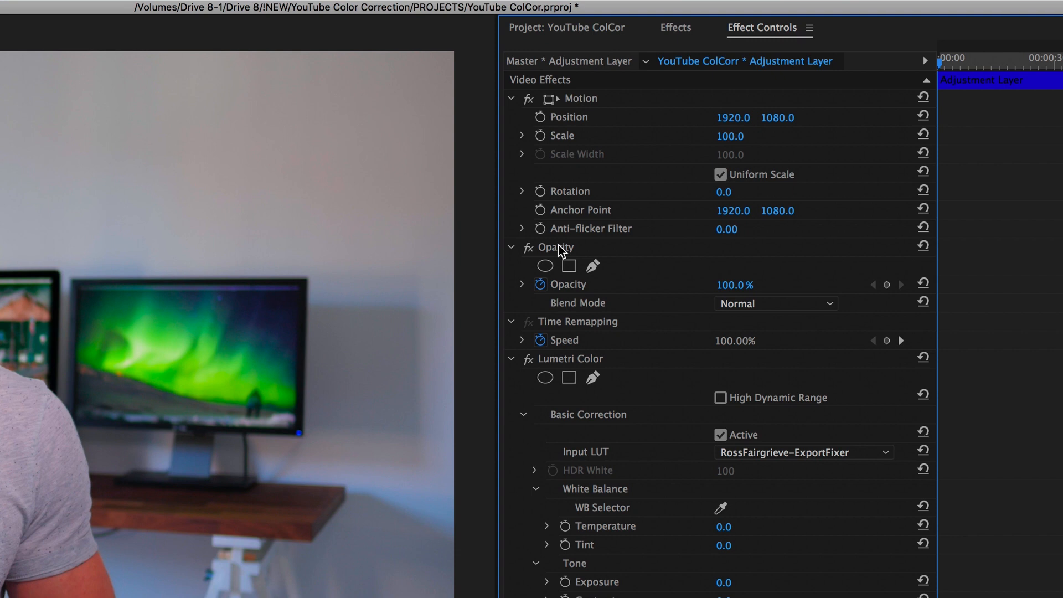
{"action": "mouse_move", "coordinate": [557, 264]}
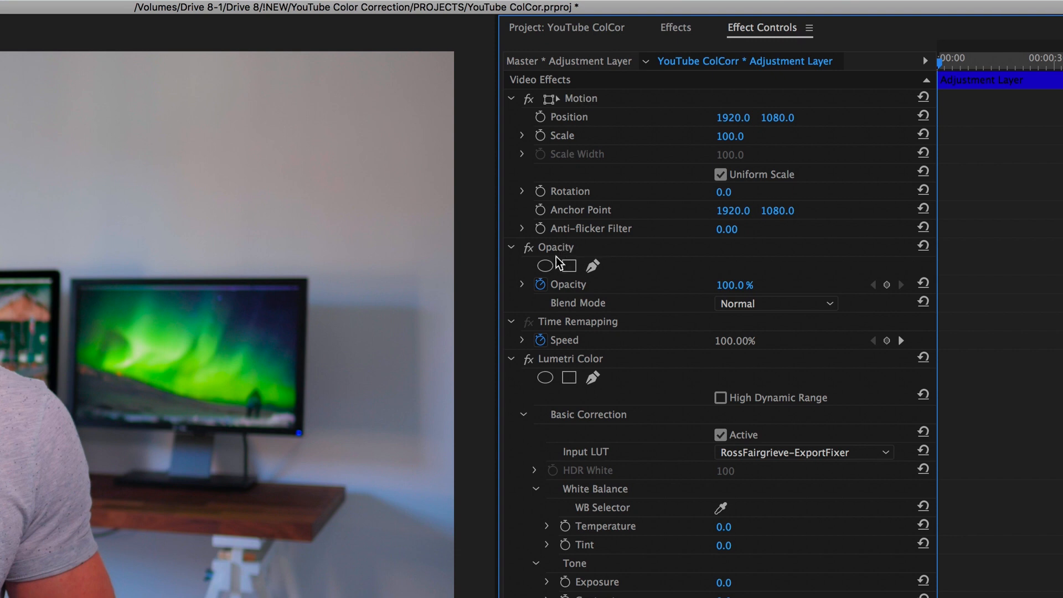
{"action": "mouse_move", "coordinate": [665, 297]}
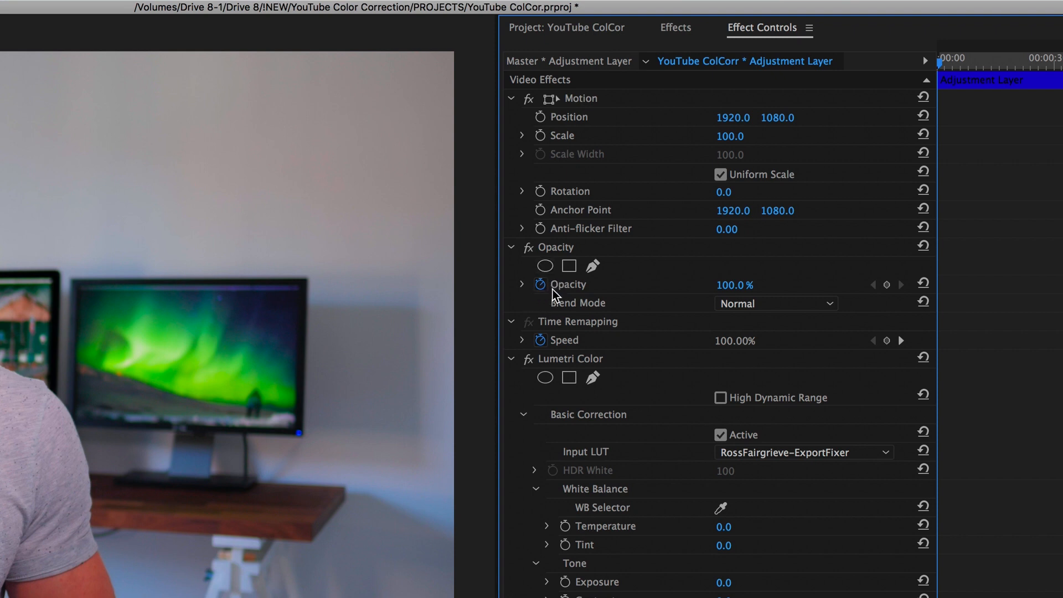
{"action": "mouse_move", "coordinate": [542, 285]}
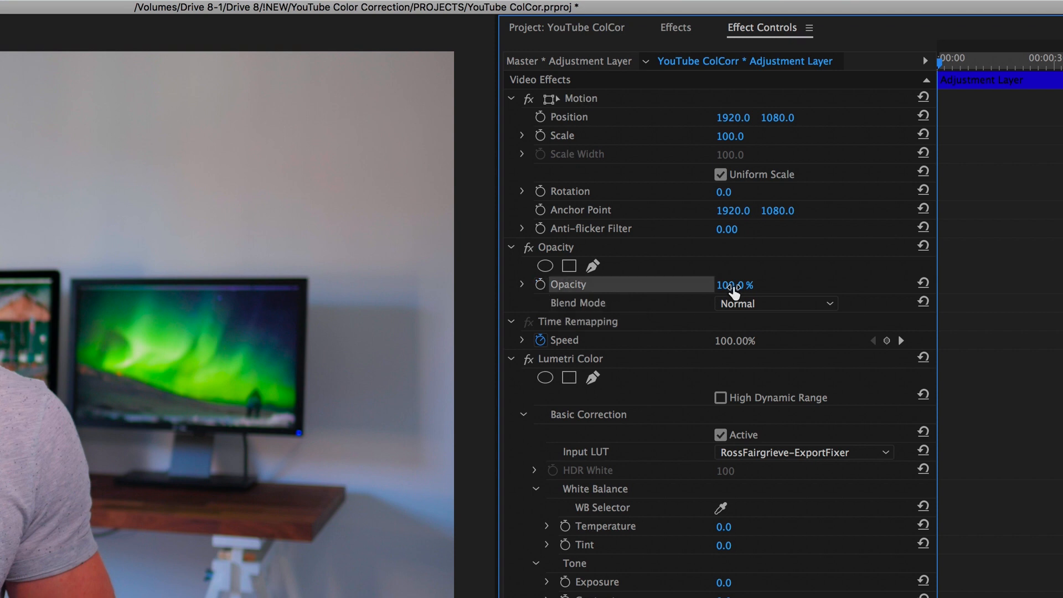
- Set the adjustment layer's Opacity to 50% so the Lumetri LUT applies at half strength
{"action": "double_click", "coordinate": [734, 284]}
{"action": "type", "text": "50"}
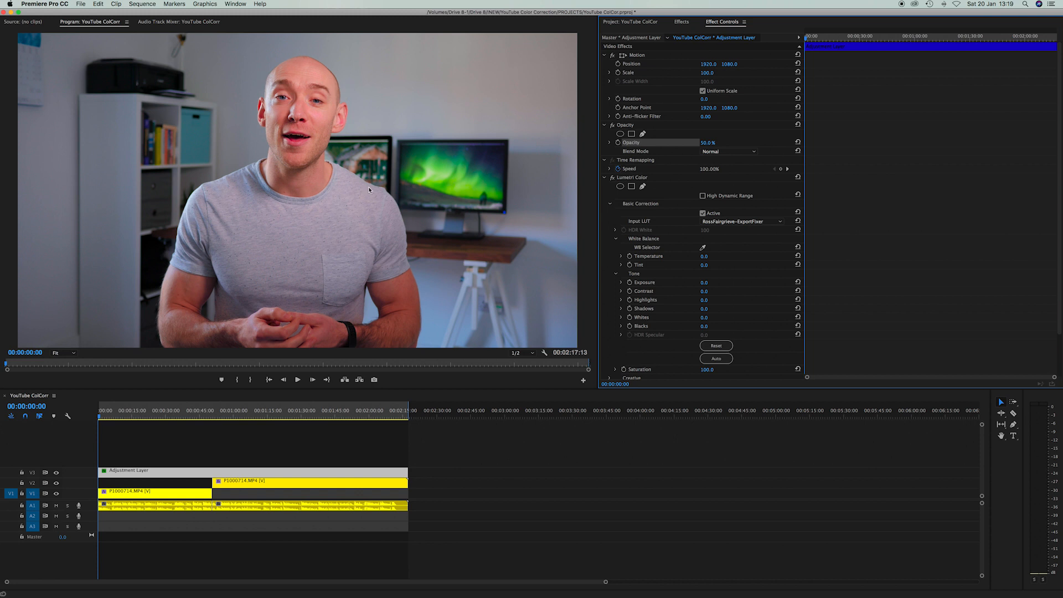
{"action": "mouse_move", "coordinate": [533, 409]}
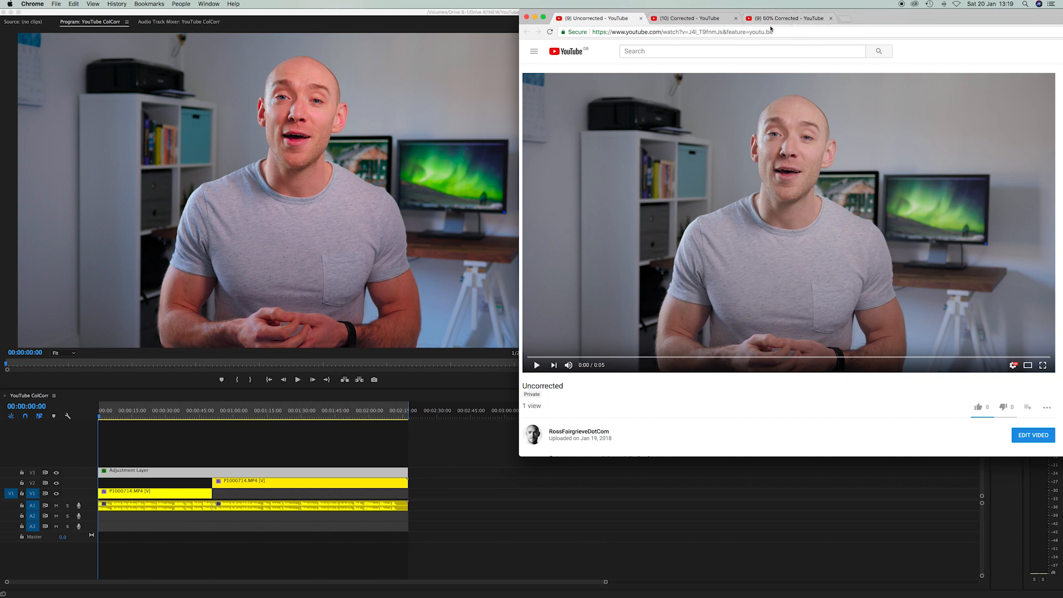
- Compare the Uncorrected and 50% Corrected YouTube tabs in Chrome, then bring Safari forward
{"action": "left_click", "coordinate": [786, 17]}
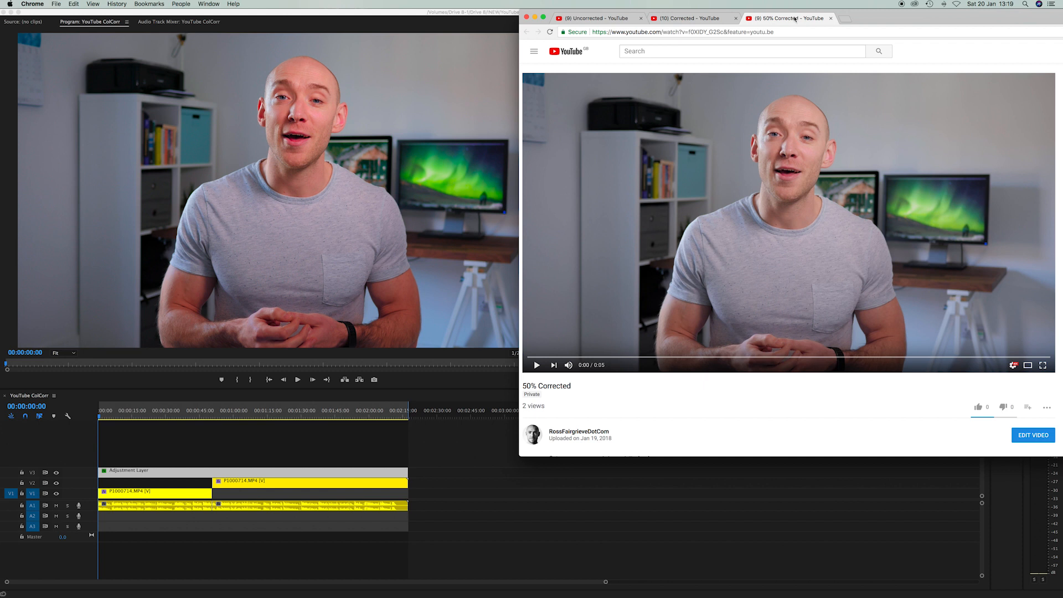
{"action": "mouse_move", "coordinate": [772, 136]}
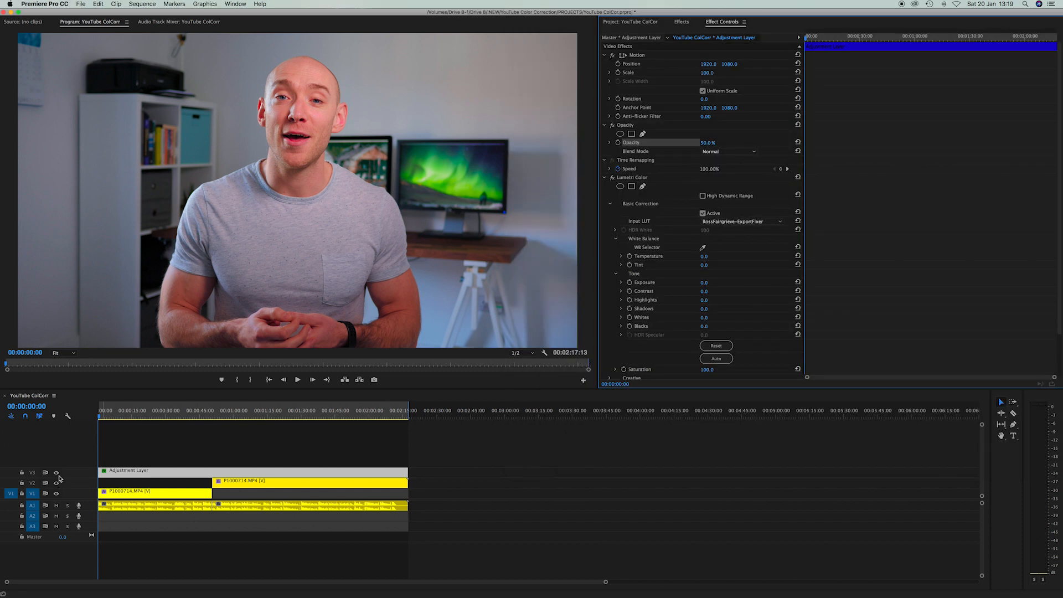
{"action": "mouse_move", "coordinate": [170, 580]}
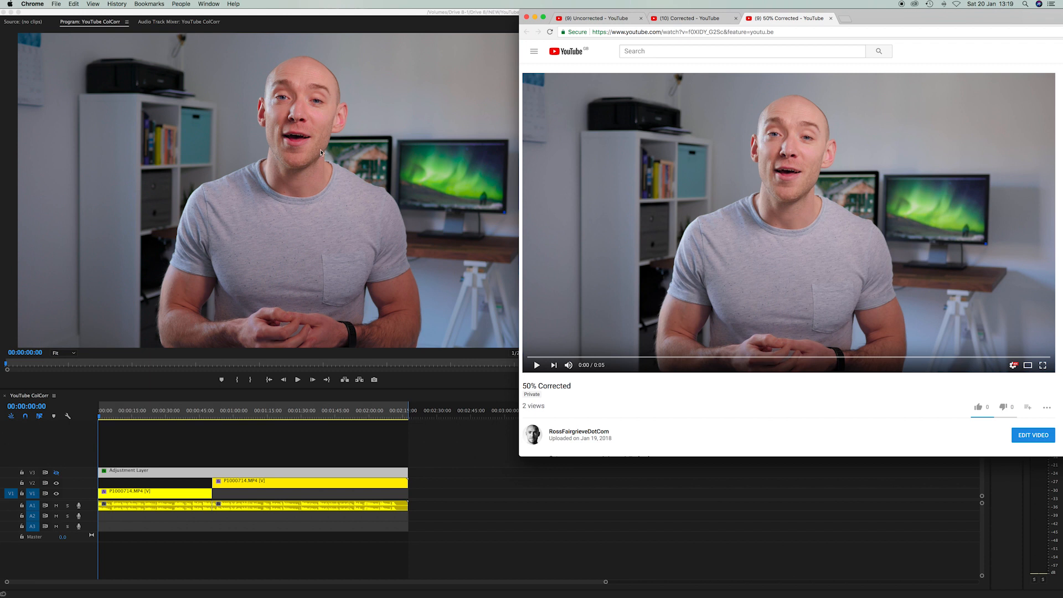
{"action": "mouse_move", "coordinate": [728, 212]}
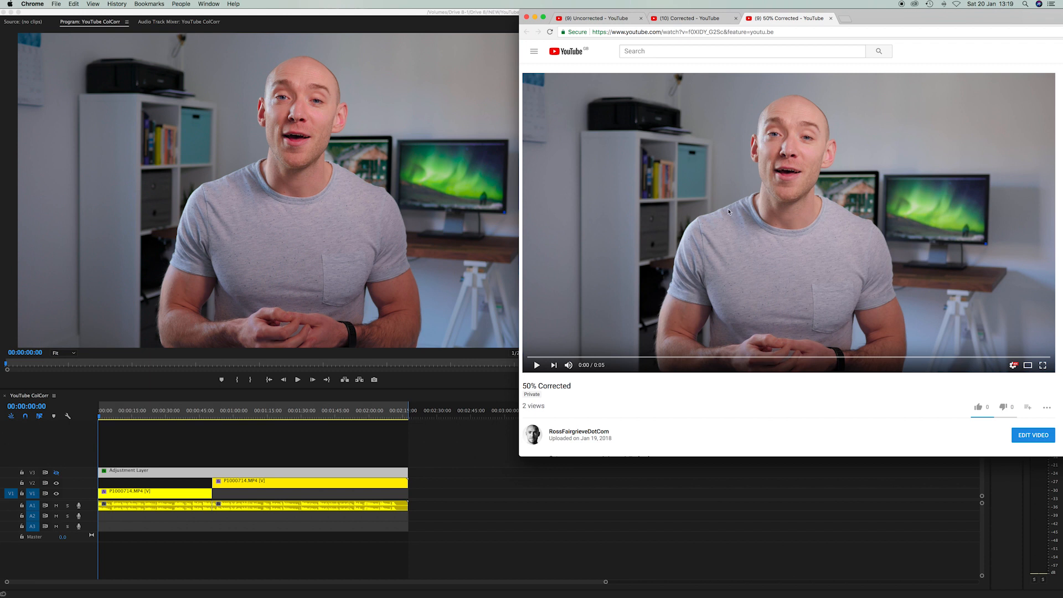
{"action": "mouse_move", "coordinate": [733, 204]}
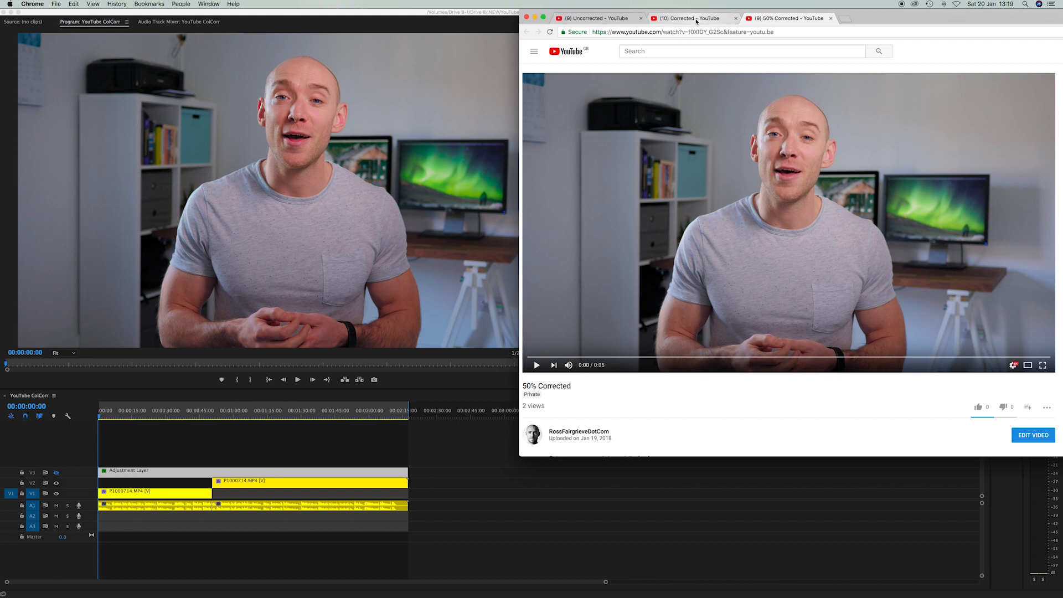
{"action": "left_click", "coordinate": [594, 19]}
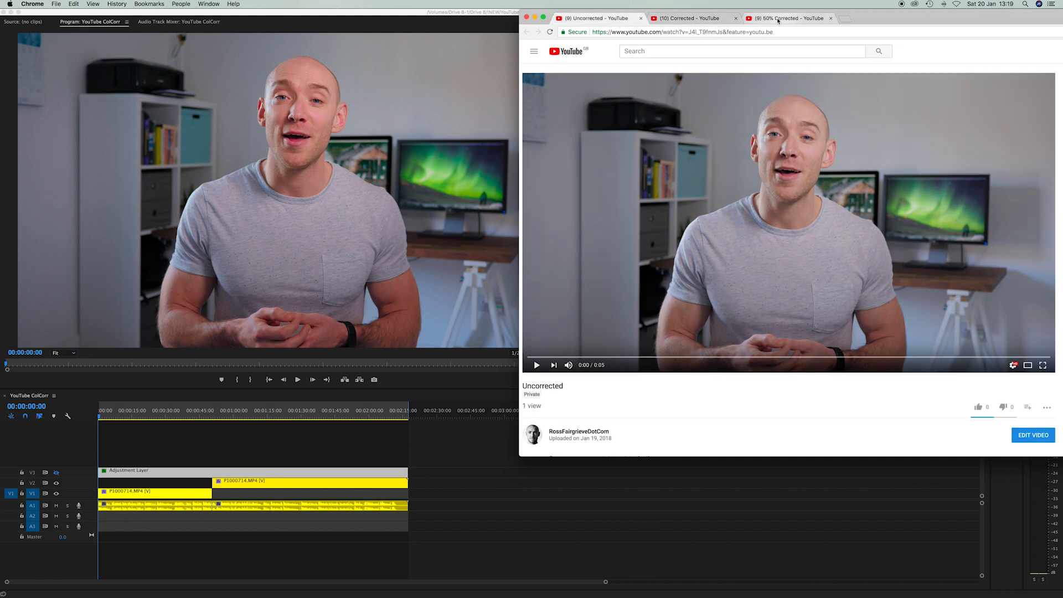
{"action": "left_click", "coordinate": [786, 19]}
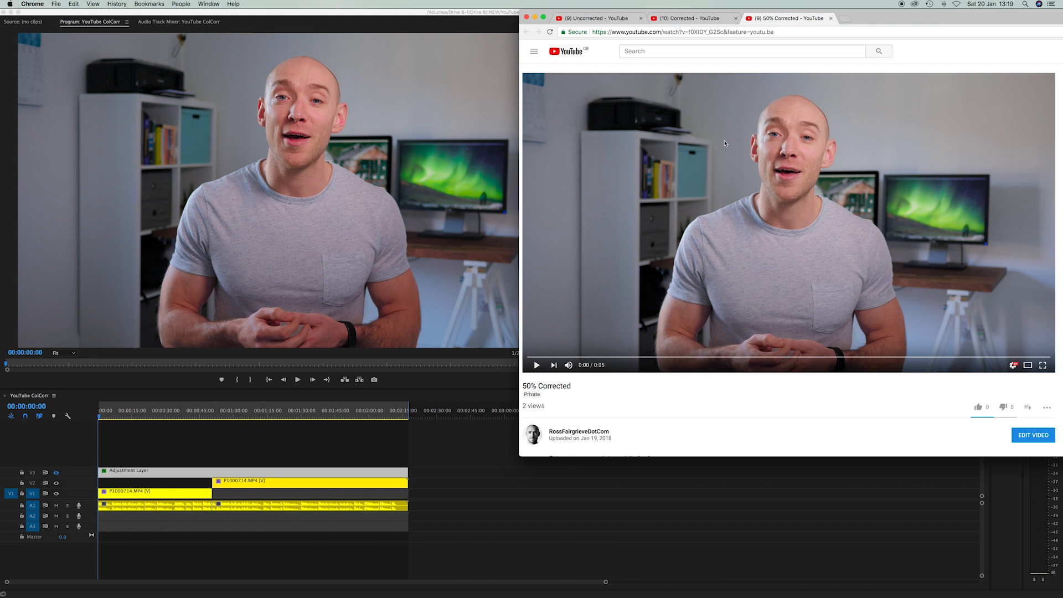
{"action": "mouse_move", "coordinate": [797, 221]}
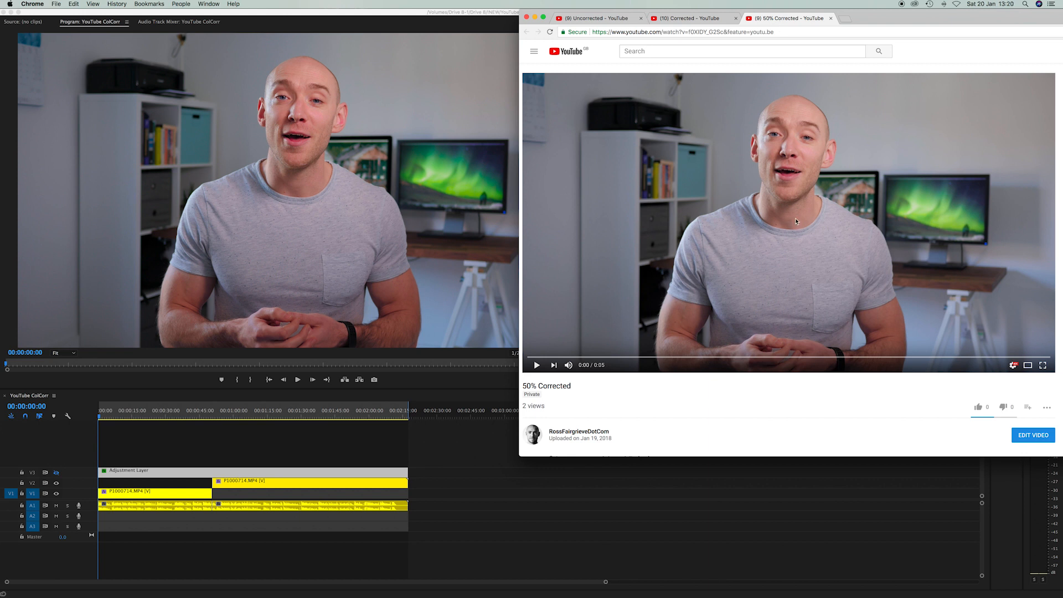
{"action": "mouse_move", "coordinate": [777, 186]}
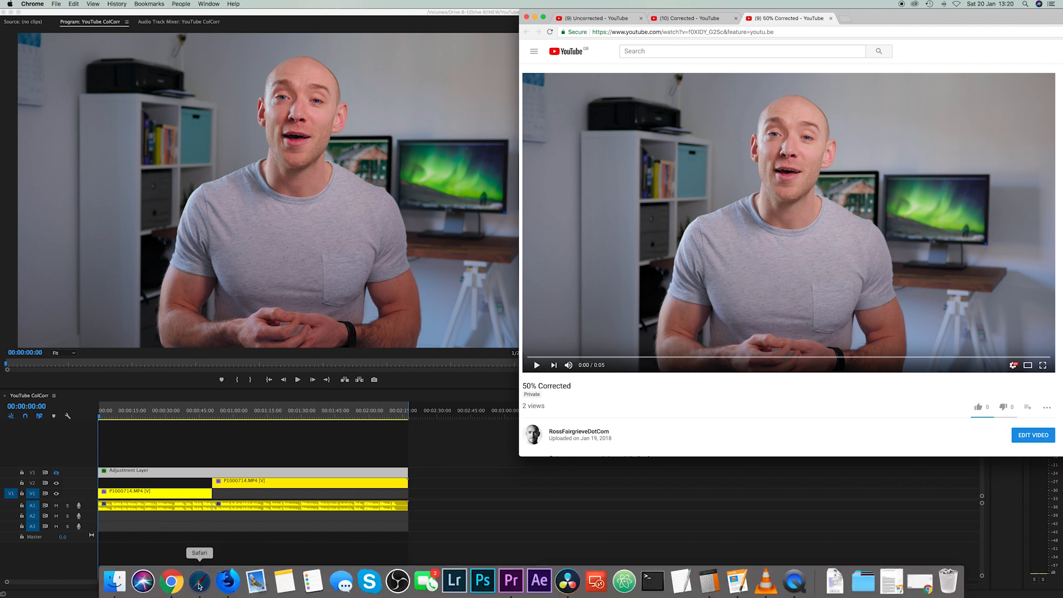
{"action": "left_click", "coordinate": [200, 581]}
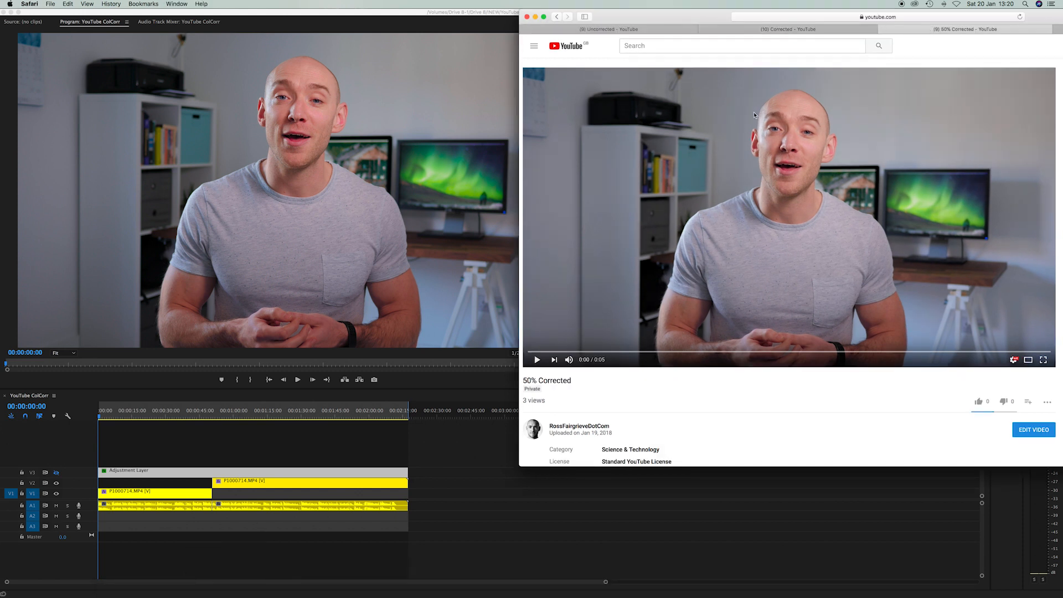
{"action": "mouse_move", "coordinate": [793, 99]}
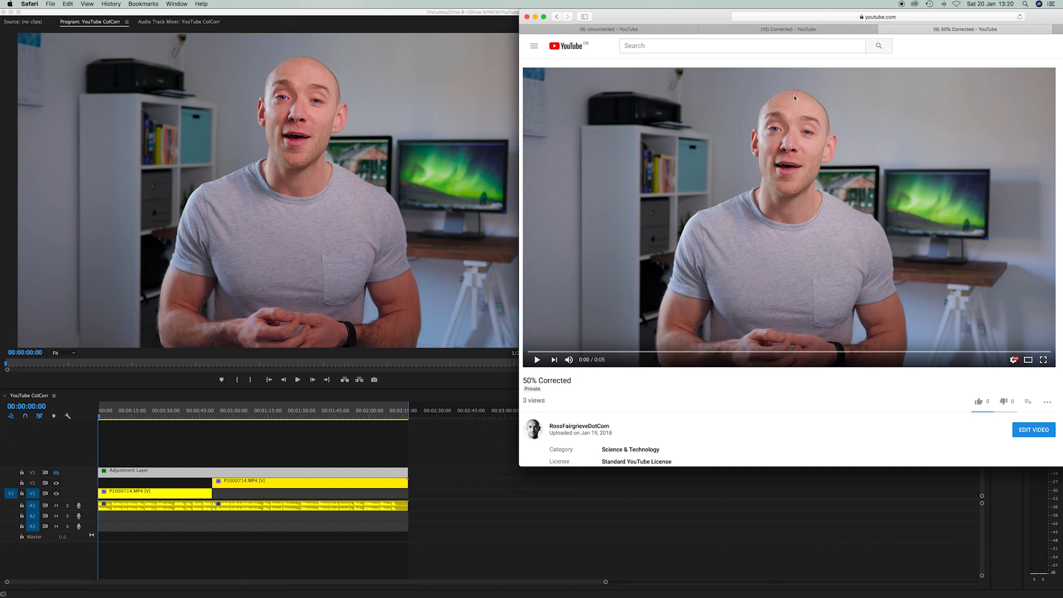
{"action": "mouse_move", "coordinate": [322, 594]}
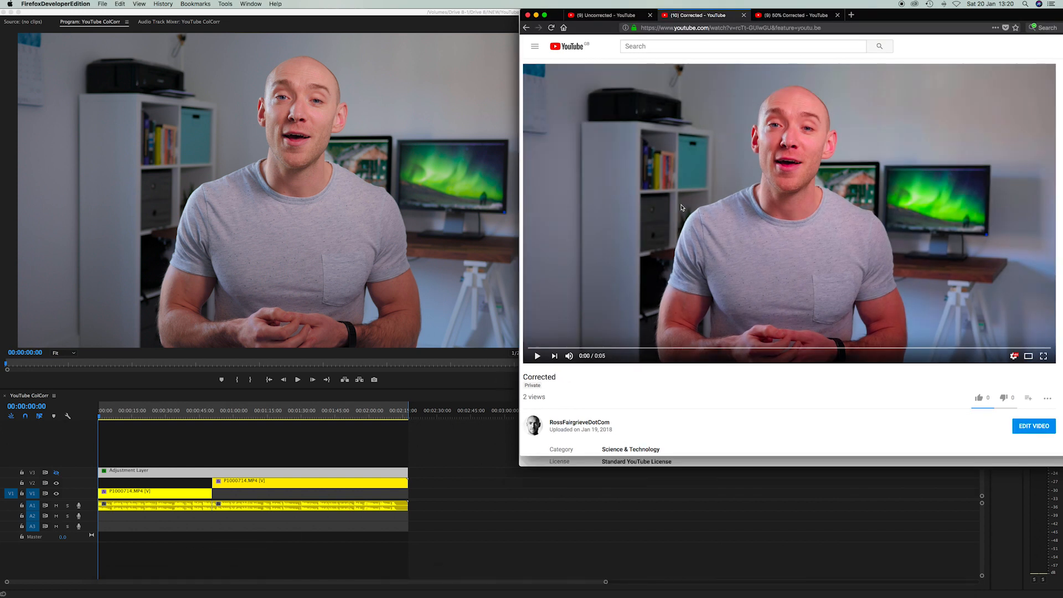
{"action": "mouse_move", "coordinate": [786, 109]}
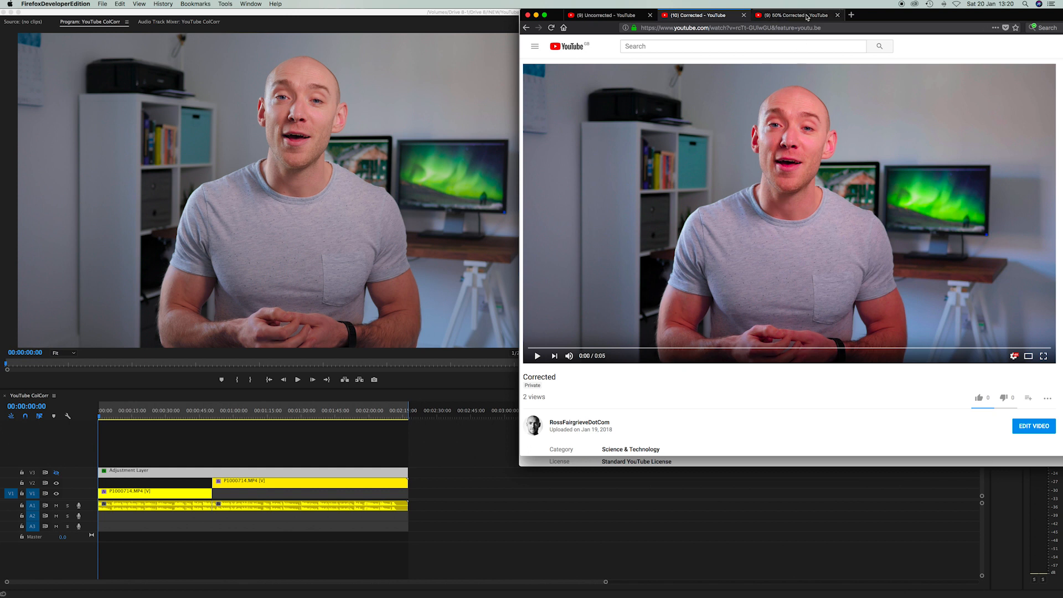
- Switch Firefox to the 50% Corrected YouTube upload for comparison with the Premiere preview
{"action": "left_click", "coordinate": [796, 14]}
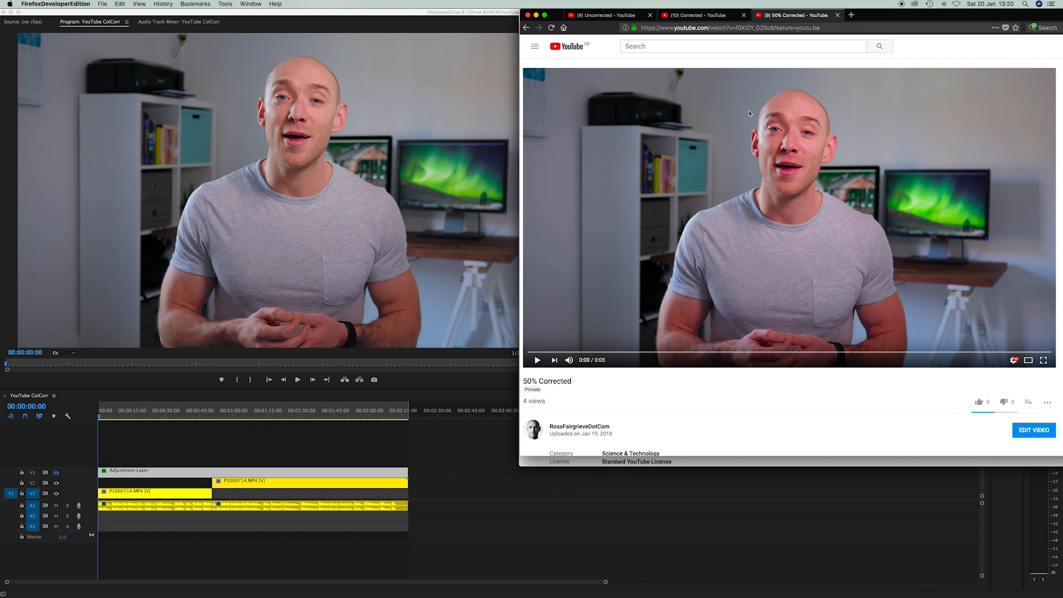
{"action": "mouse_move", "coordinate": [858, 229]}
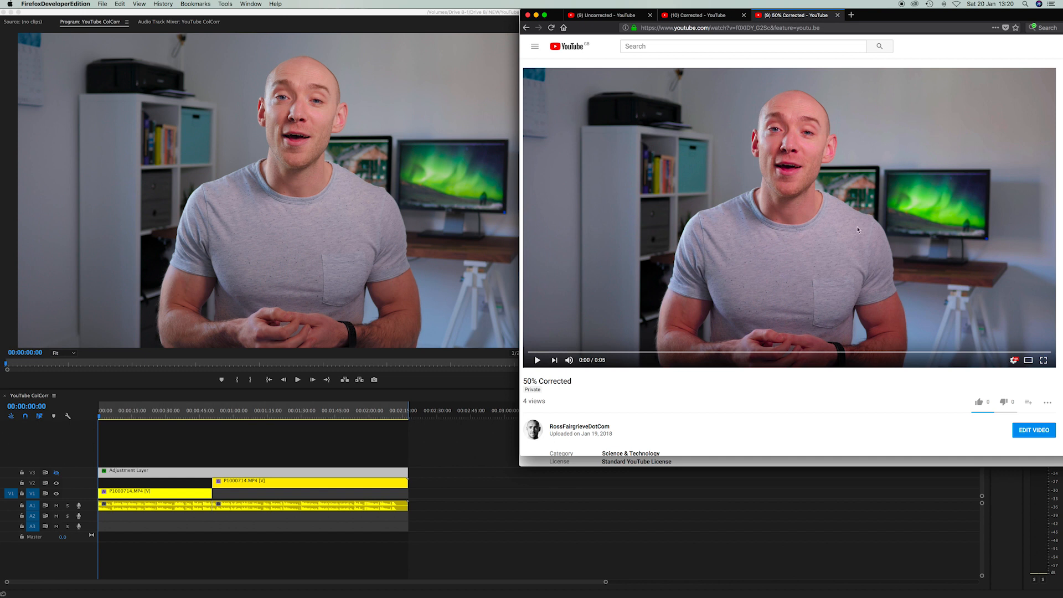
{"action": "mouse_move", "coordinate": [855, 225]}
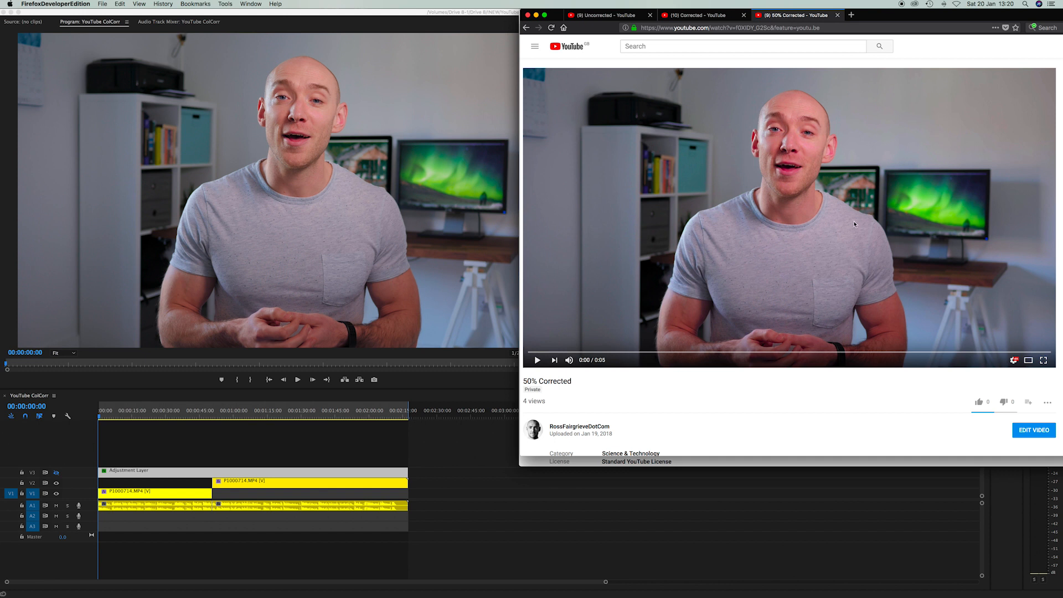
{"action": "mouse_move", "coordinate": [824, 259]}
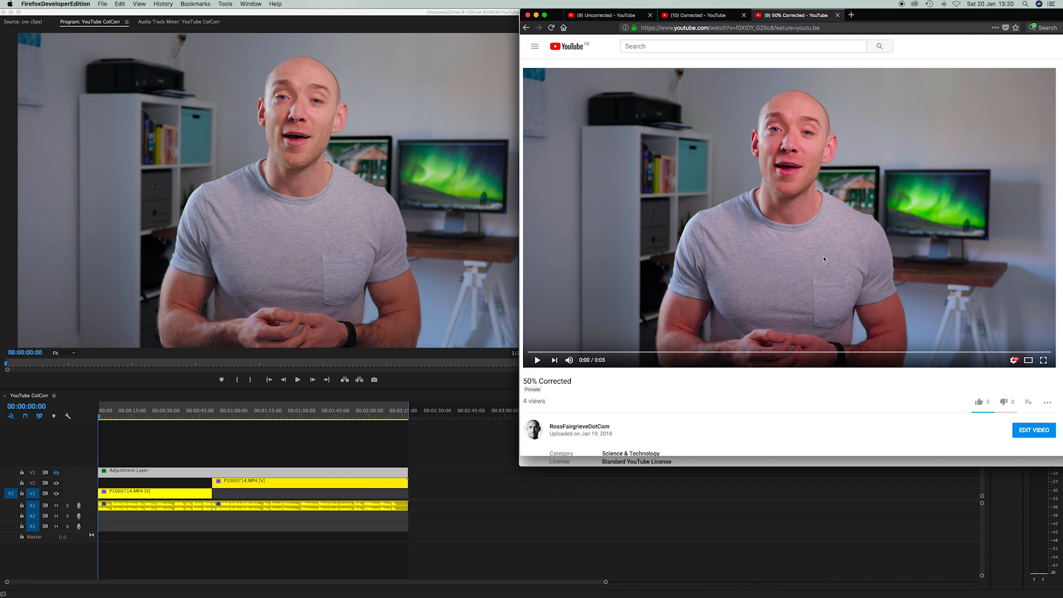
{"action": "mouse_move", "coordinate": [755, 246]}
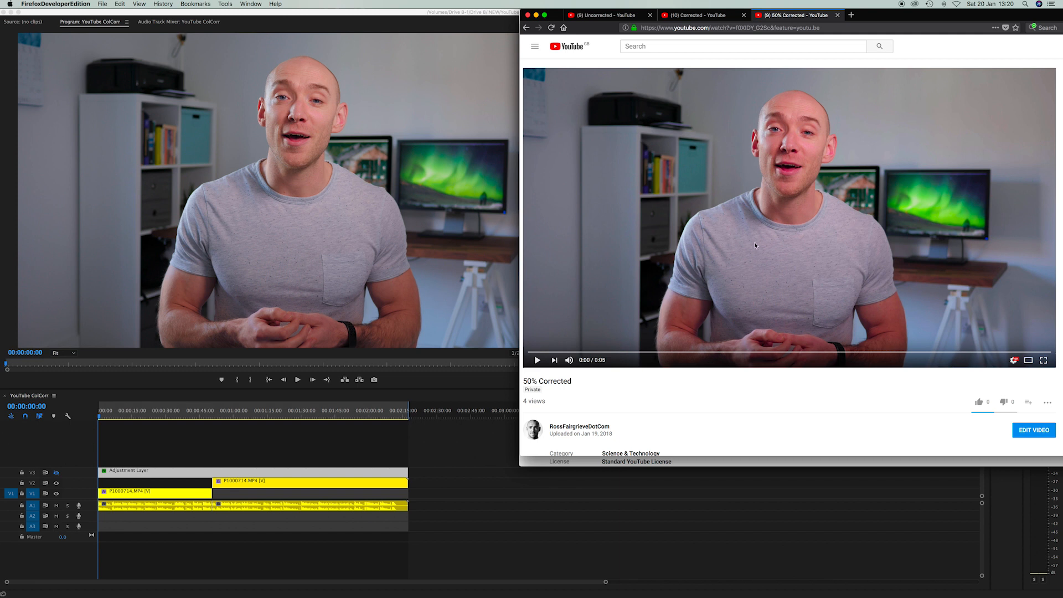
{"action": "mouse_move", "coordinate": [296, 192]}
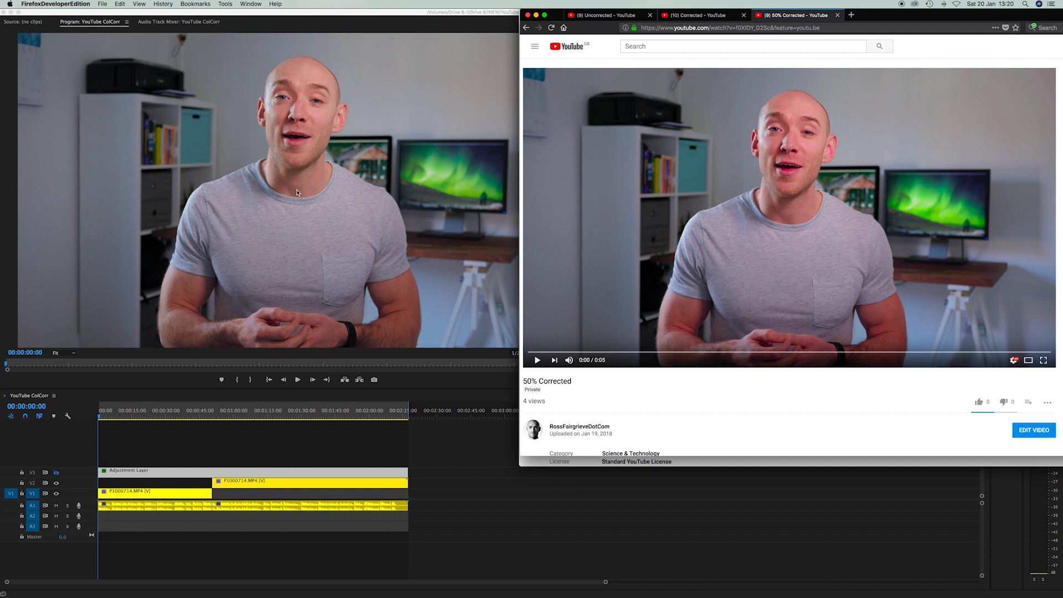
{"action": "mouse_move", "coordinate": [415, 223]}
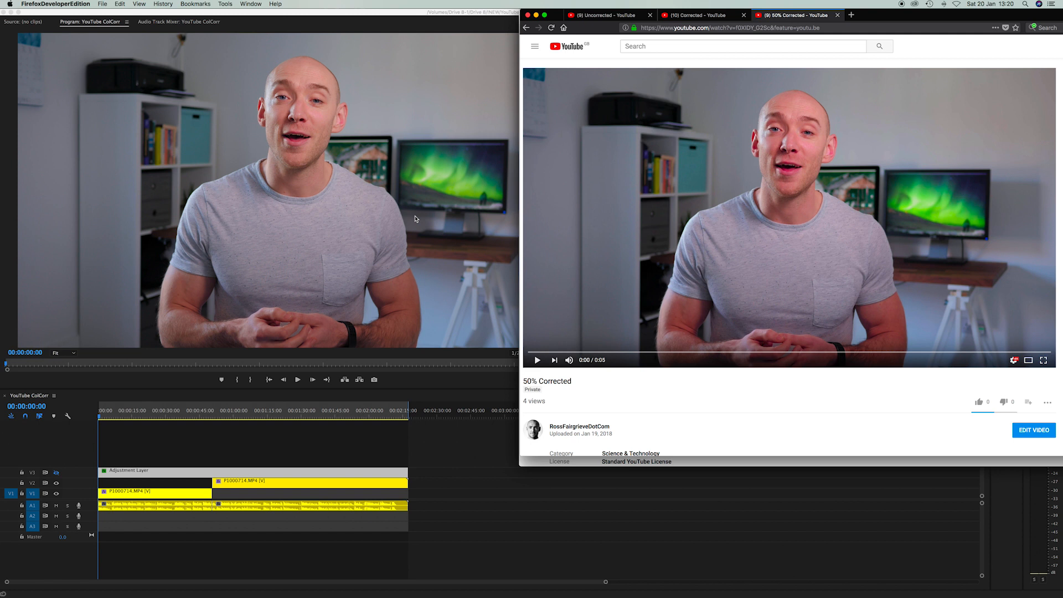
{"action": "mouse_move", "coordinate": [838, 164]}
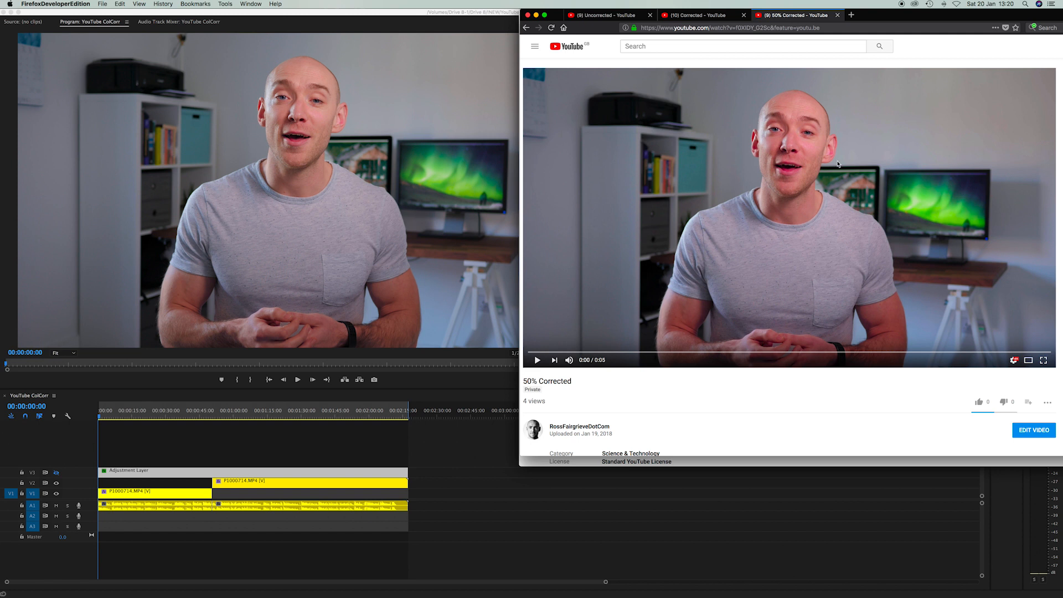
{"action": "mouse_move", "coordinate": [765, 258]}
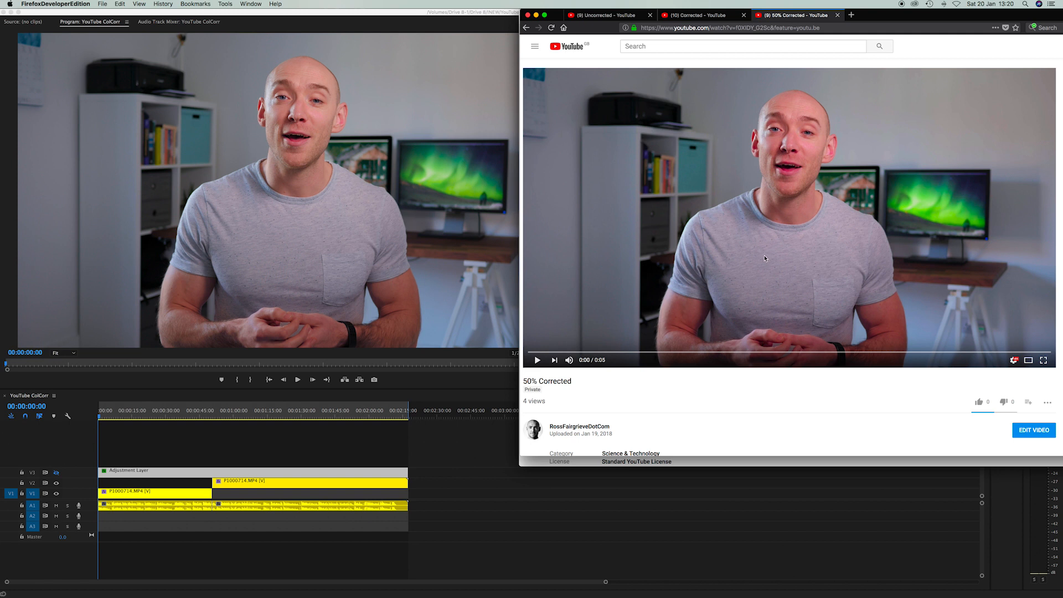
{"action": "mouse_move", "coordinate": [745, 296]}
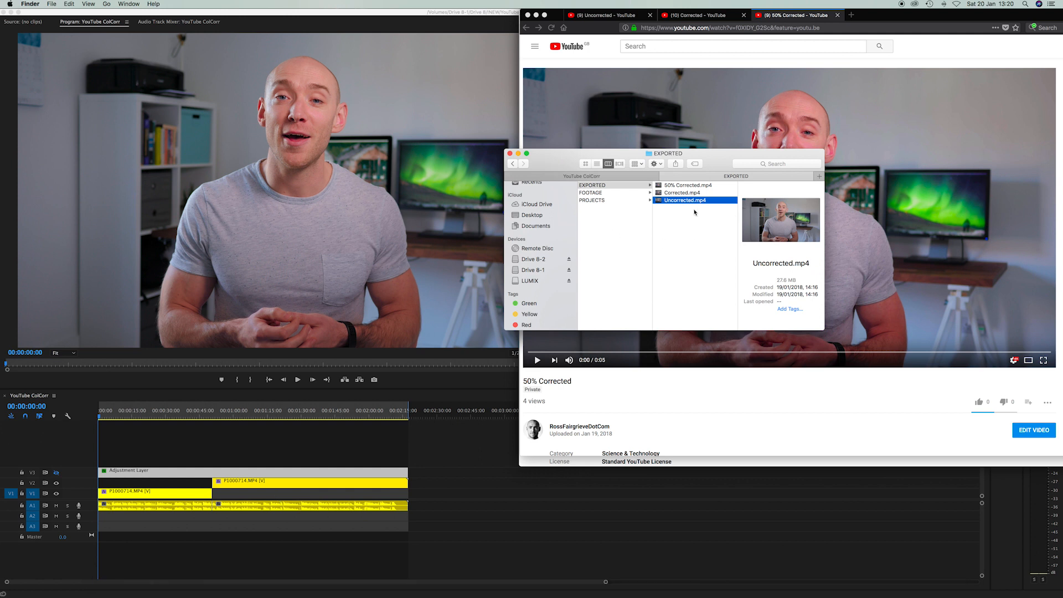
- Open Uncorrected.mp4 from the EXPORTED folder with QuickTime Player
{"action": "right_click", "coordinate": [687, 201]}
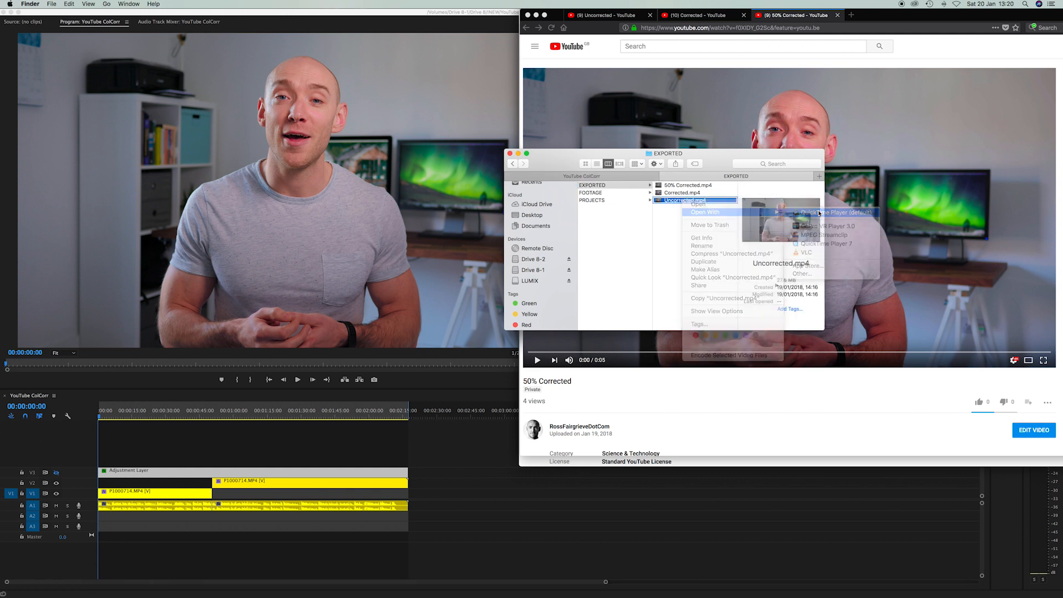
{"action": "left_click", "coordinate": [835, 212]}
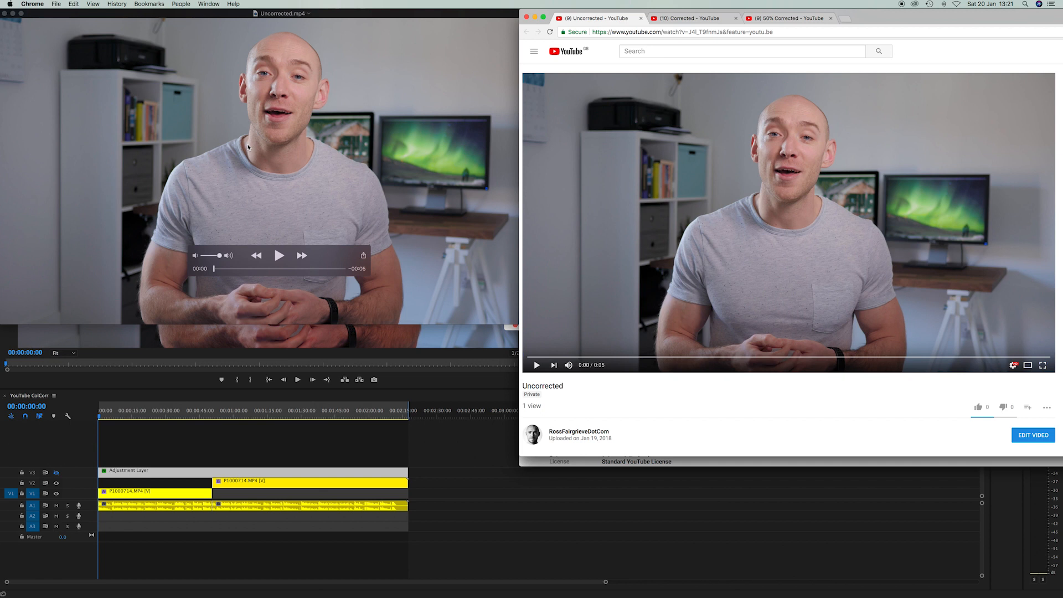
{"action": "mouse_move", "coordinate": [344, 141]}
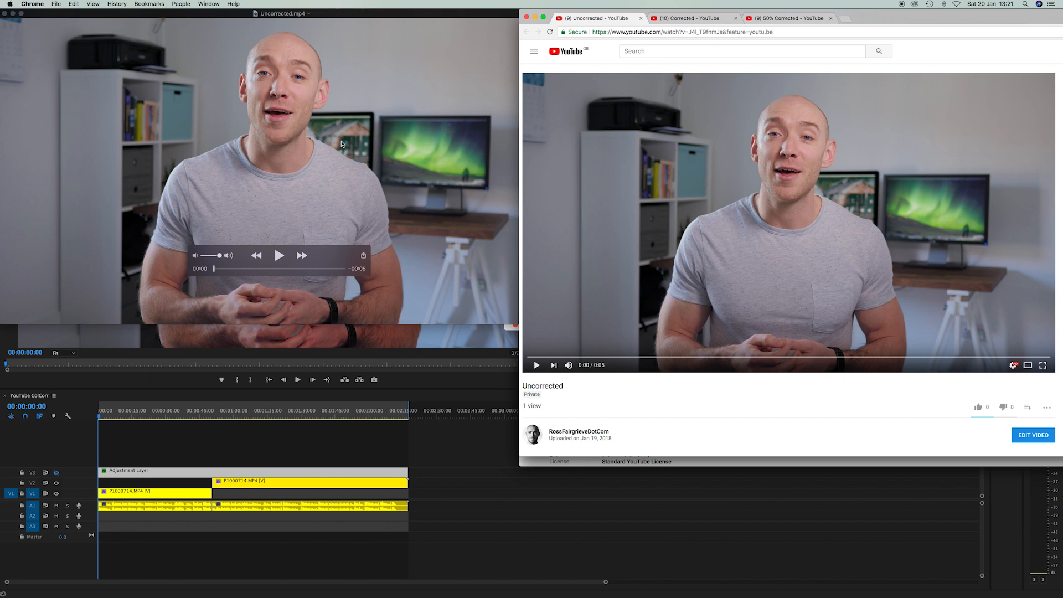
{"action": "mouse_move", "coordinate": [608, 207]}
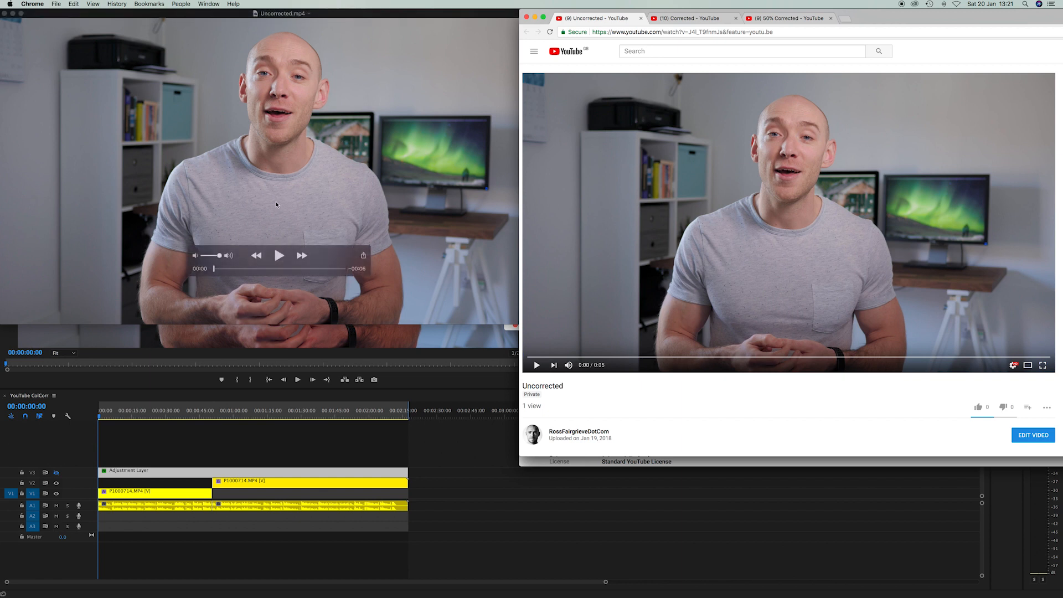
{"action": "mouse_move", "coordinate": [276, 178]}
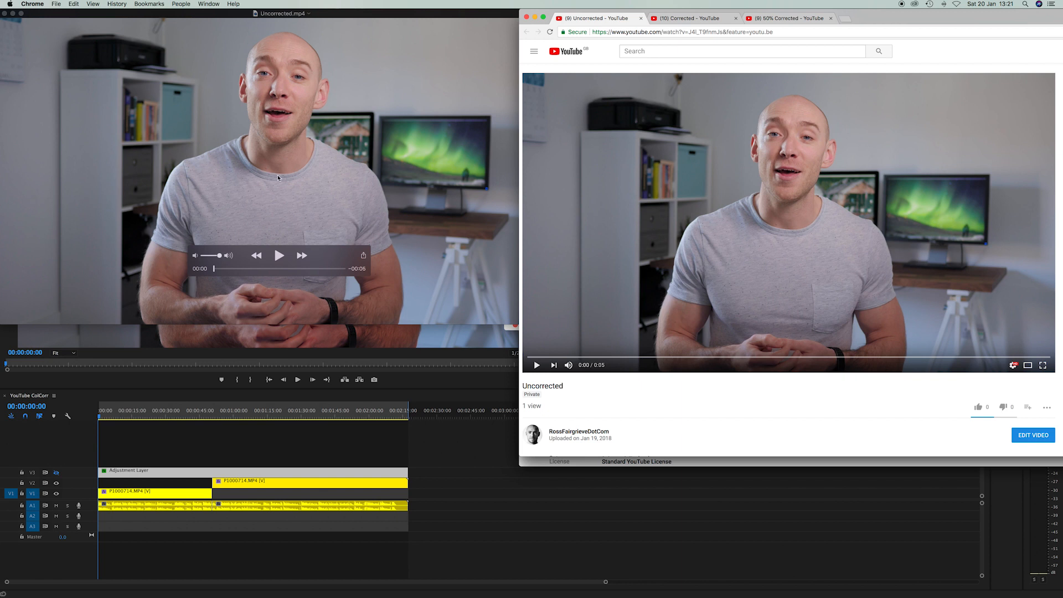
{"action": "mouse_move", "coordinate": [272, 181]}
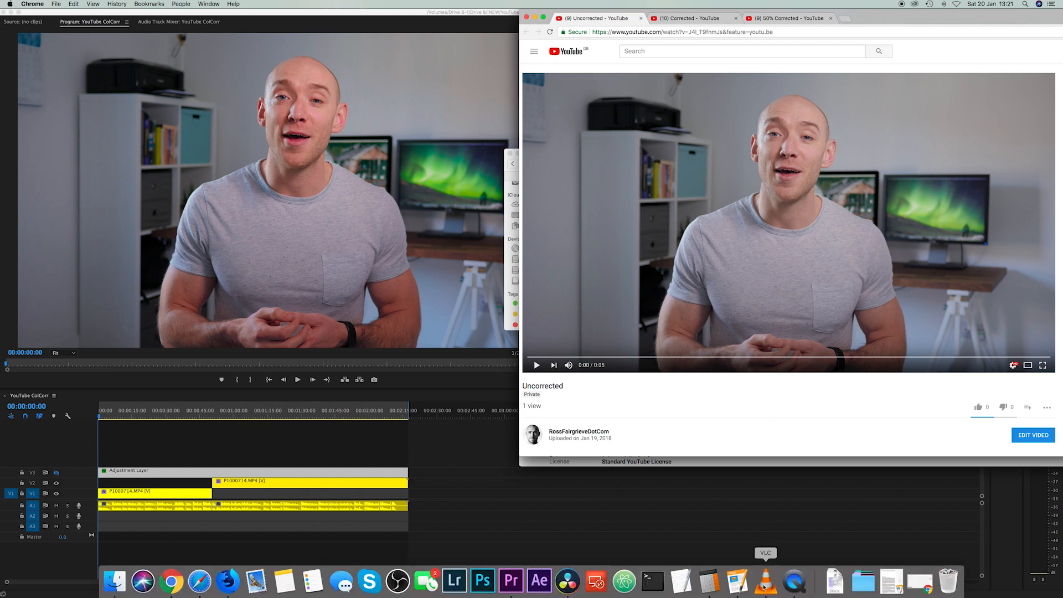
- Bring VLC forward to view the exported Uncorrected.mp4 beside the YouTube upload
{"action": "left_click", "coordinate": [765, 581]}
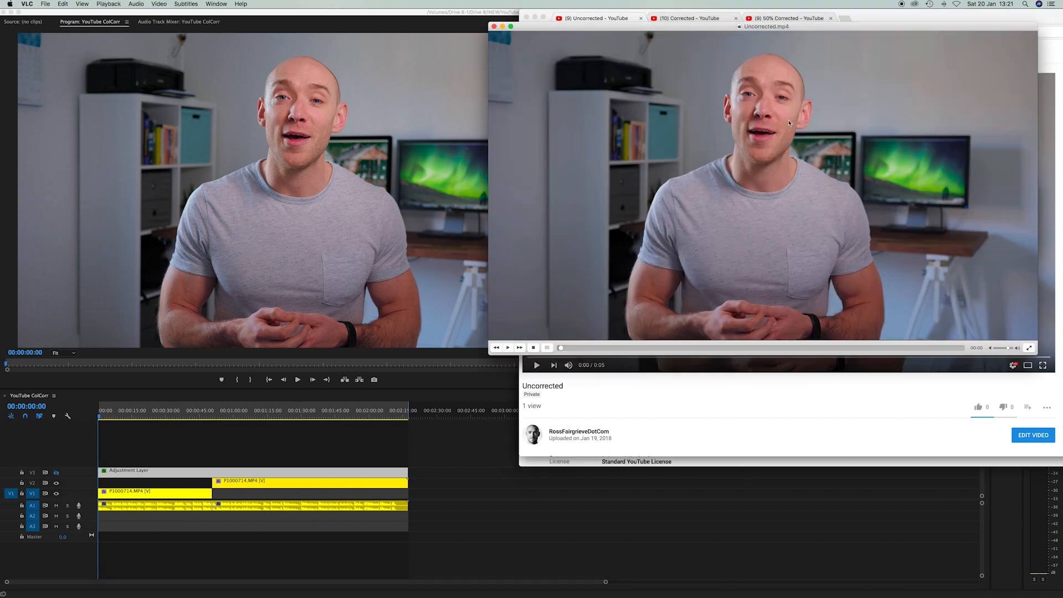
{"action": "mouse_move", "coordinate": [798, 188]}
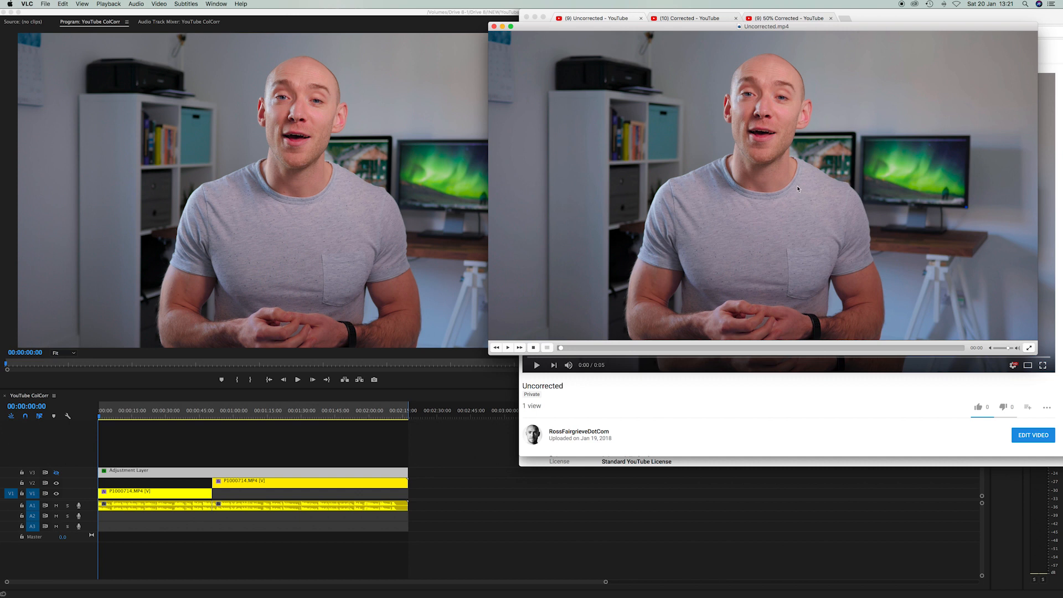
{"action": "mouse_move", "coordinate": [723, 222]}
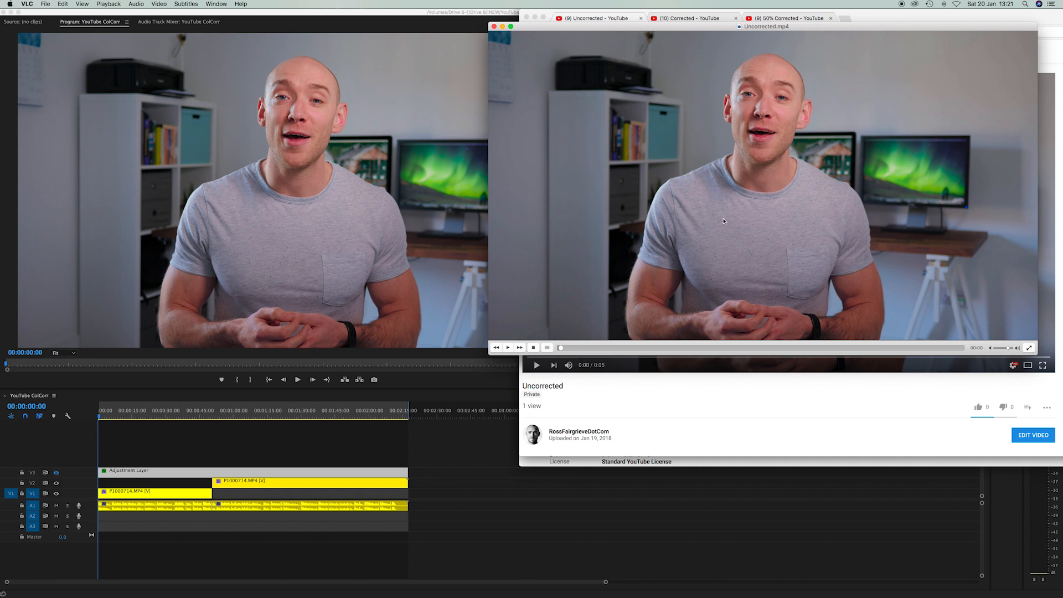